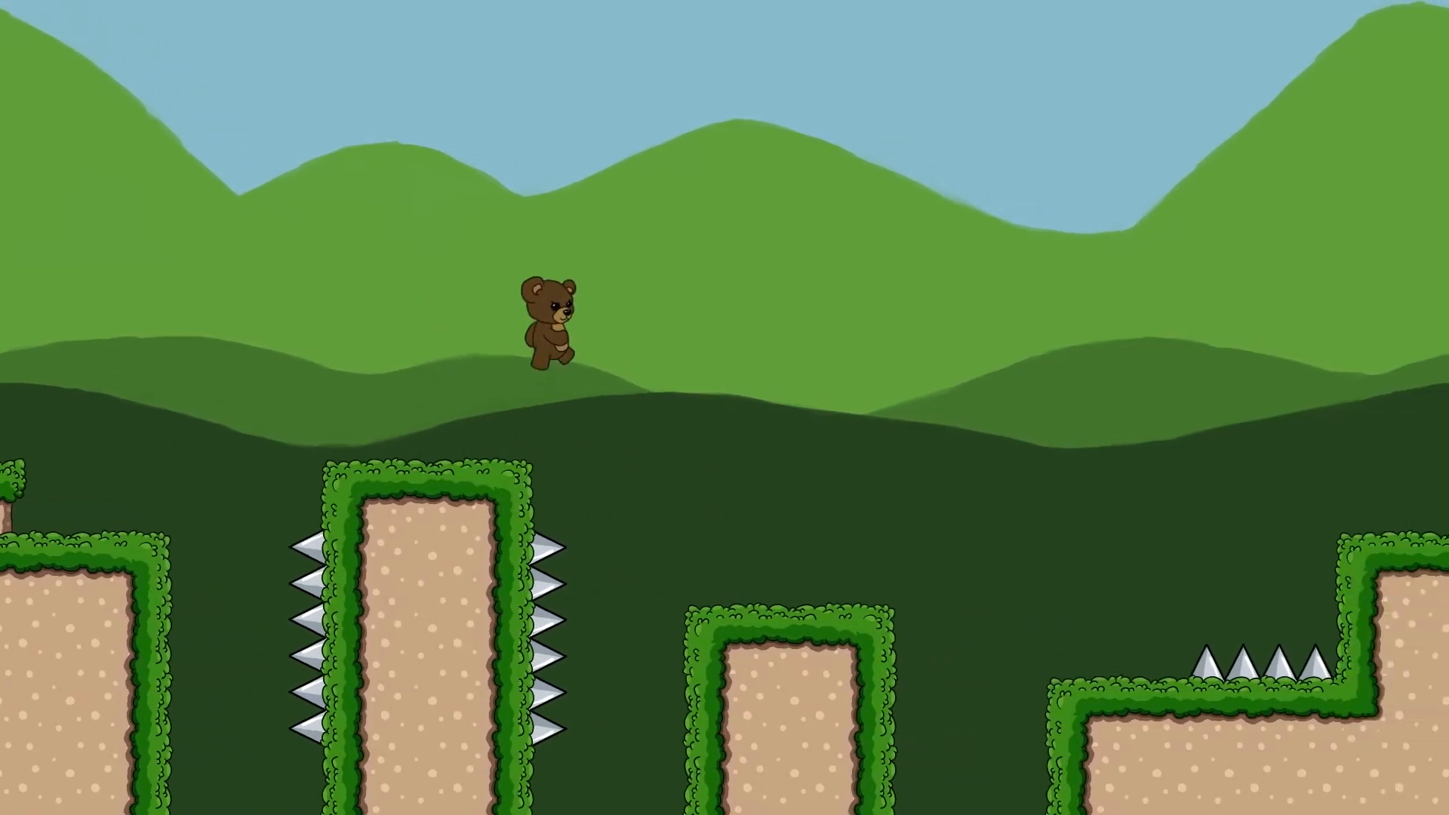
Close the running platformer demo and bring up Player.gd in the script editor.
key(Right)
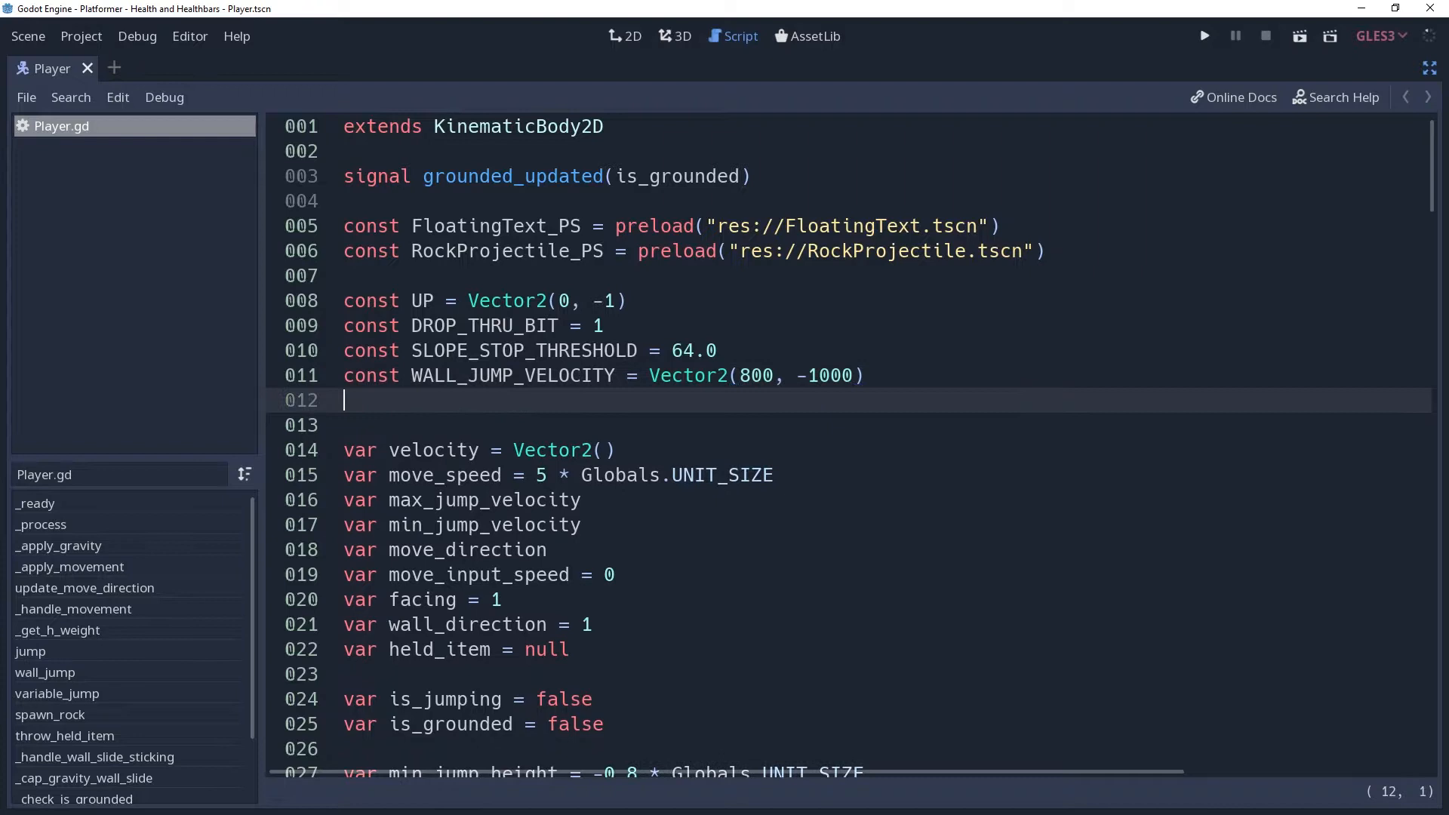
Declare 'export (float) var max_health = 100' in Player.gd.
text(export)
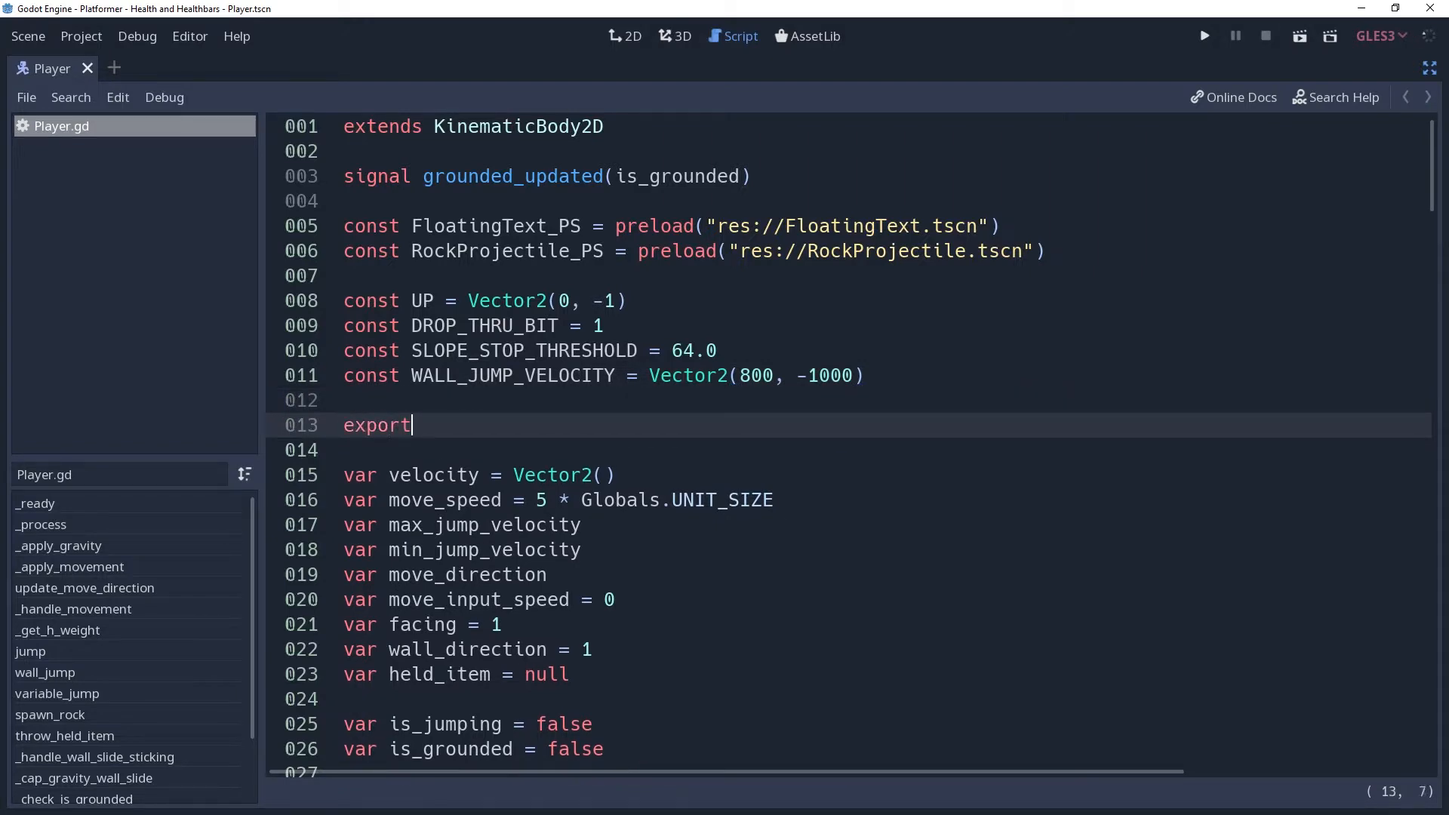
text((float))
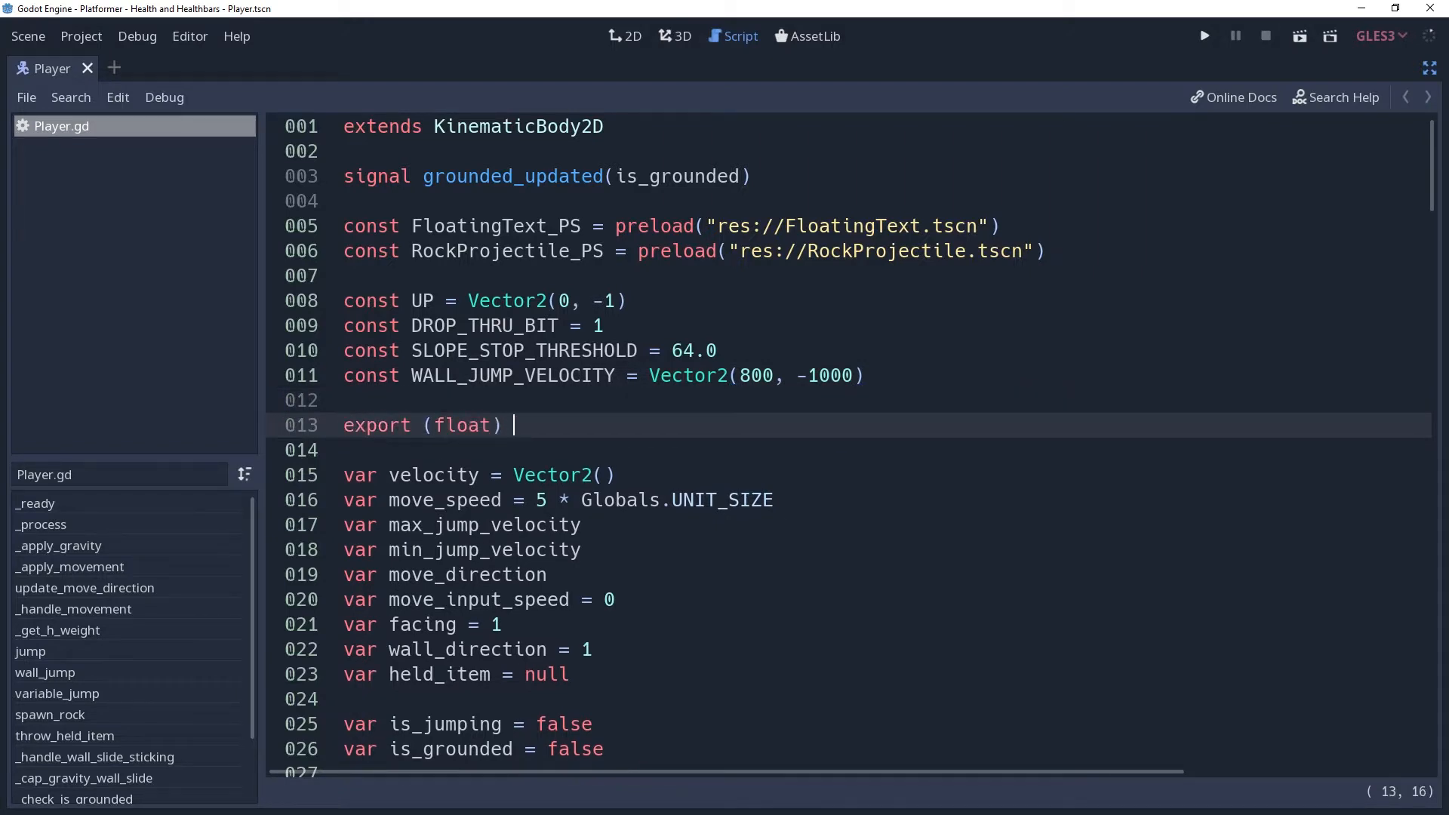
text(var m)
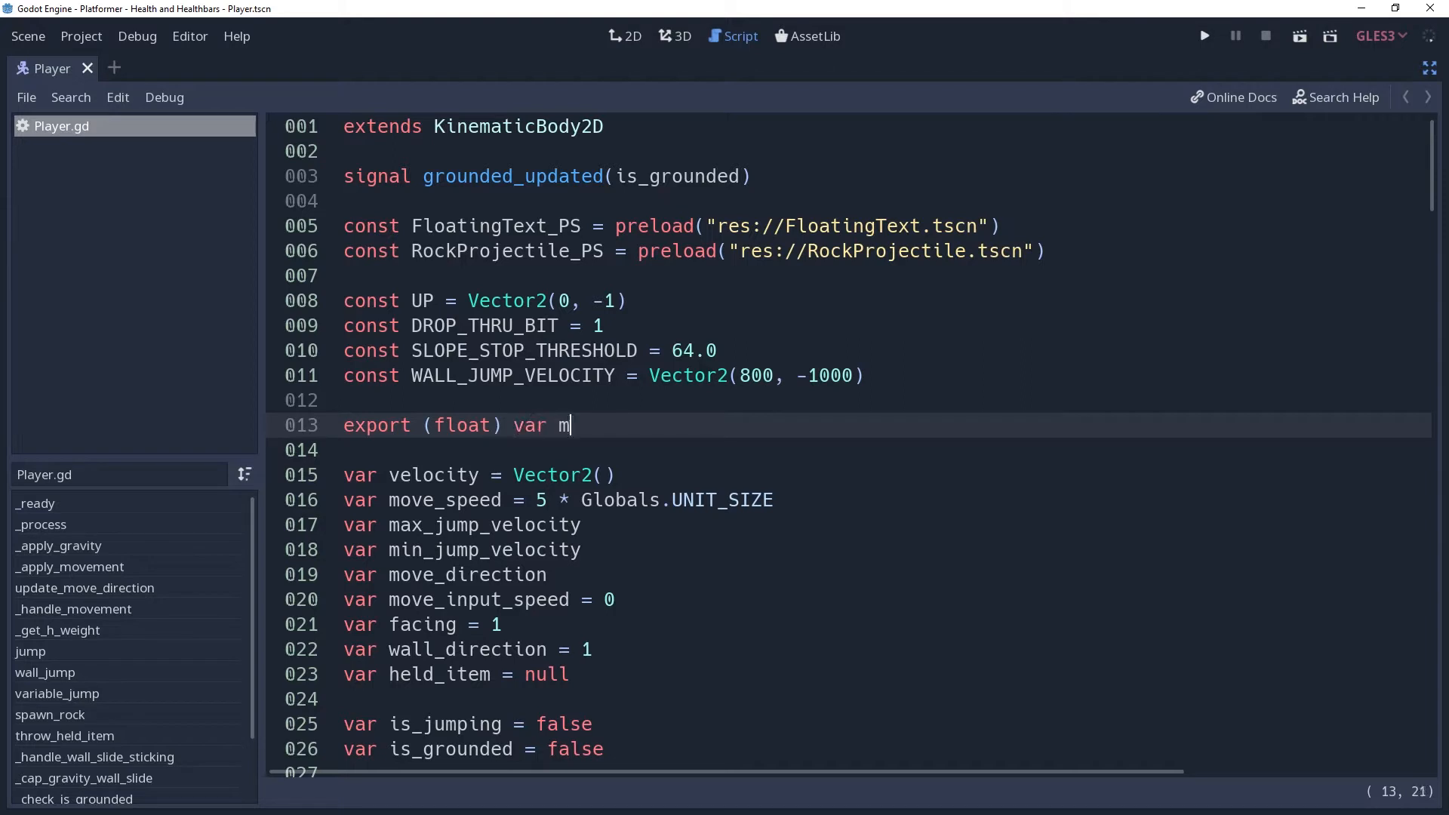
text(ax_health = 1)
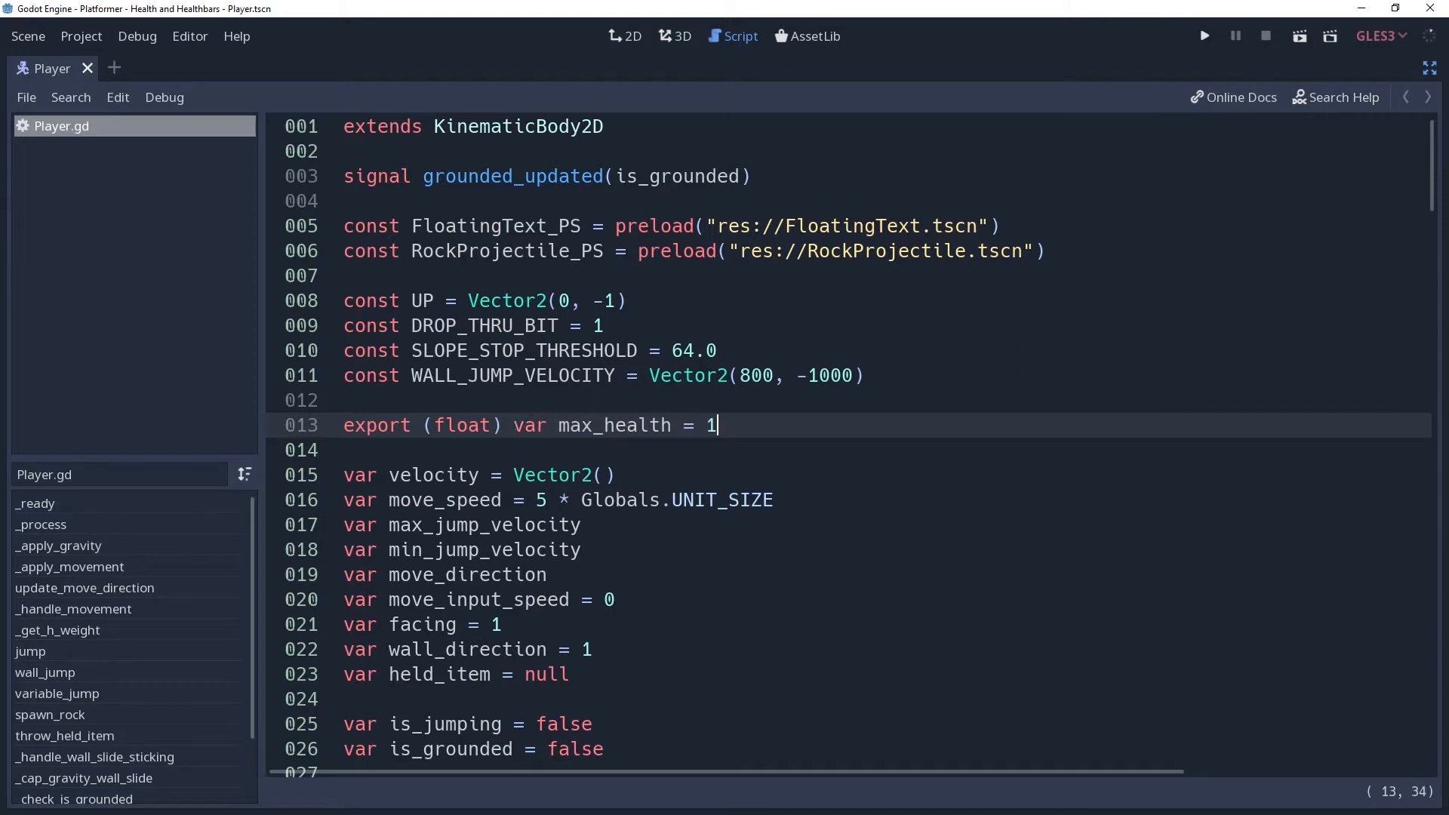
text(00)
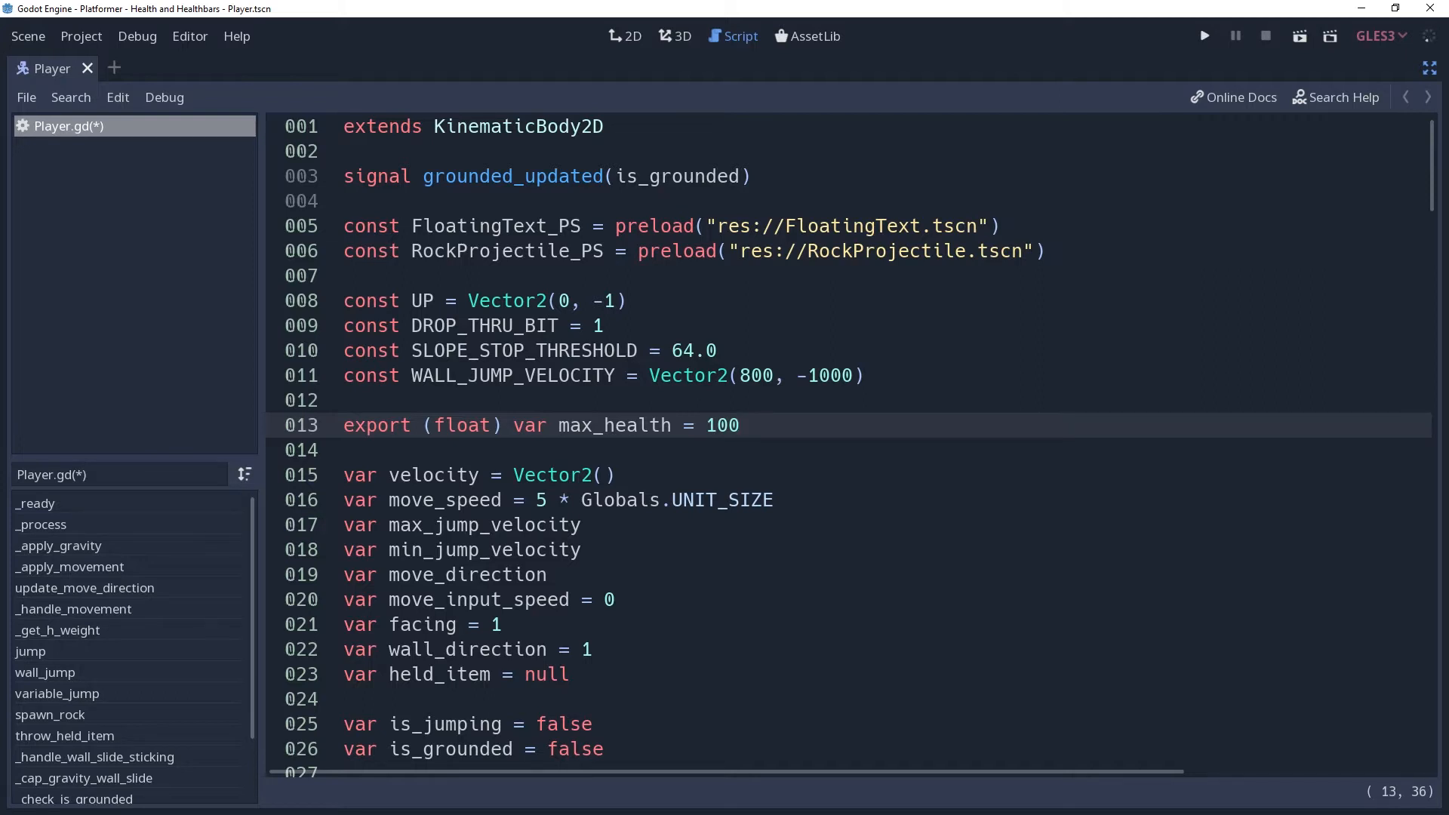
Add 'onready var health = max_health' on the line below.
click(740, 424)
text(onrea)
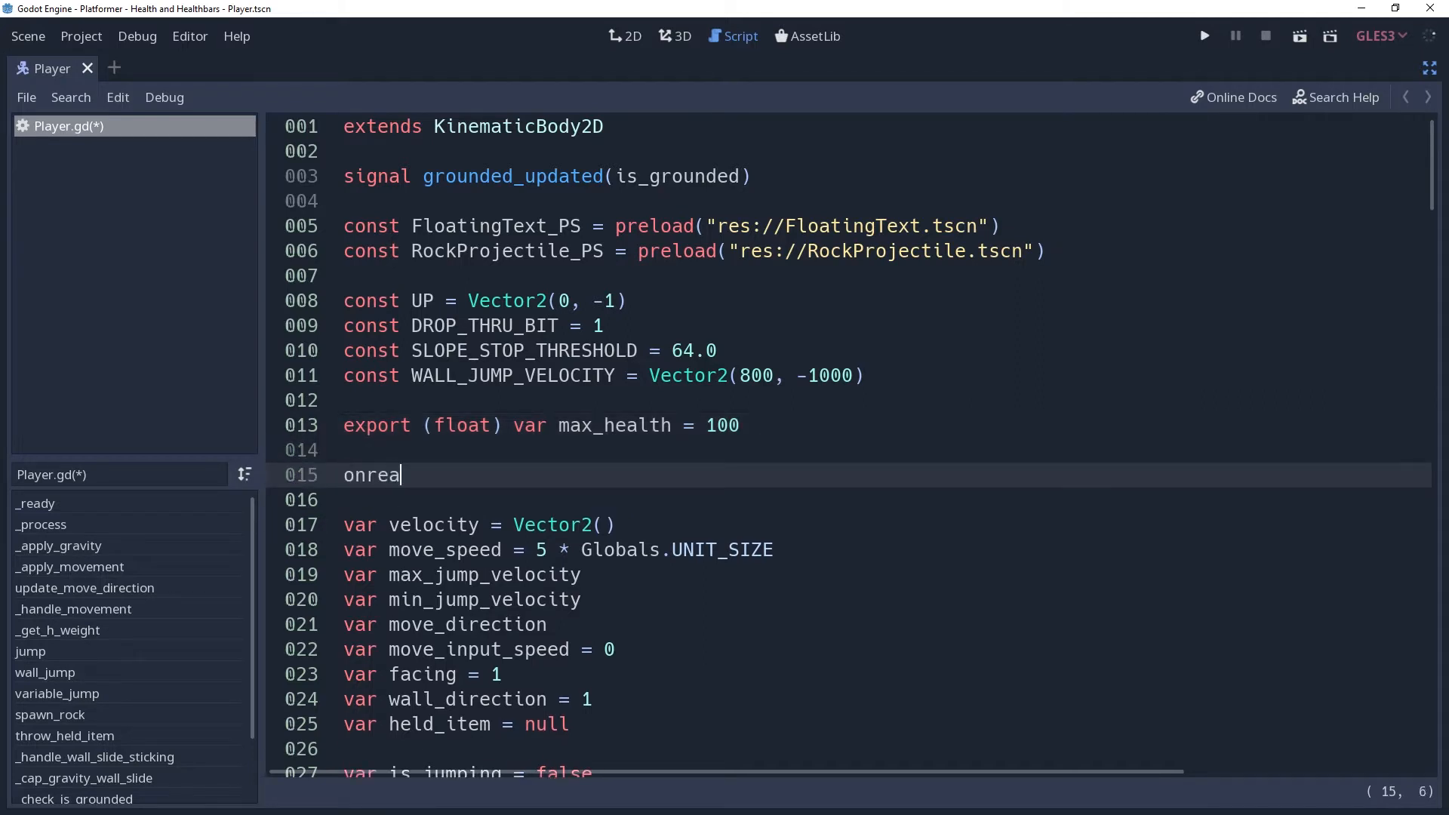
text(dy var healt)
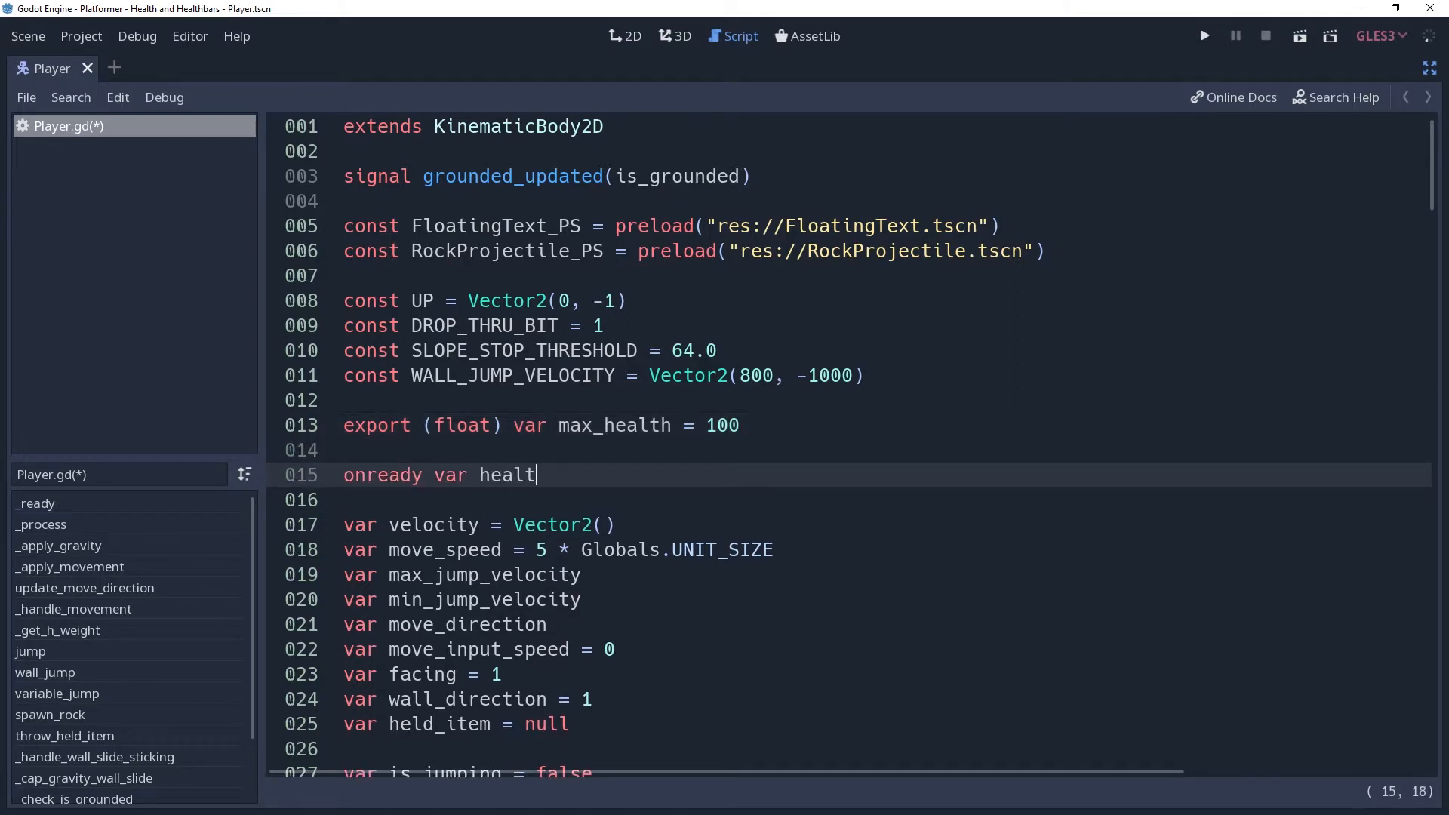
text(h = ma)
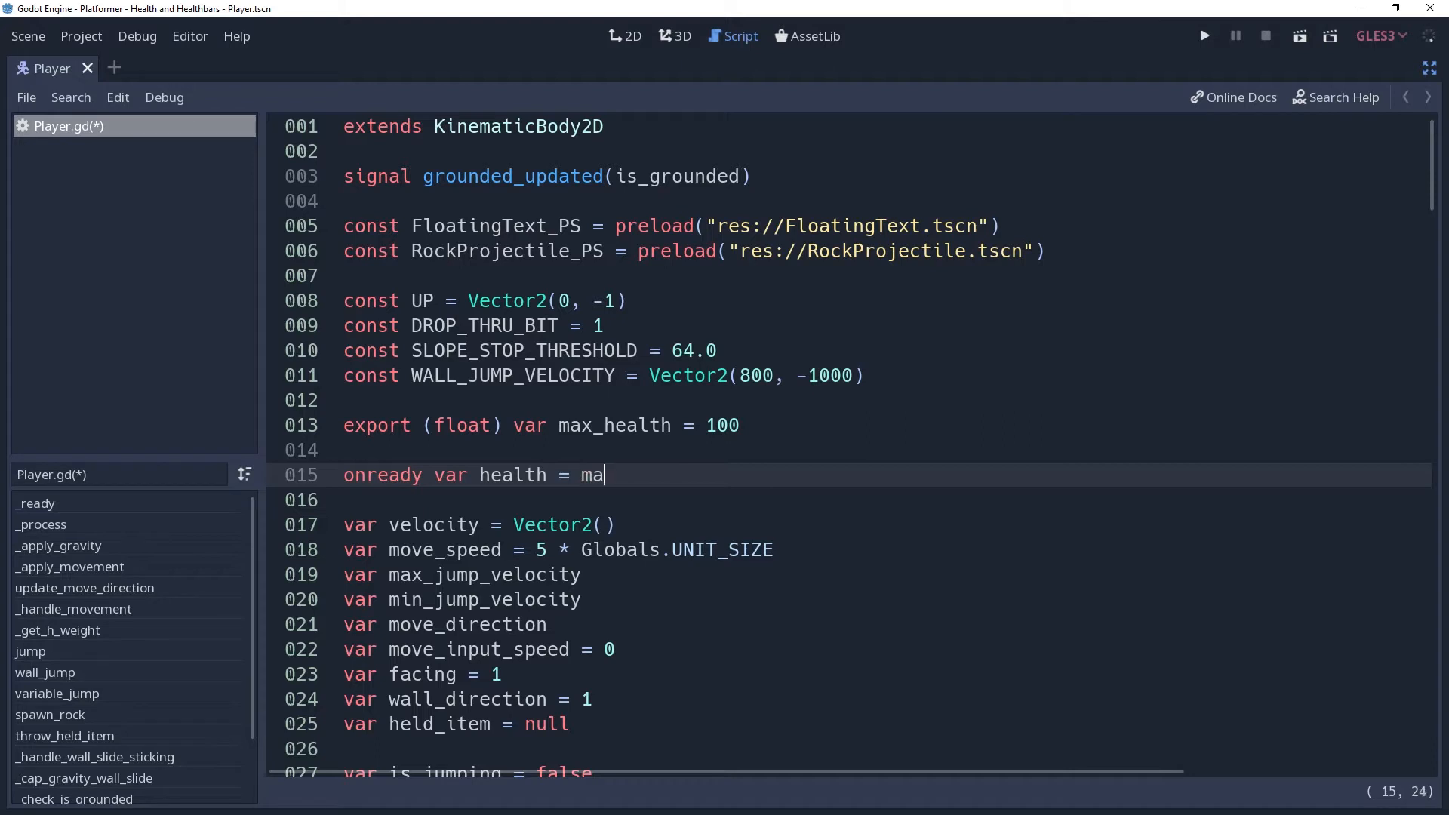
text(x_health)
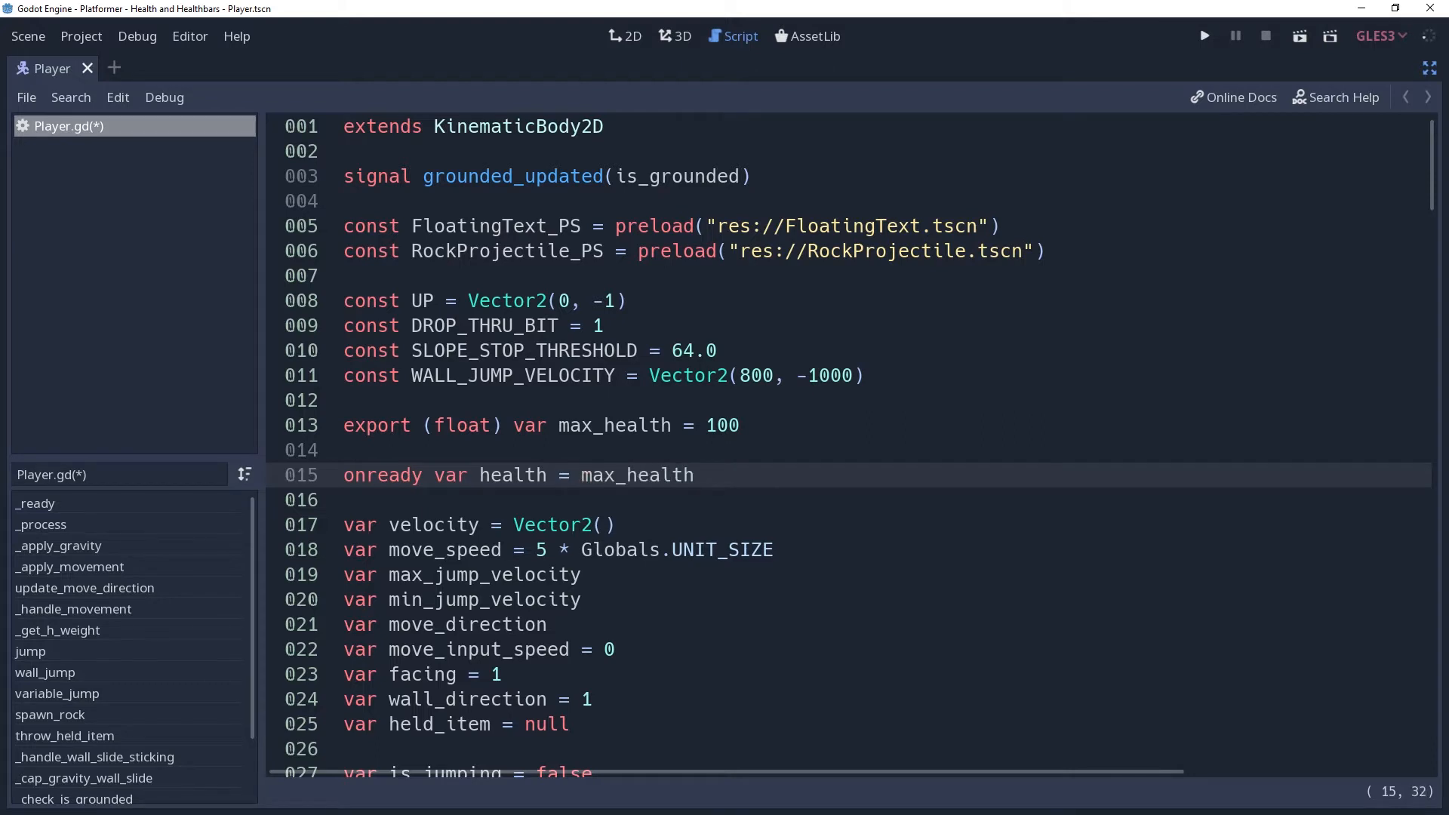
click(695, 474)
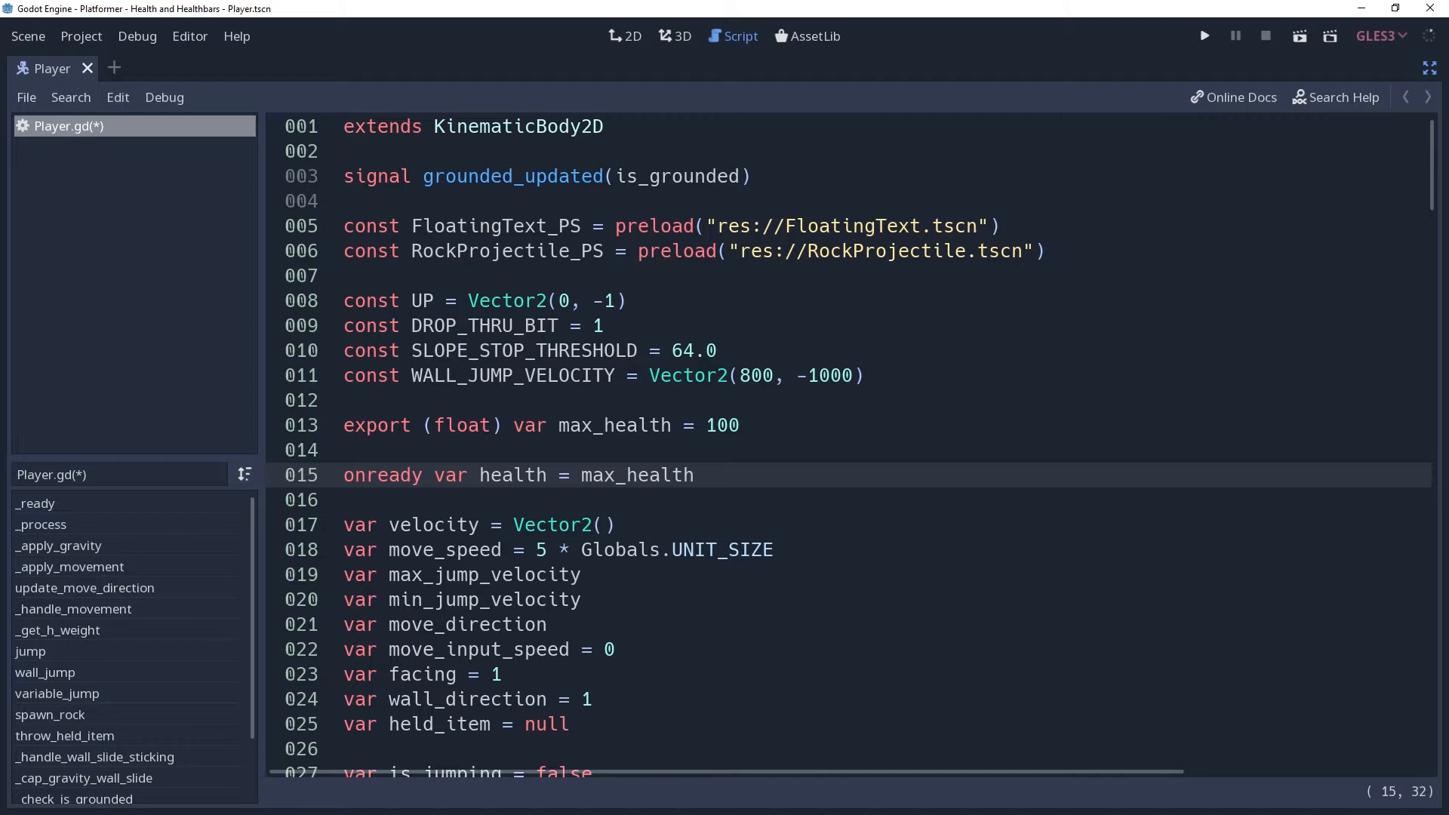
click(695, 475)
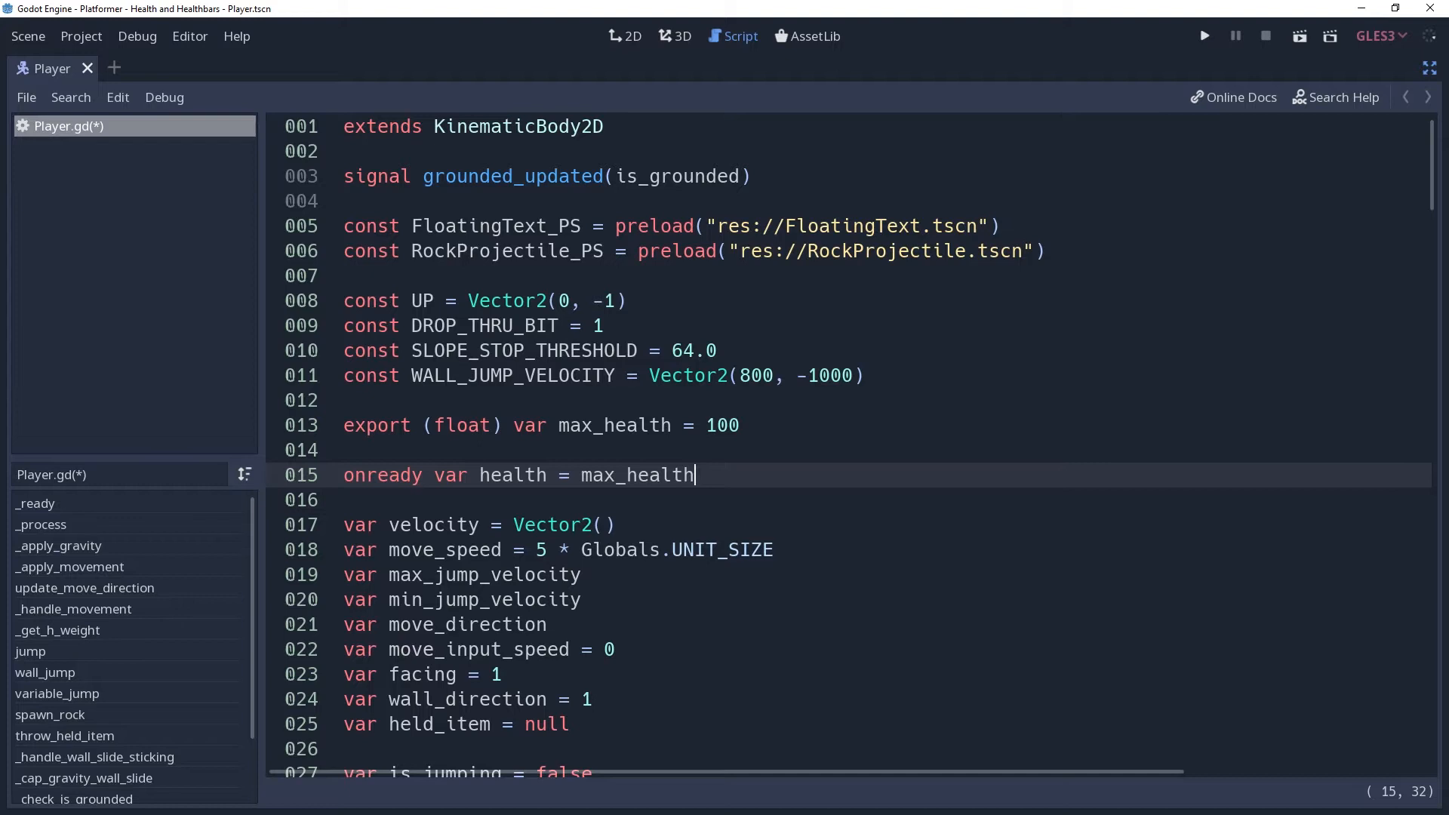
Declare health_updated(health) and killed() signals, and give health 'setget _set_health'.
click(752, 175)
text(signal he)
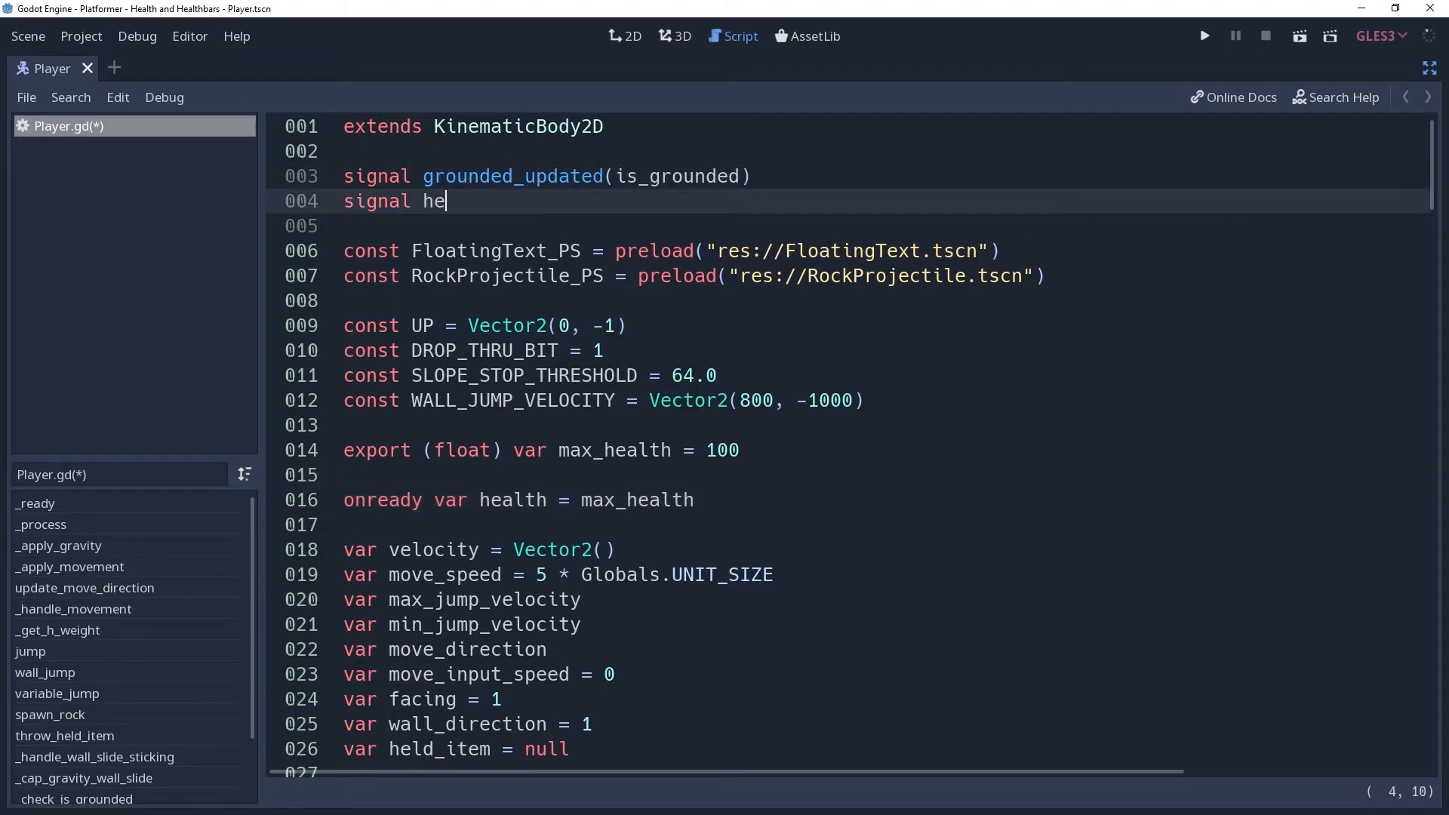
text(alth_updated)
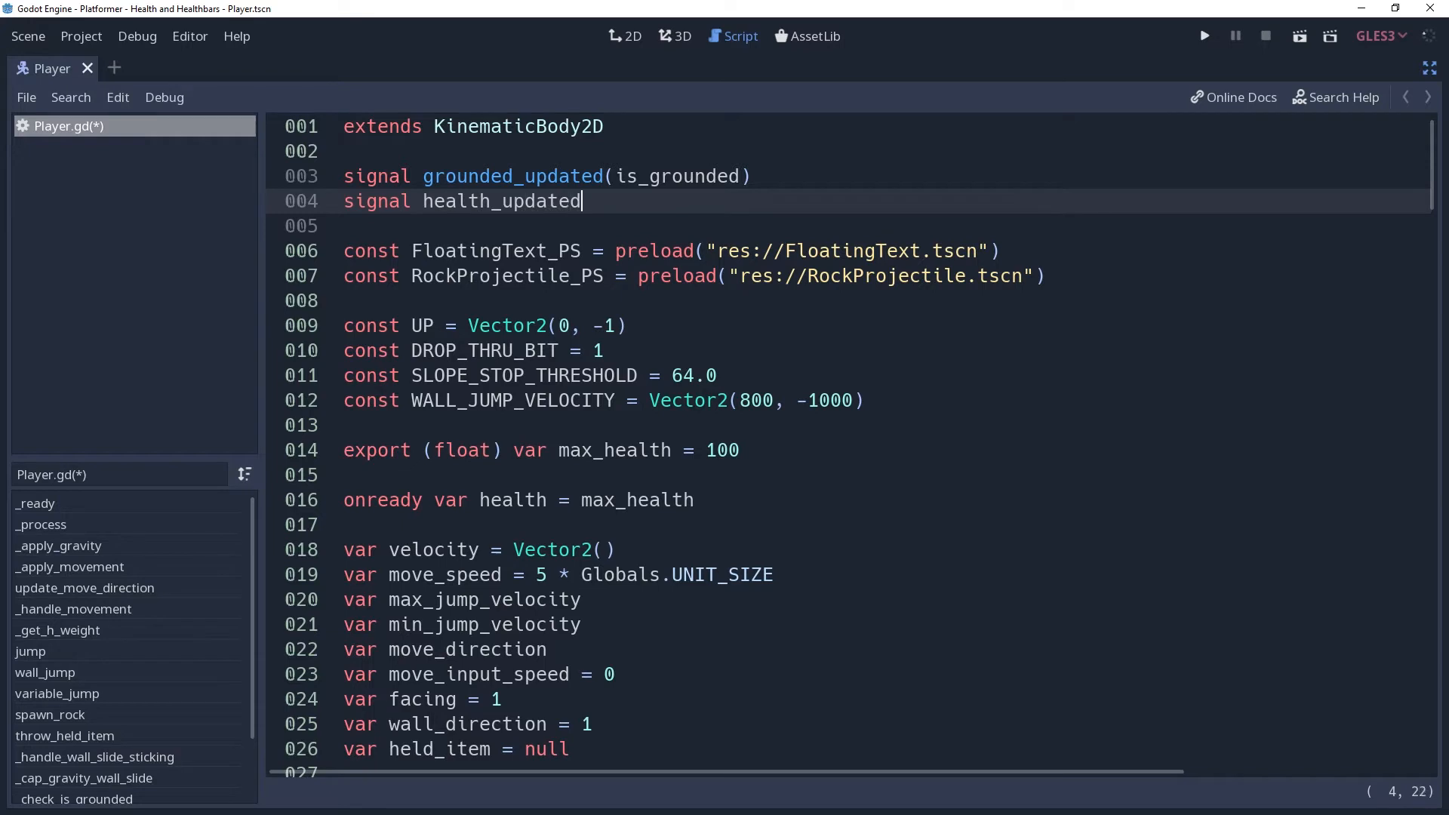
text((health))
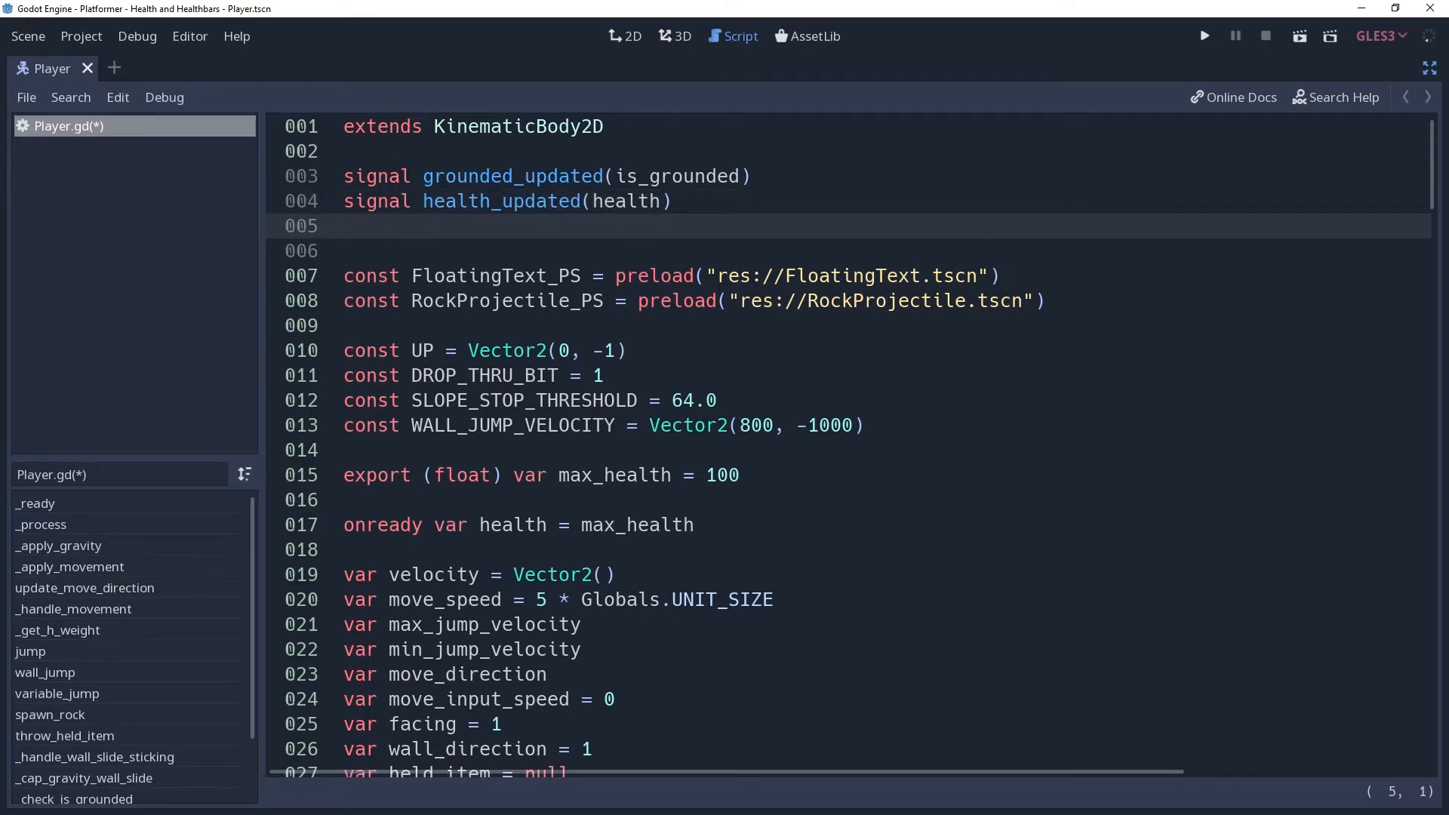
text(signal k)
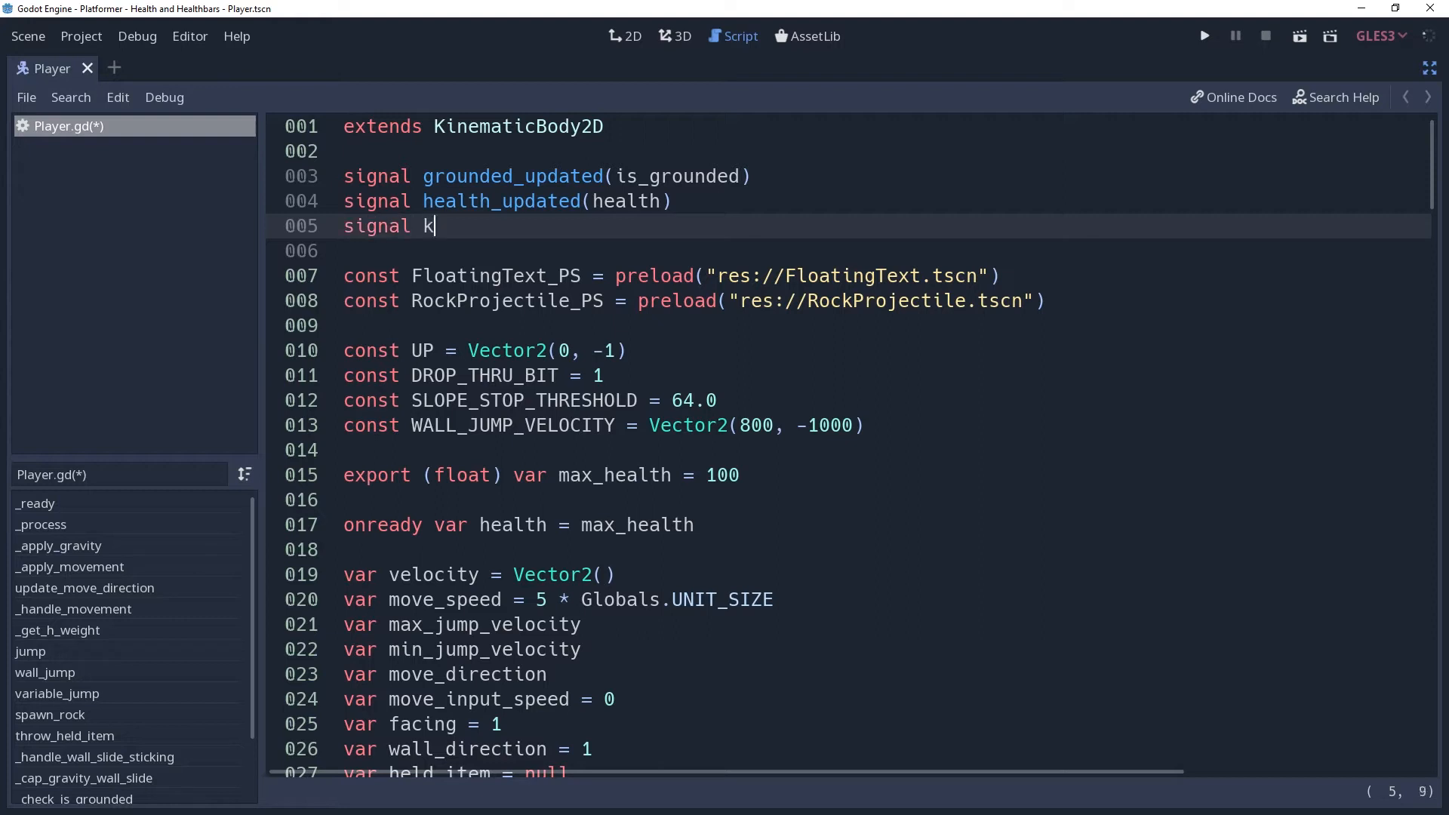
text(illed())
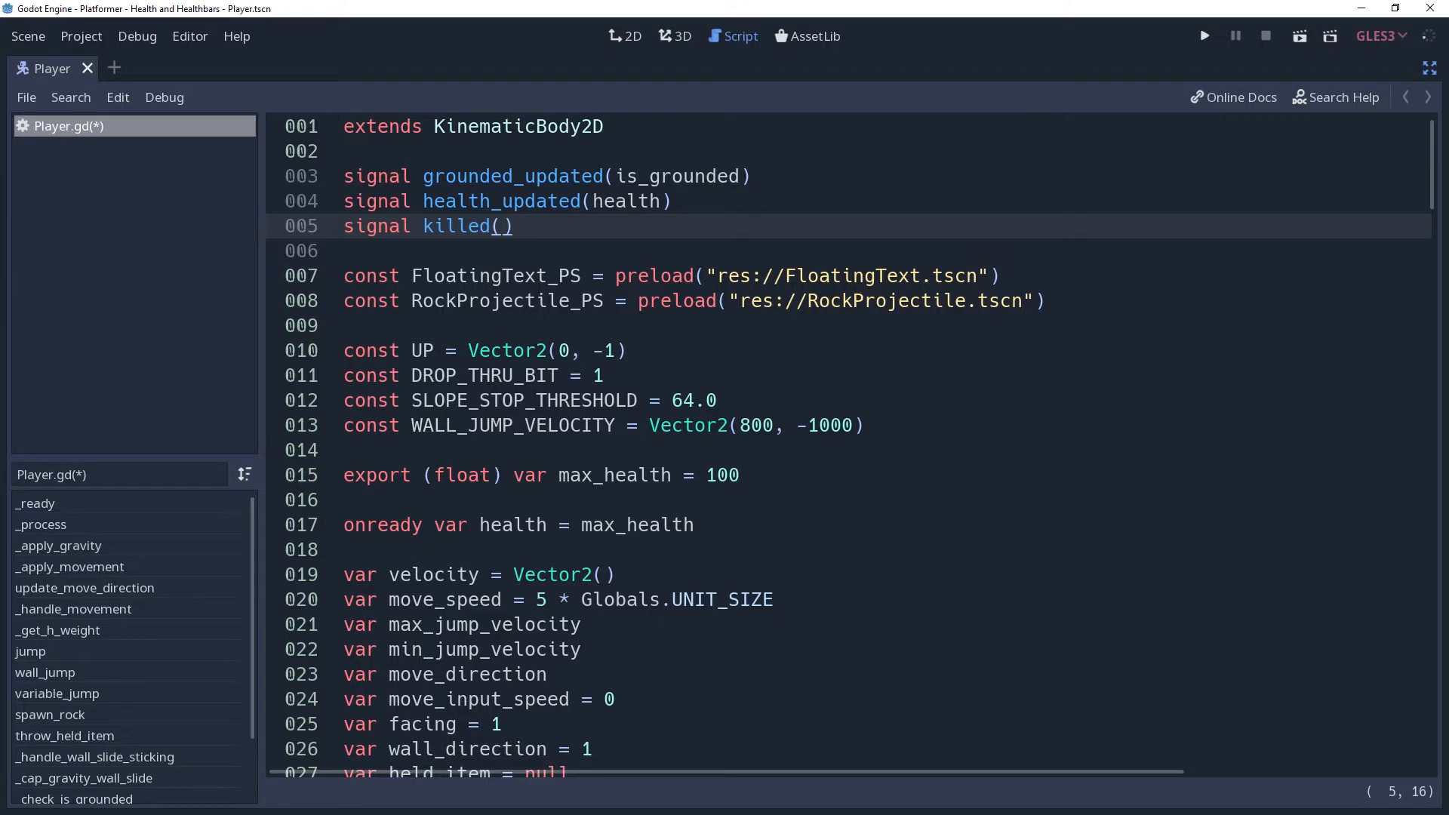
text(setget _s)
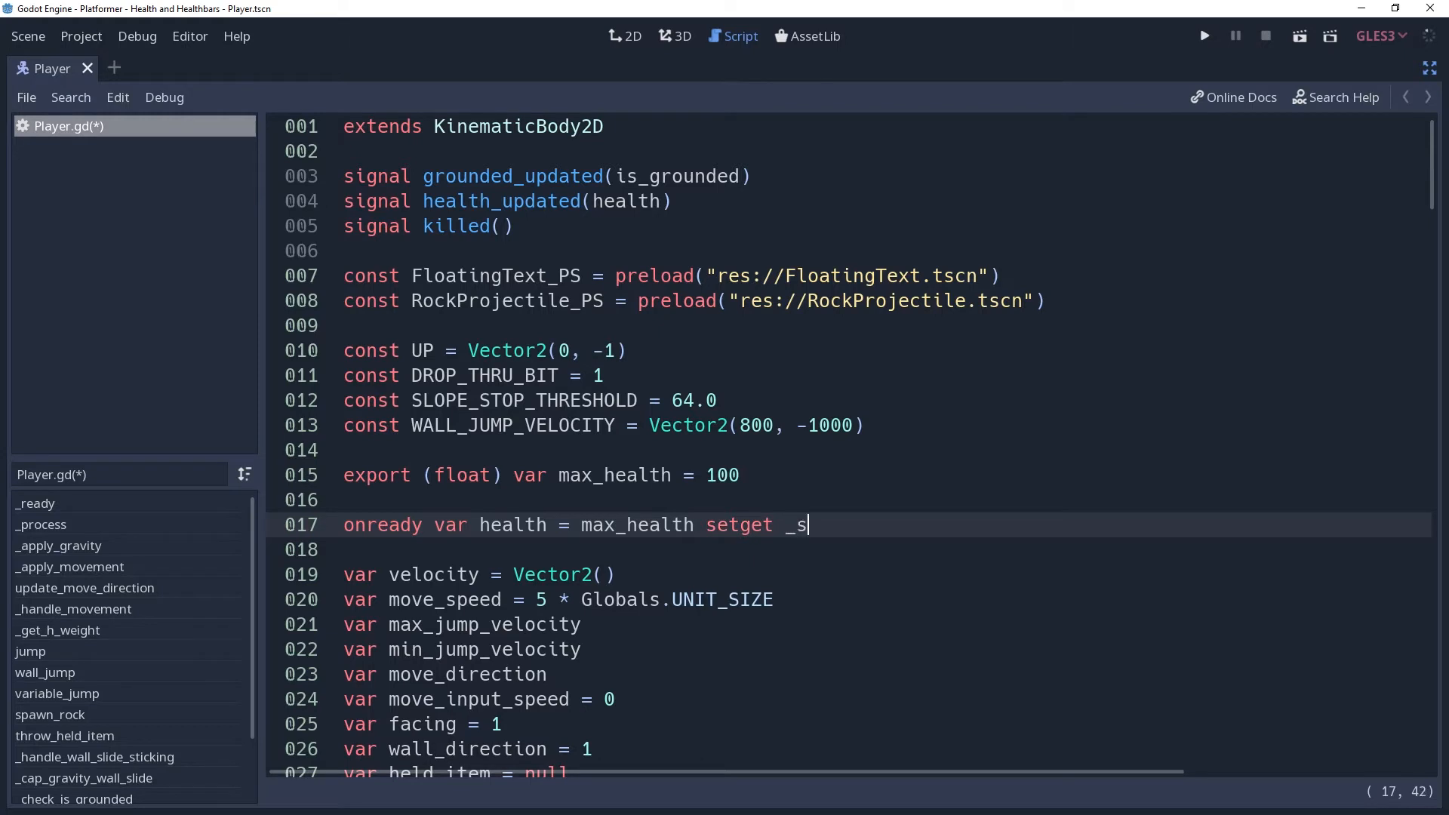
text(et_health)
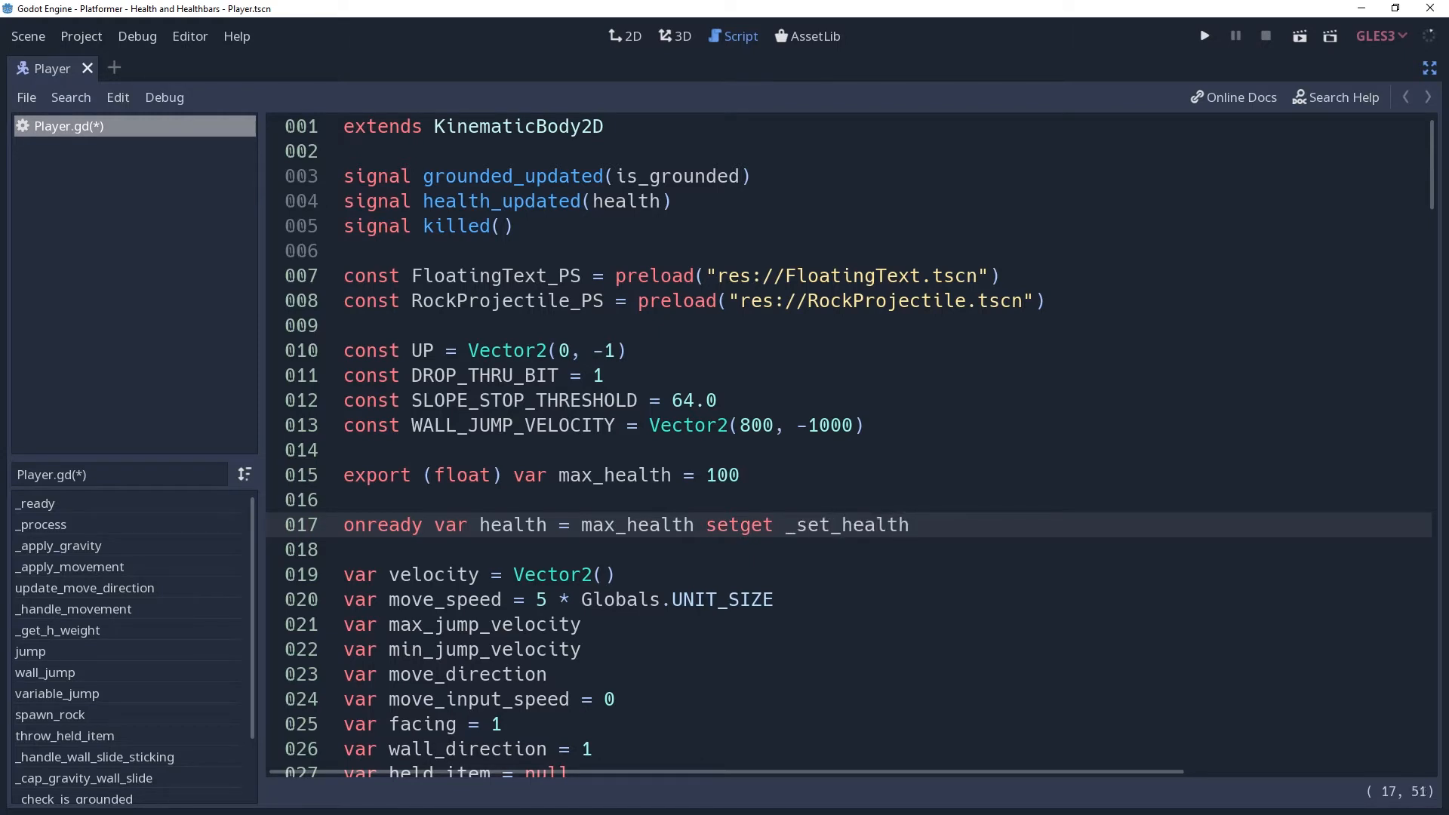
Define func _set_health(value) with a line clamping health between 0 and max_health.
text(fu)
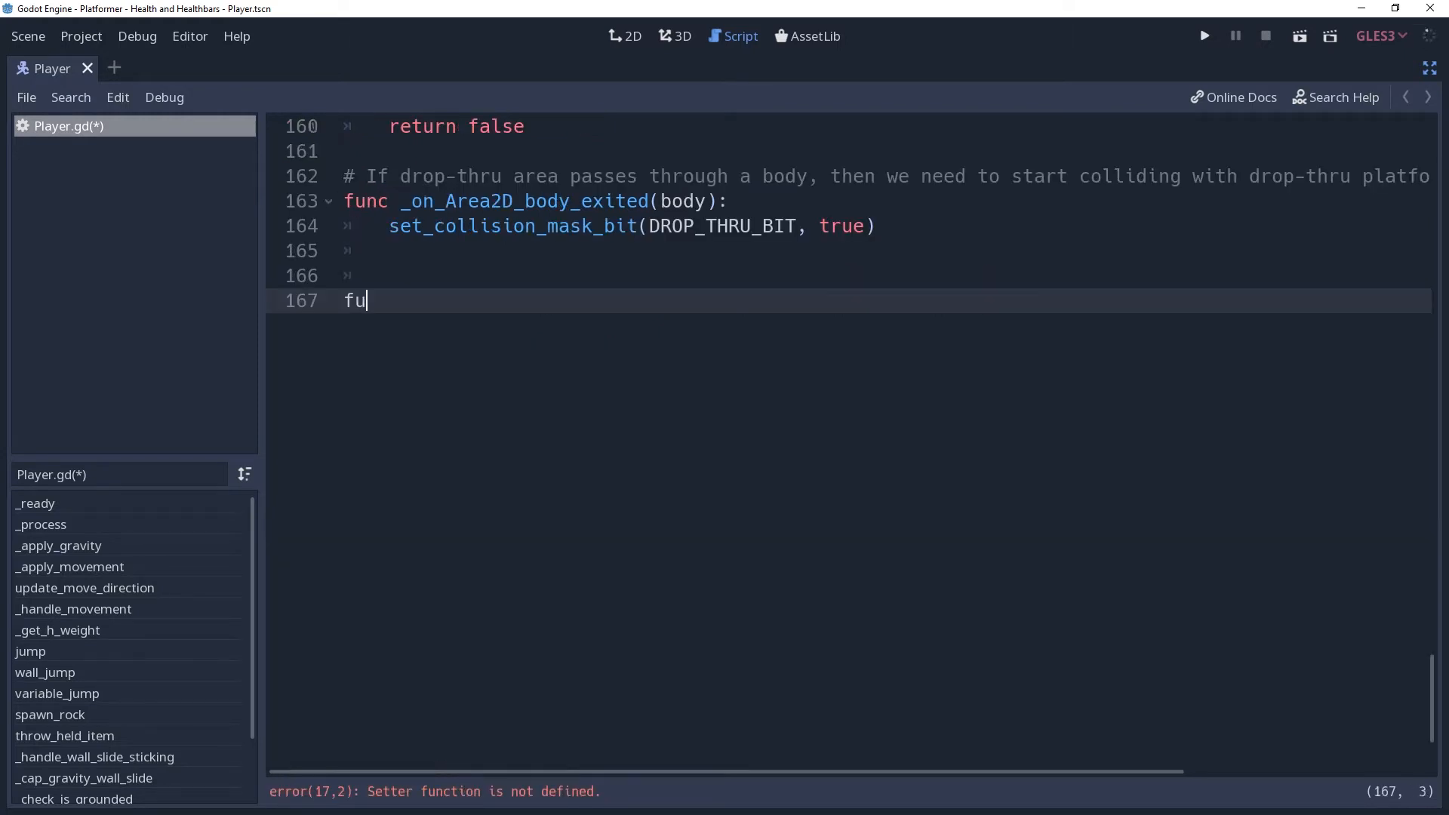
text(nc _set_health()
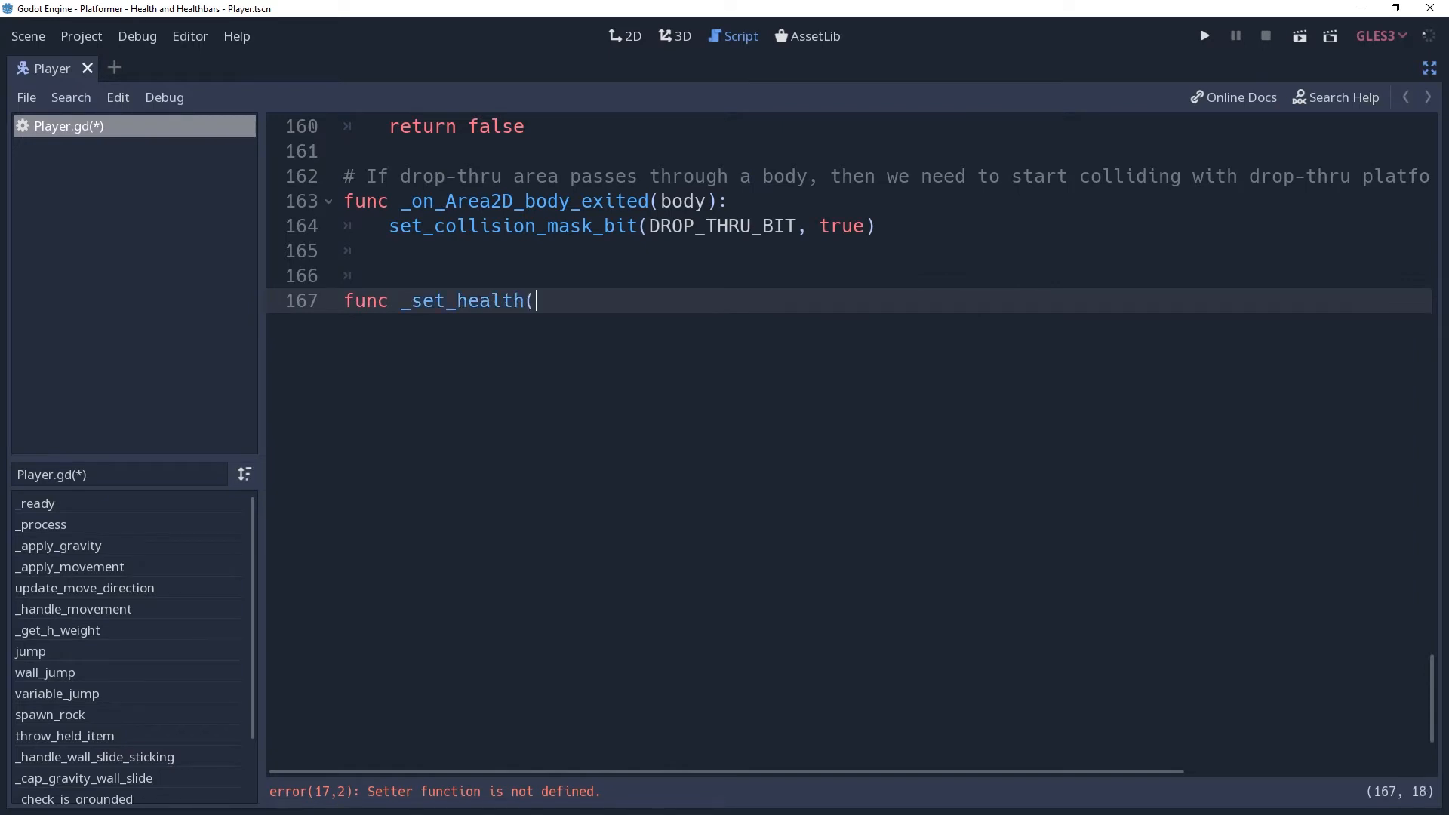
text(value):)
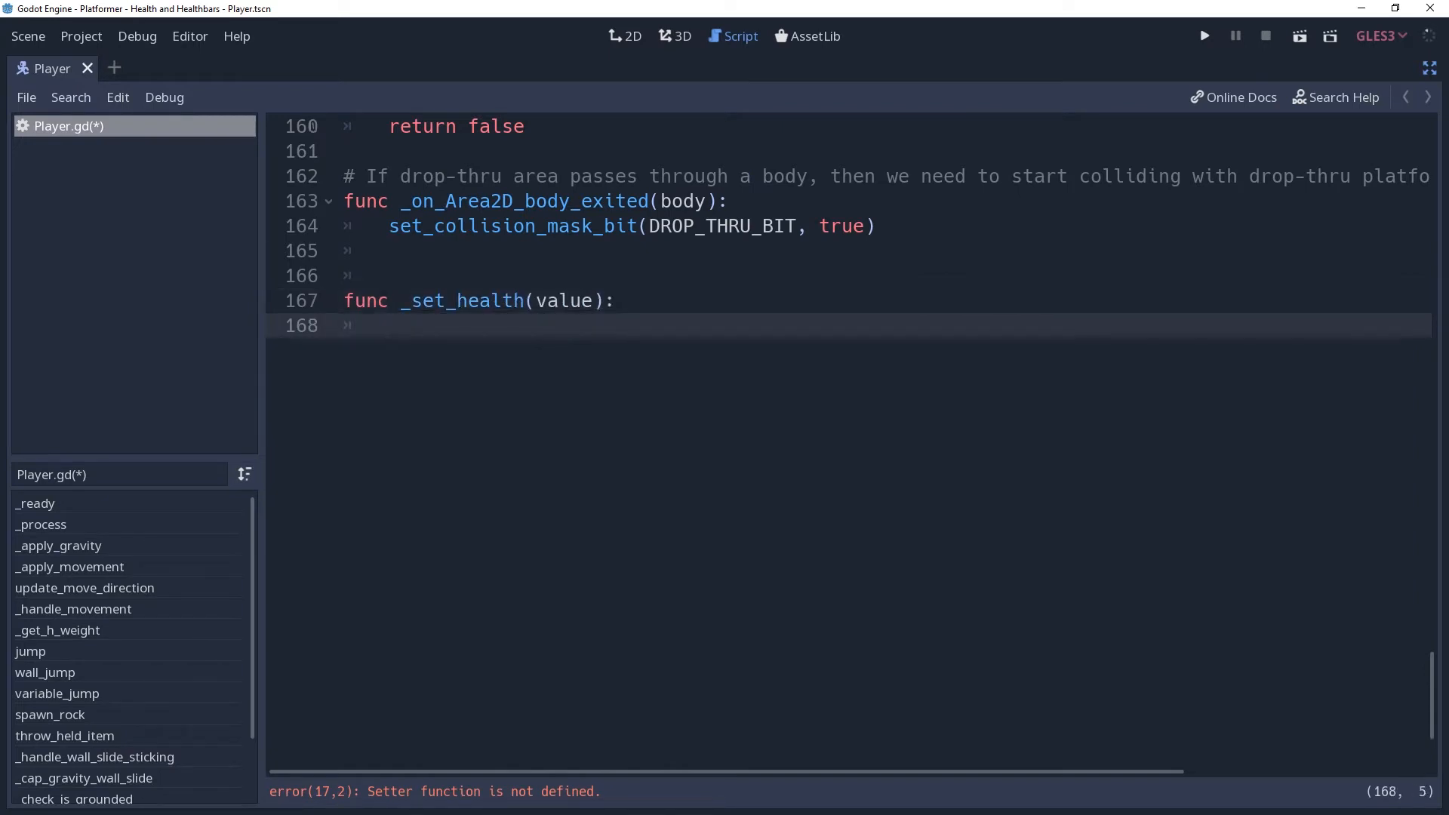
click(388, 325)
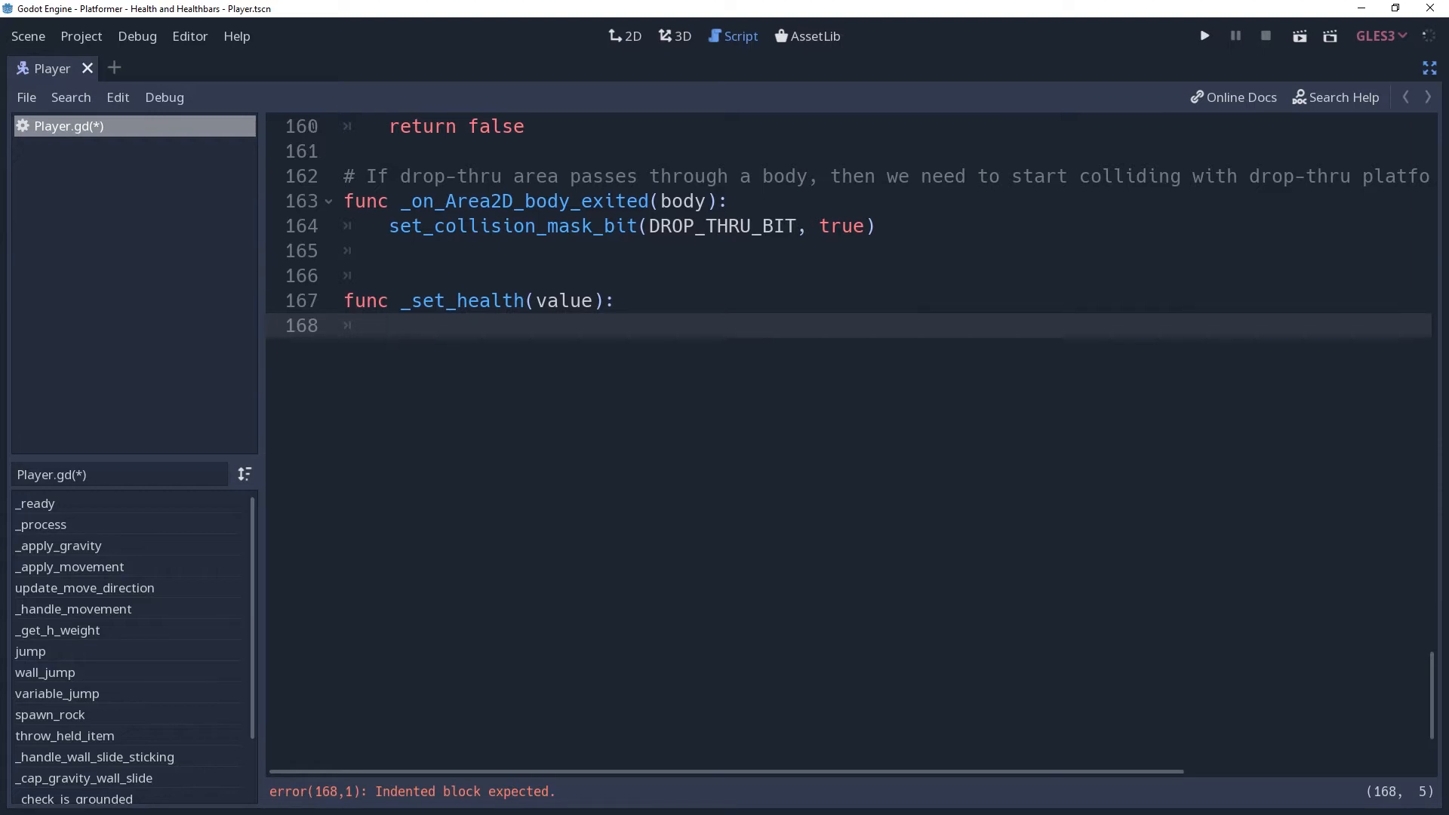
text(healt)
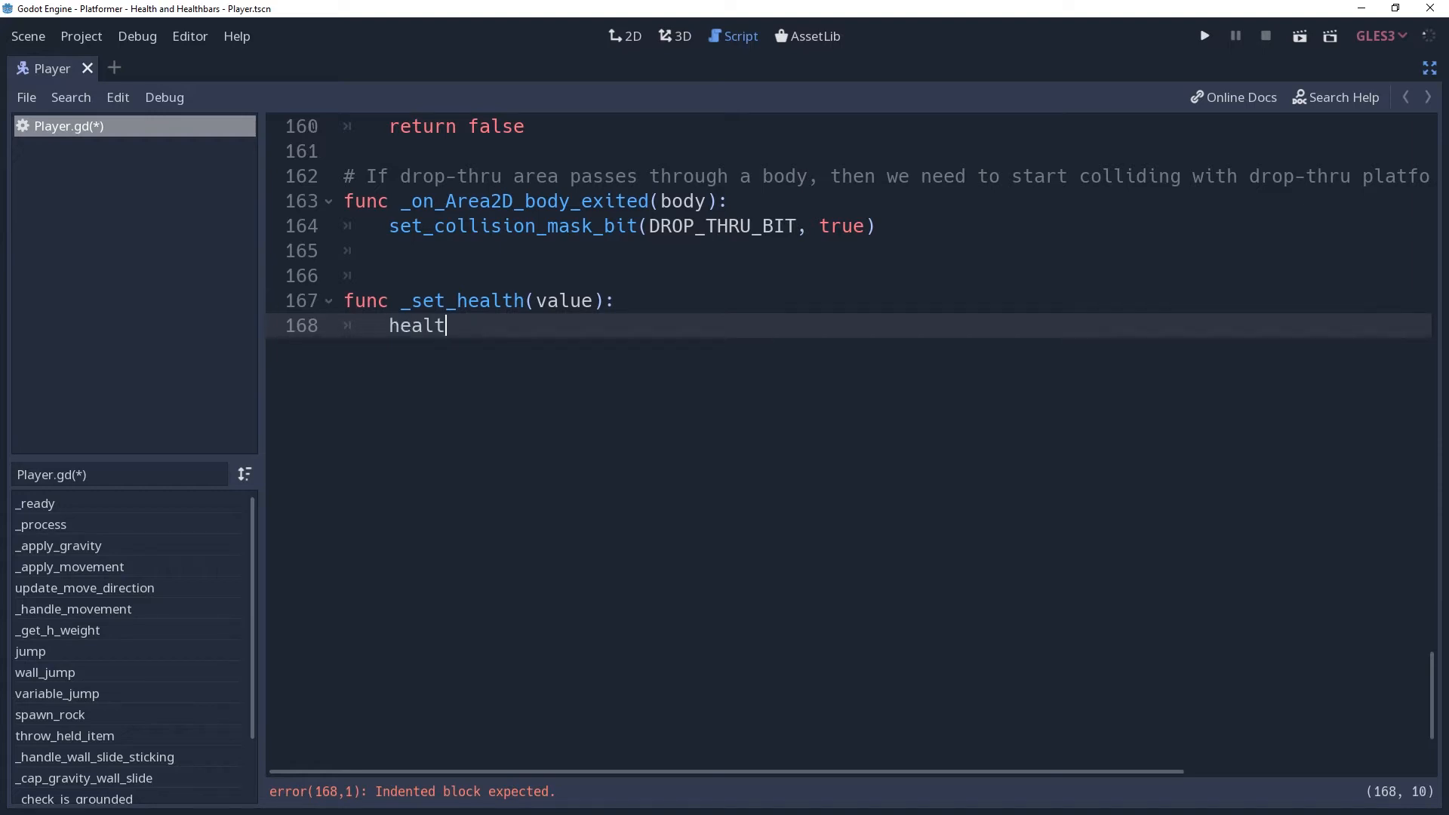
text(h = clamp()
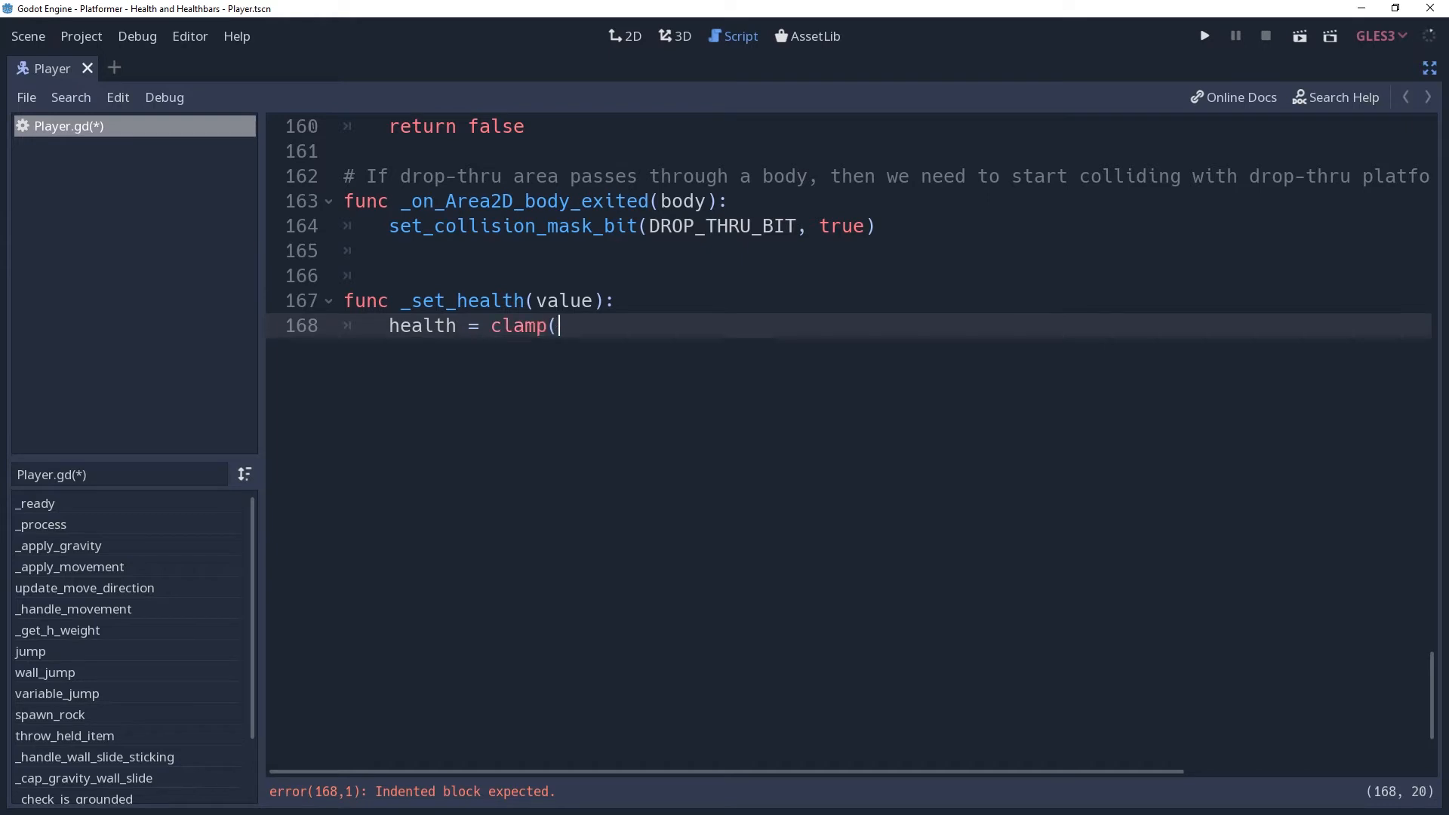
text(value, 0,)
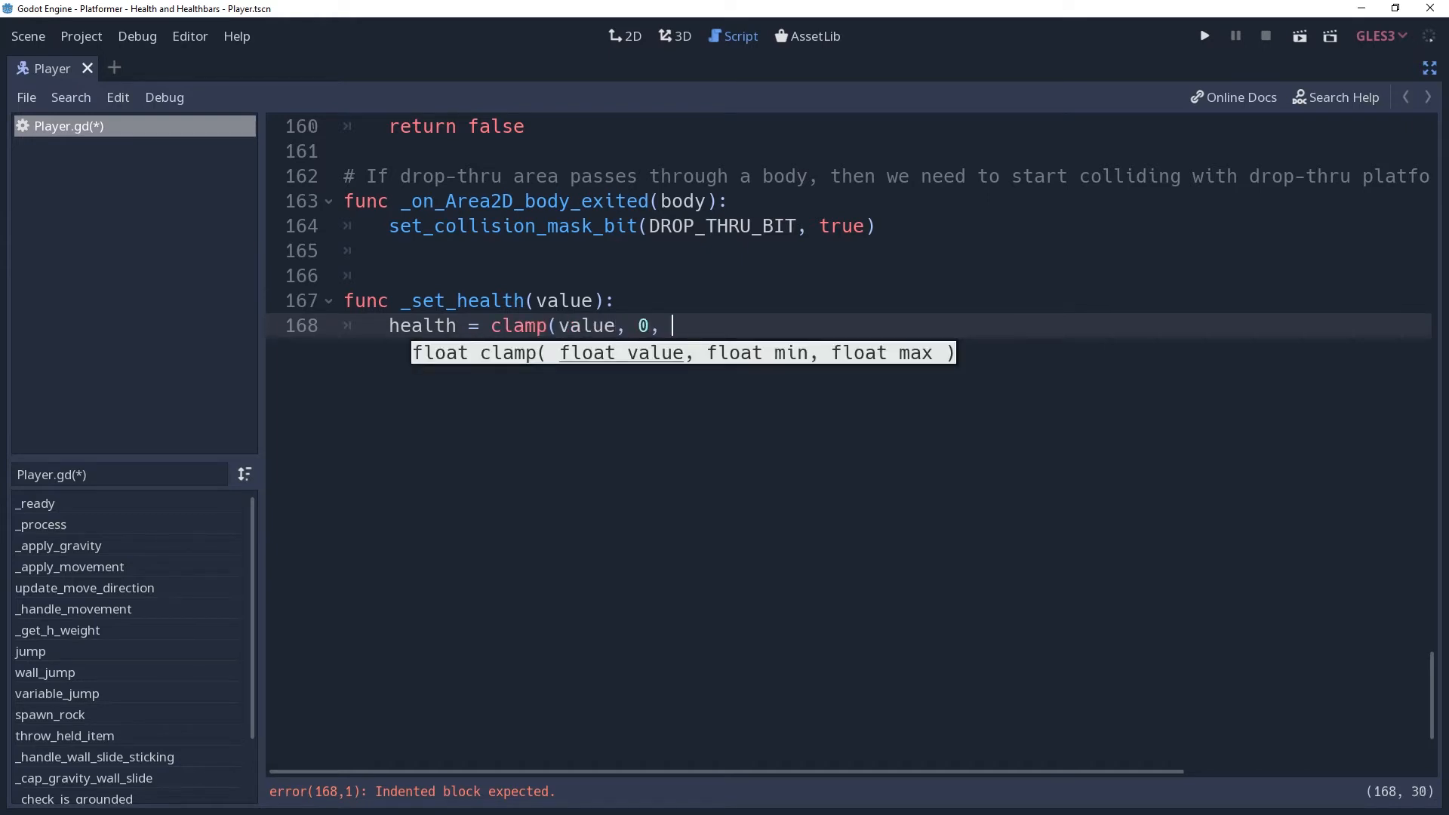
Store prev_health first, emit health_updated(health) on change, and call kill() at 0.
key(Enter)
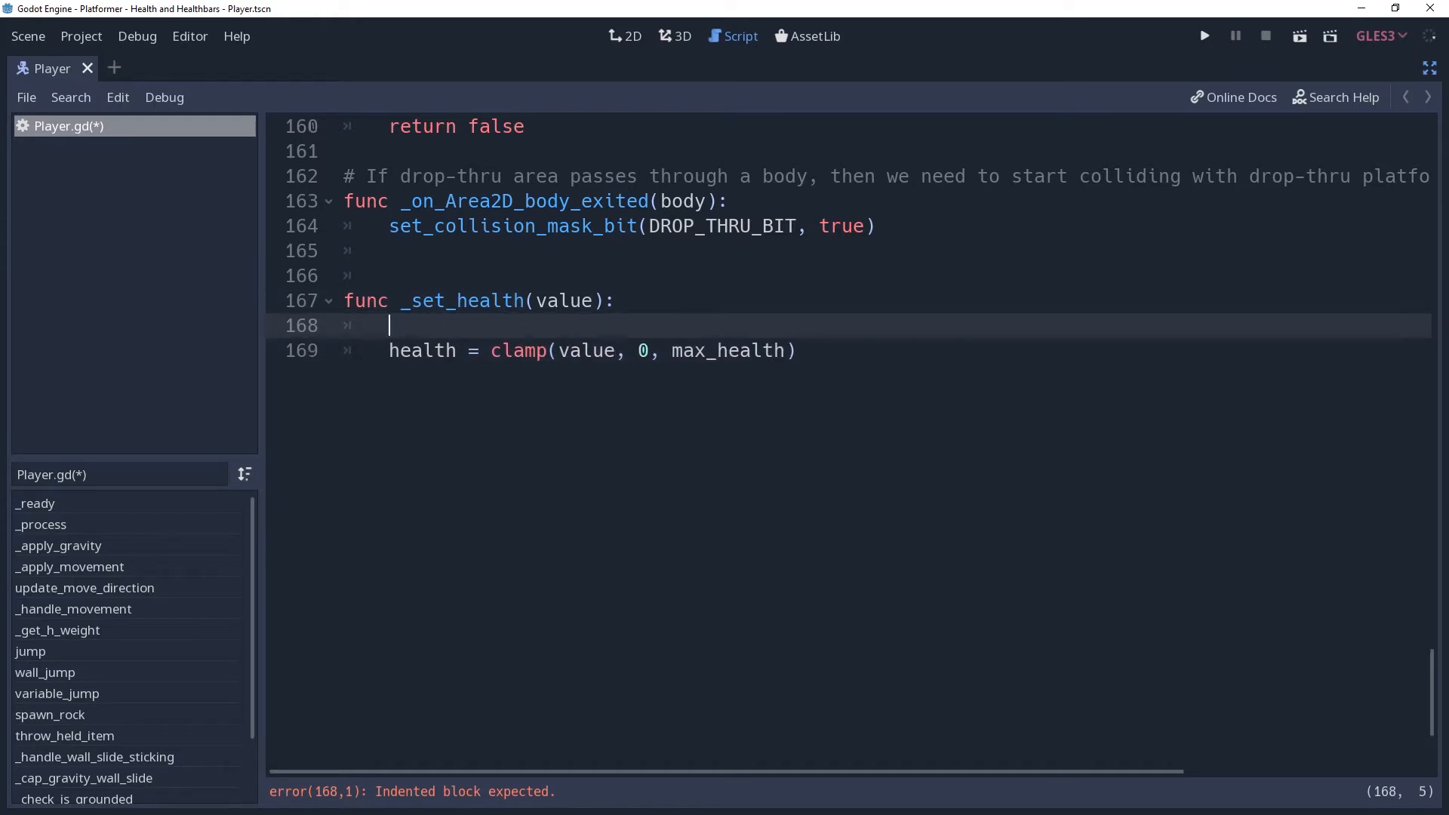
text(var prev_hea)
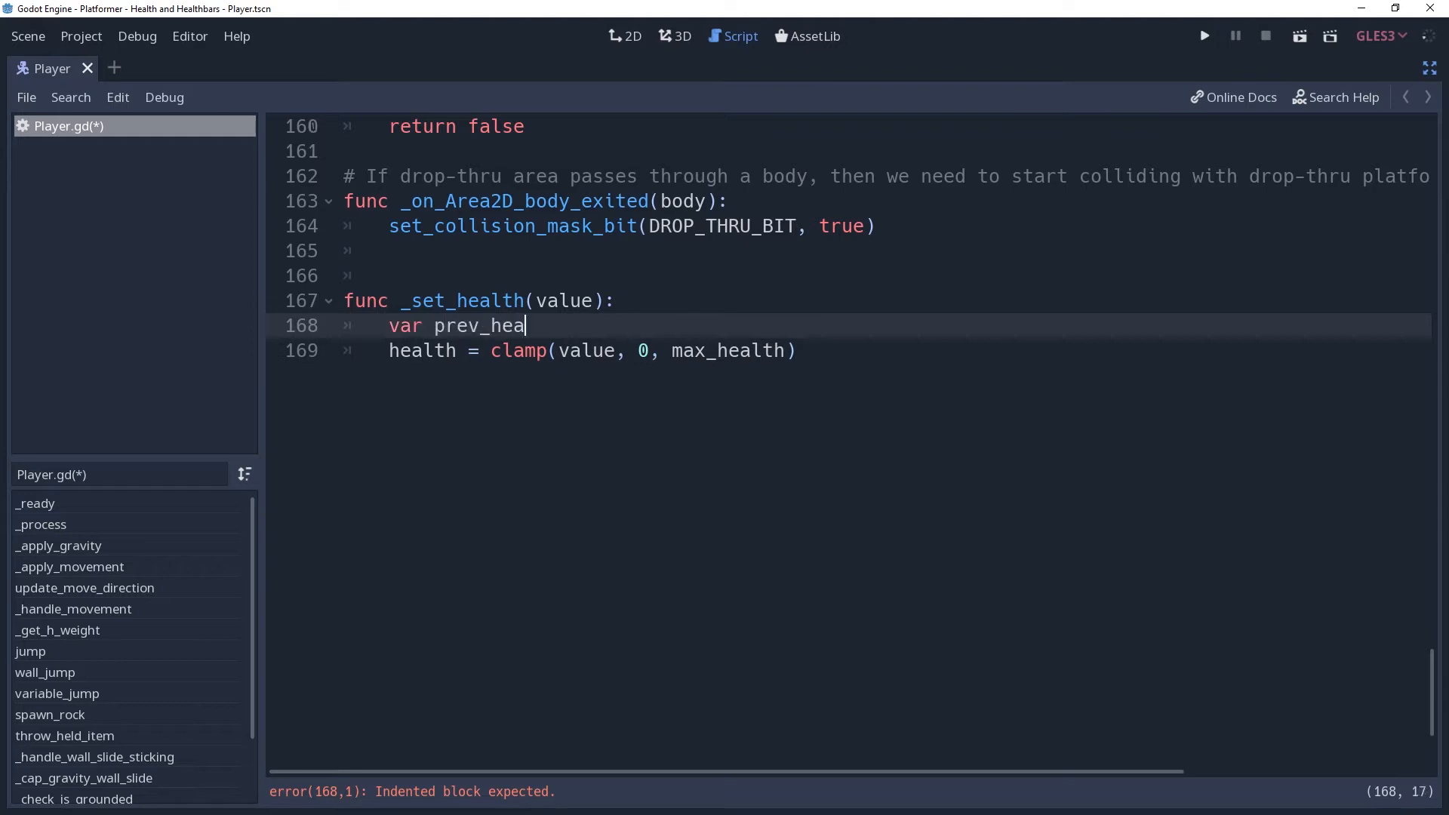
text(lth = health)
text(if health != prev_health:)
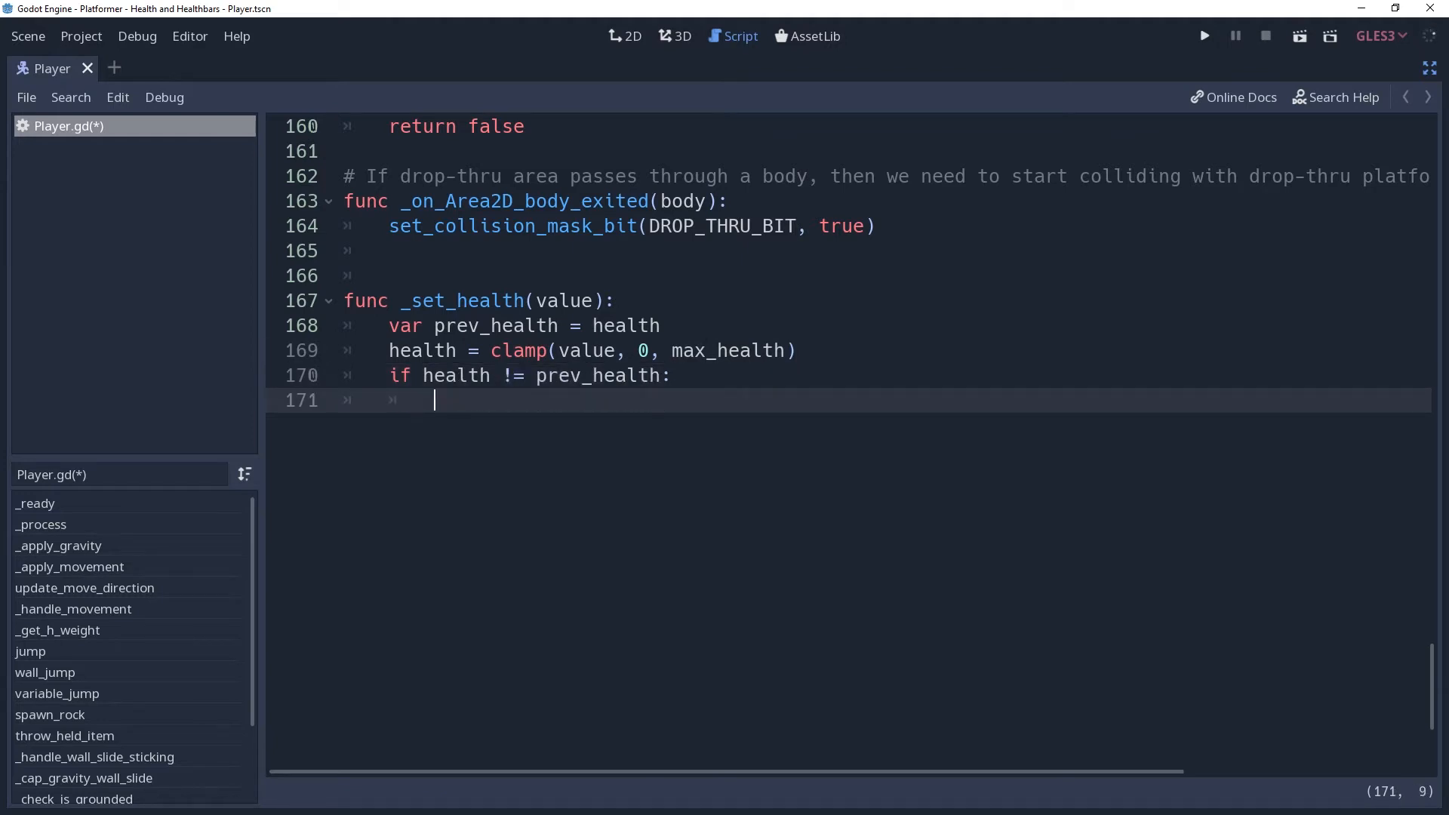
text(emit_signal("health_updated",)
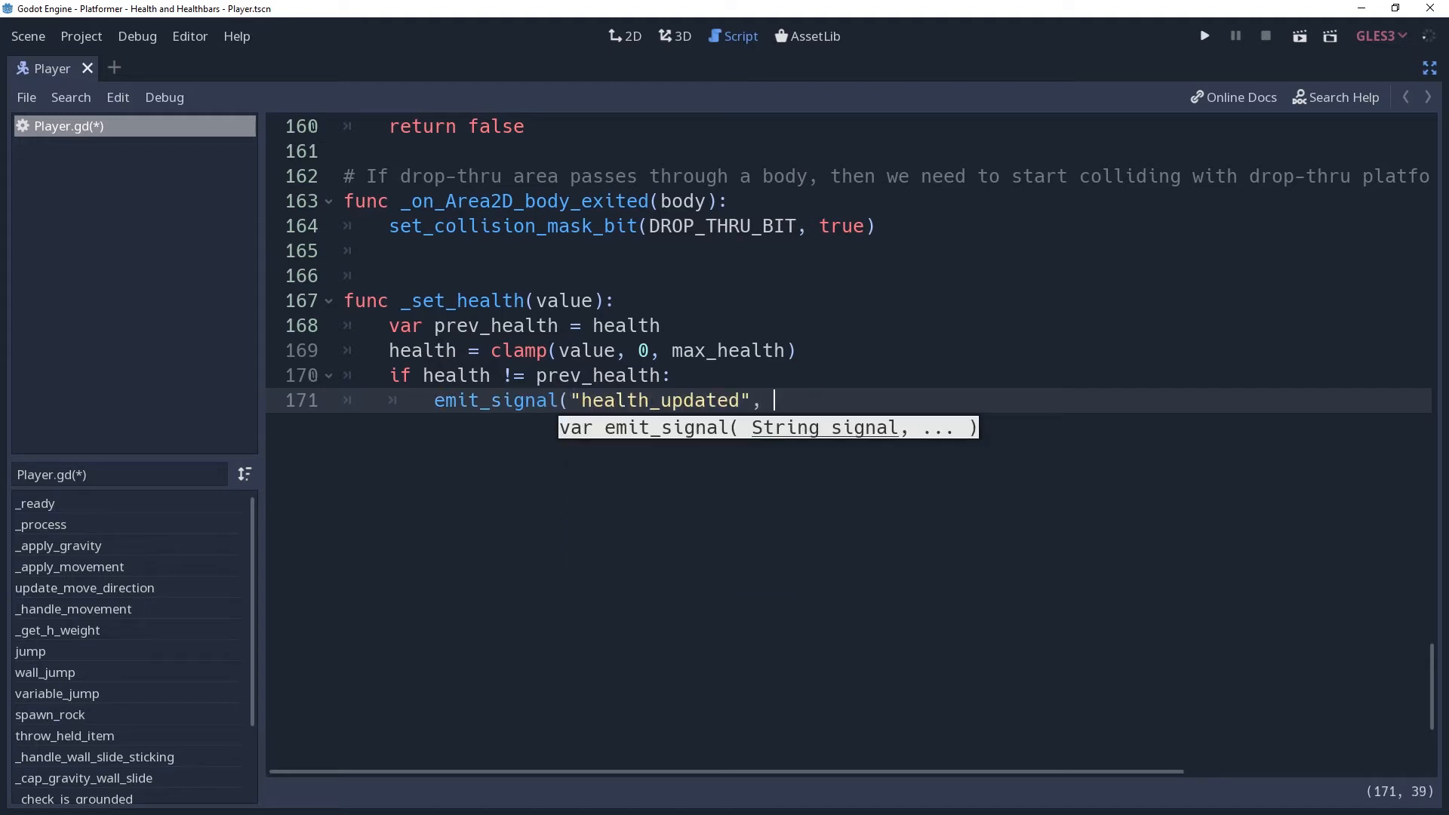
text(health))
text(if health ==)
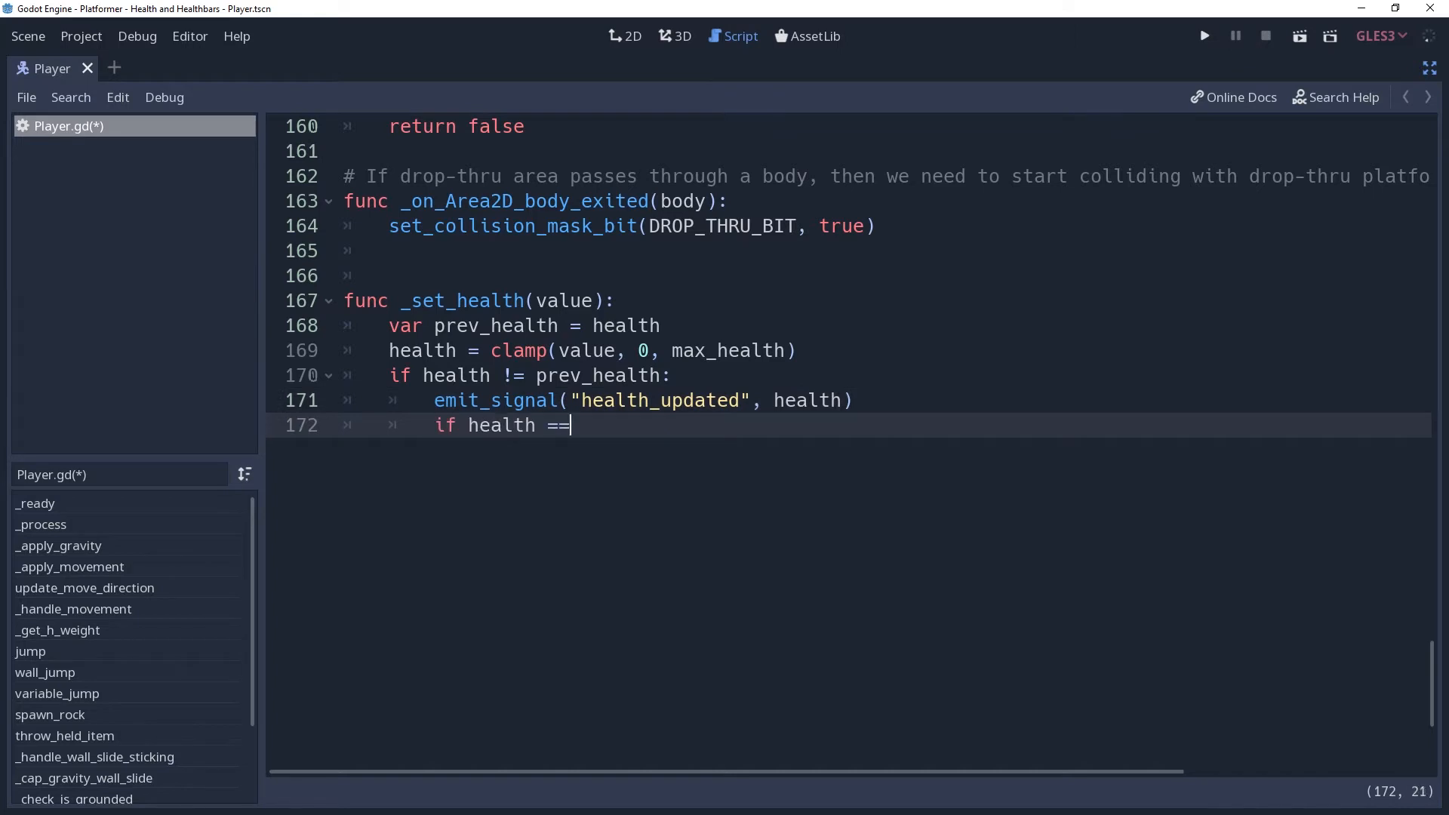
text(0:)
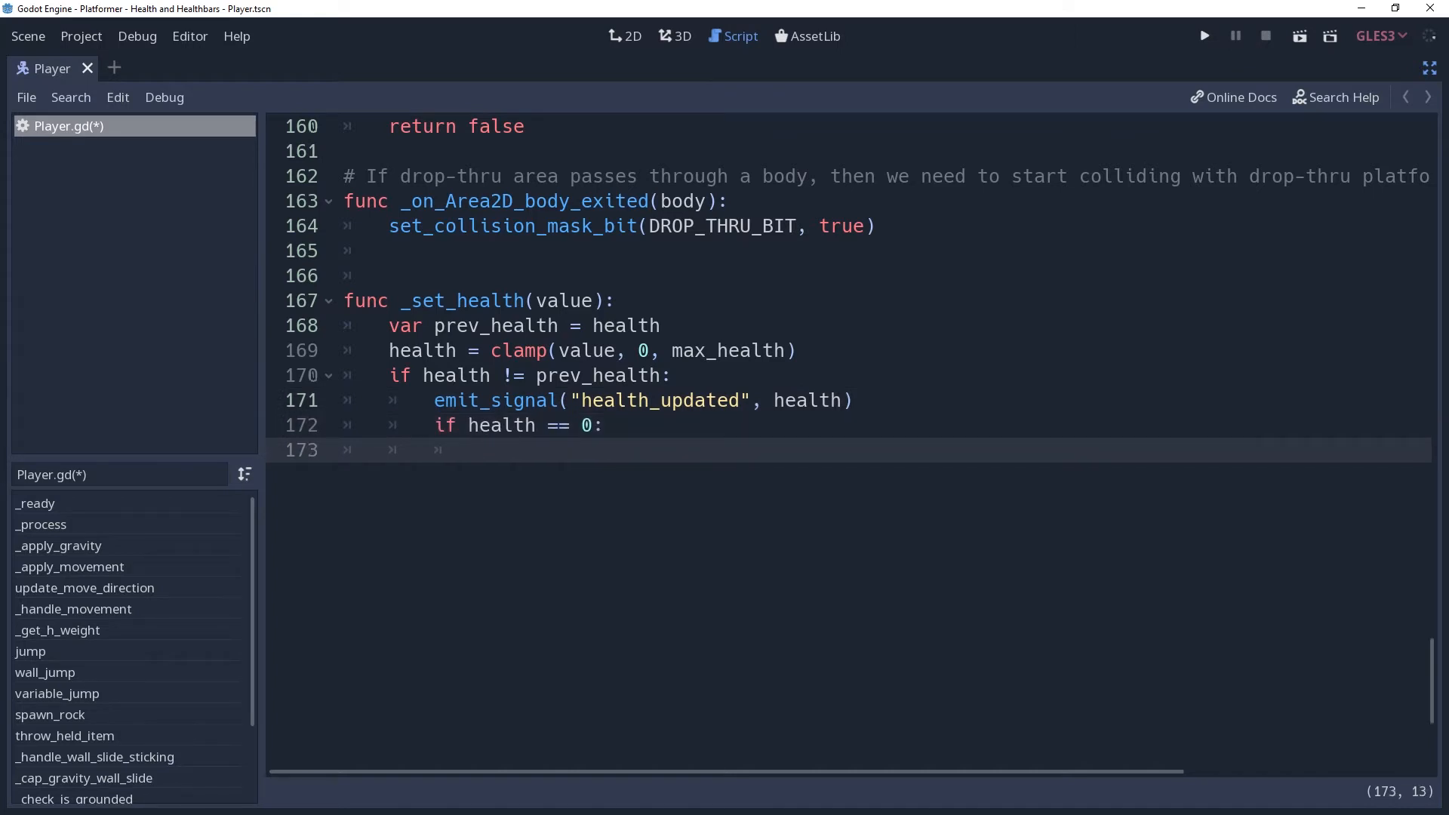
text(kill())
click(851, 275)
text(fu)
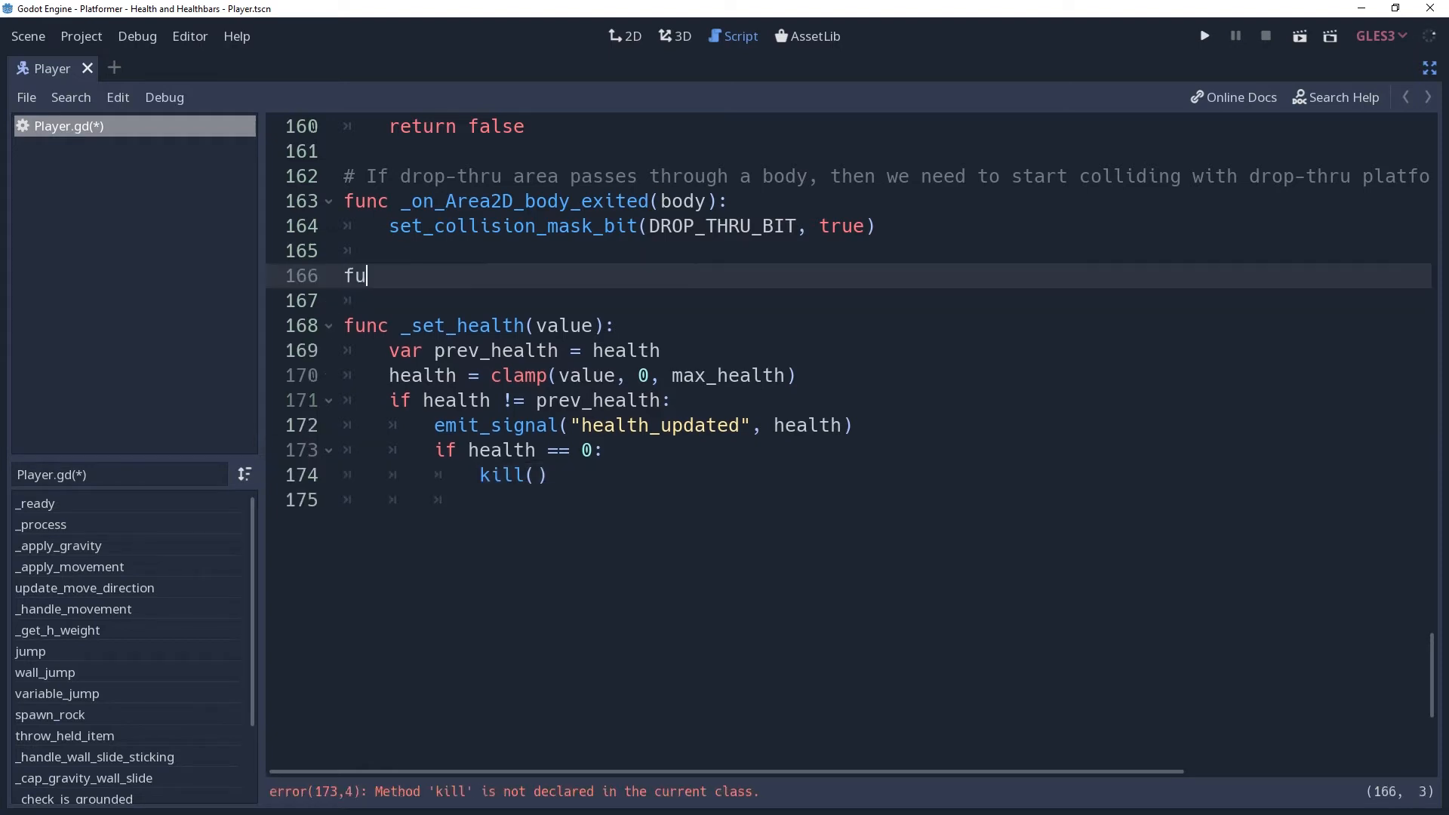
Add placeholder 'func kill(): pass' and emit_signal("killed") right after kill() in _set_health.
text(nc kill():)
text(p)
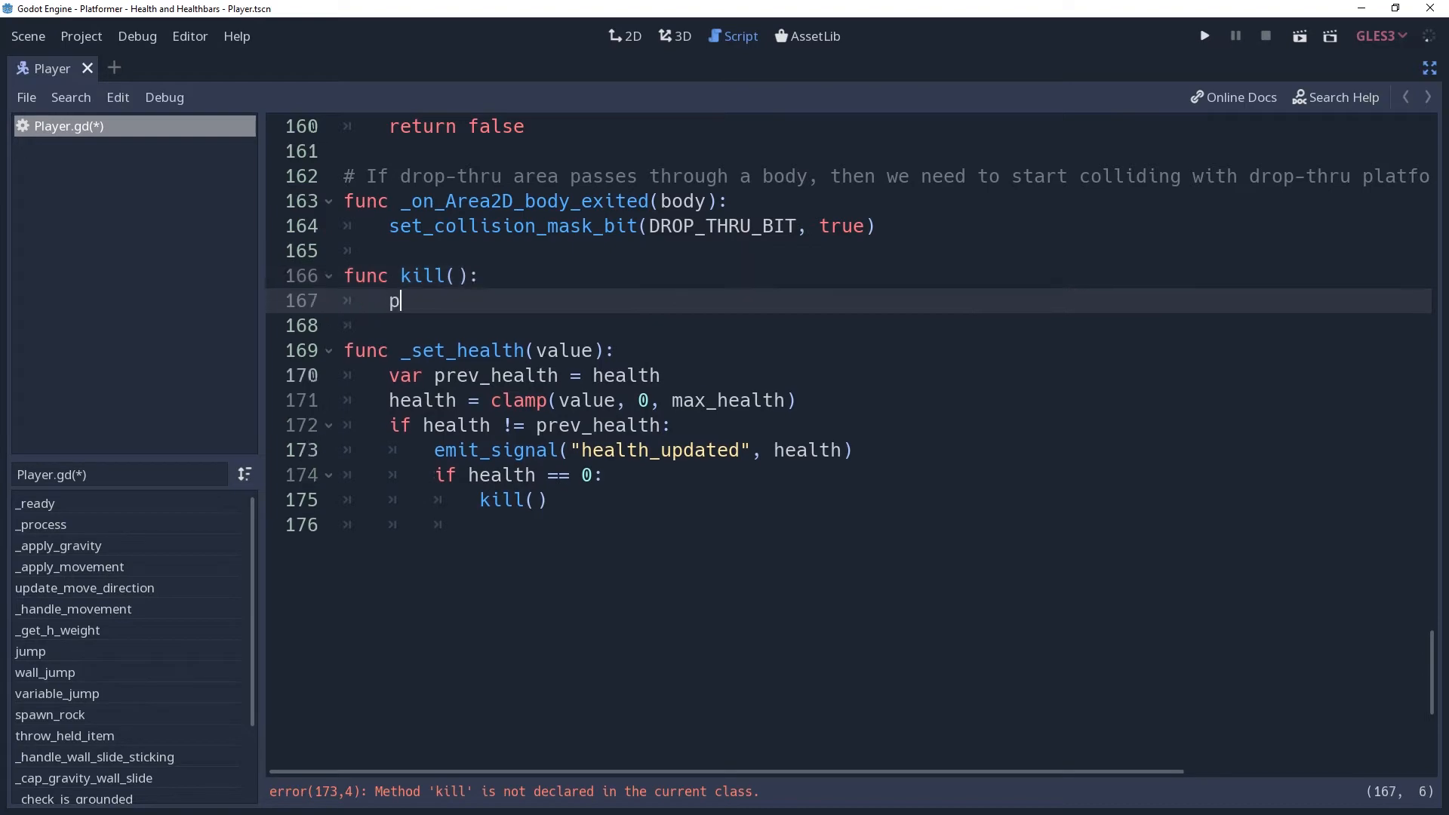
text(ass)
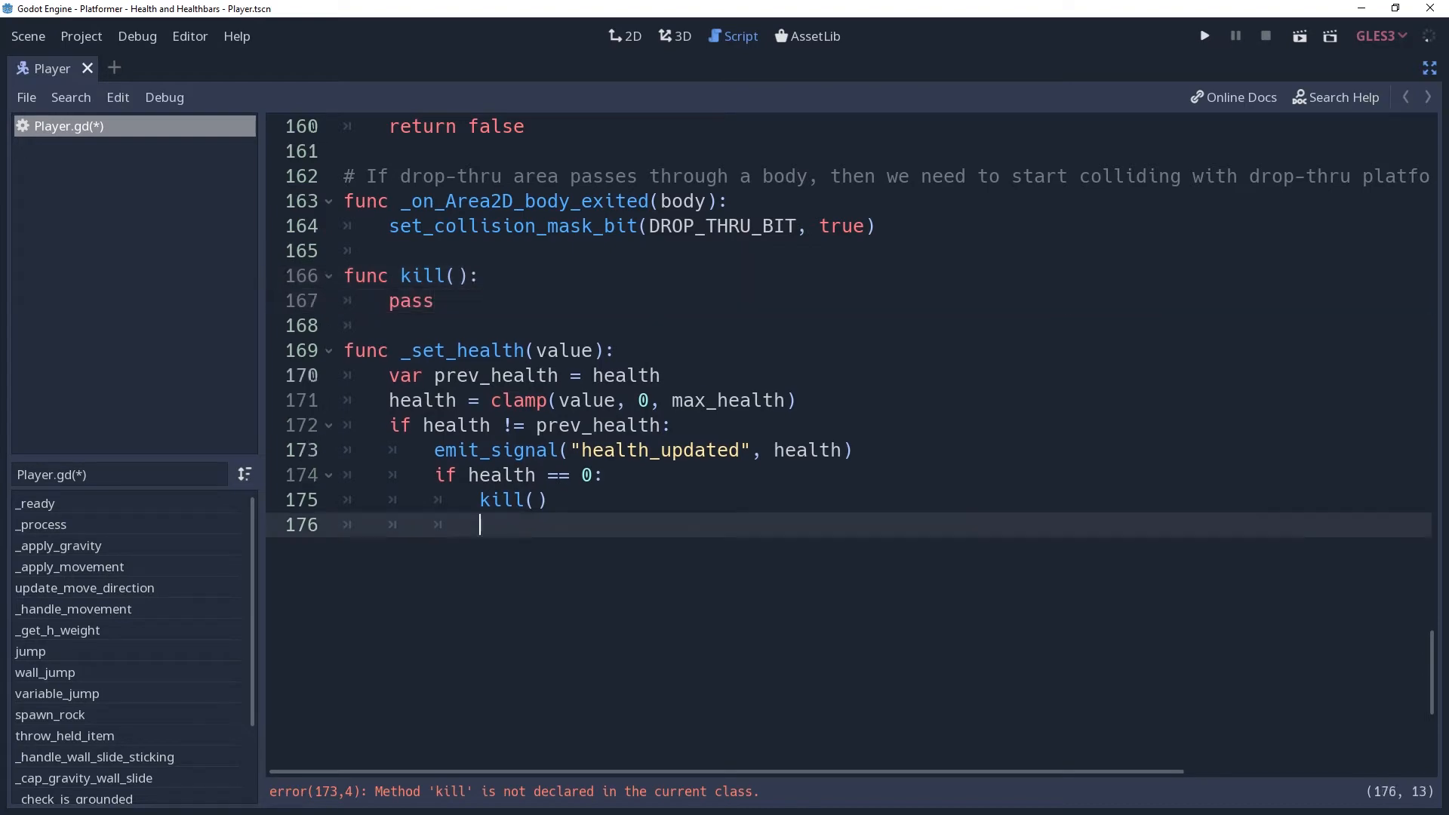
click(1202, 36)
text(emit_signal(")
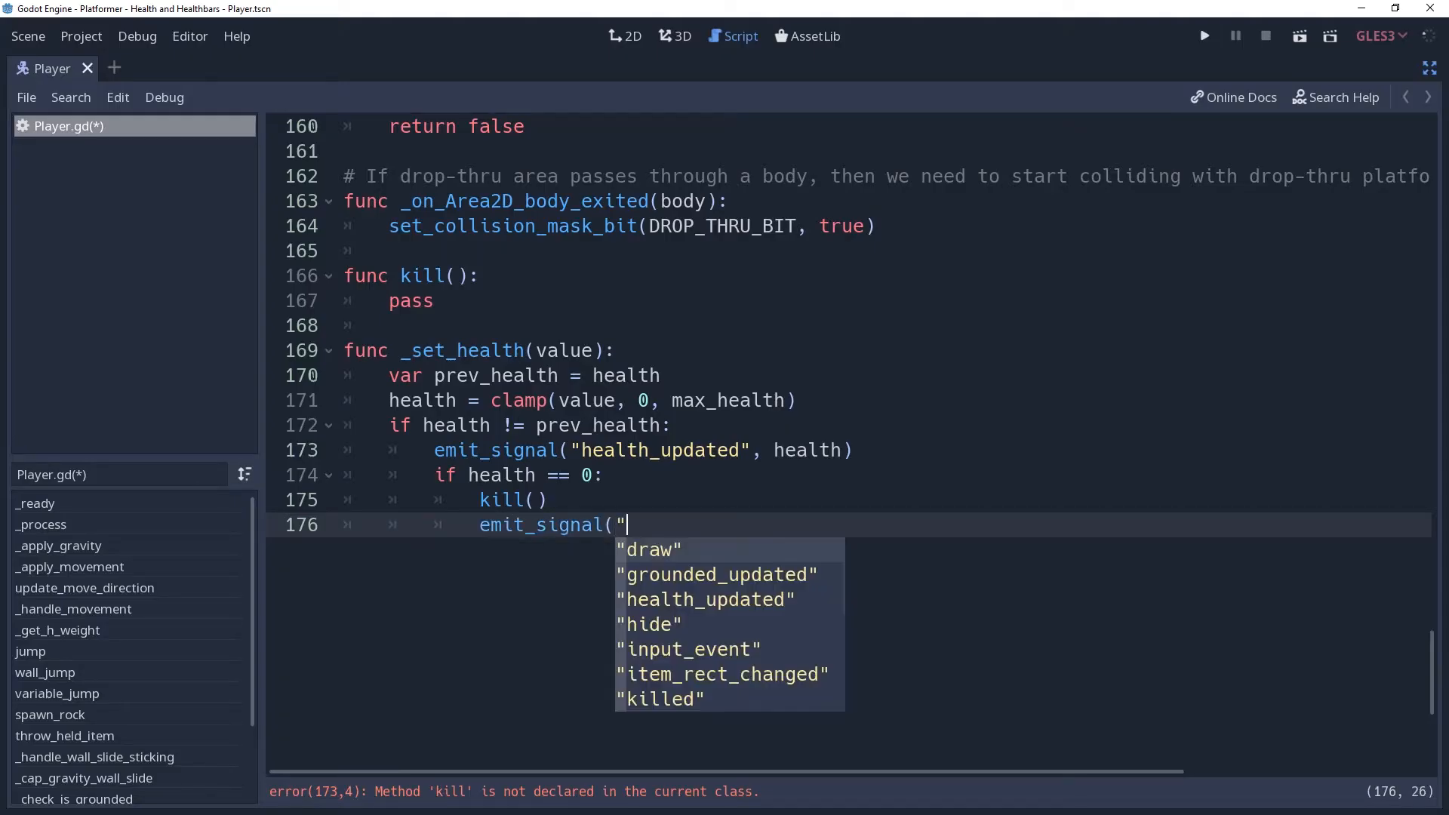
click(661, 699)
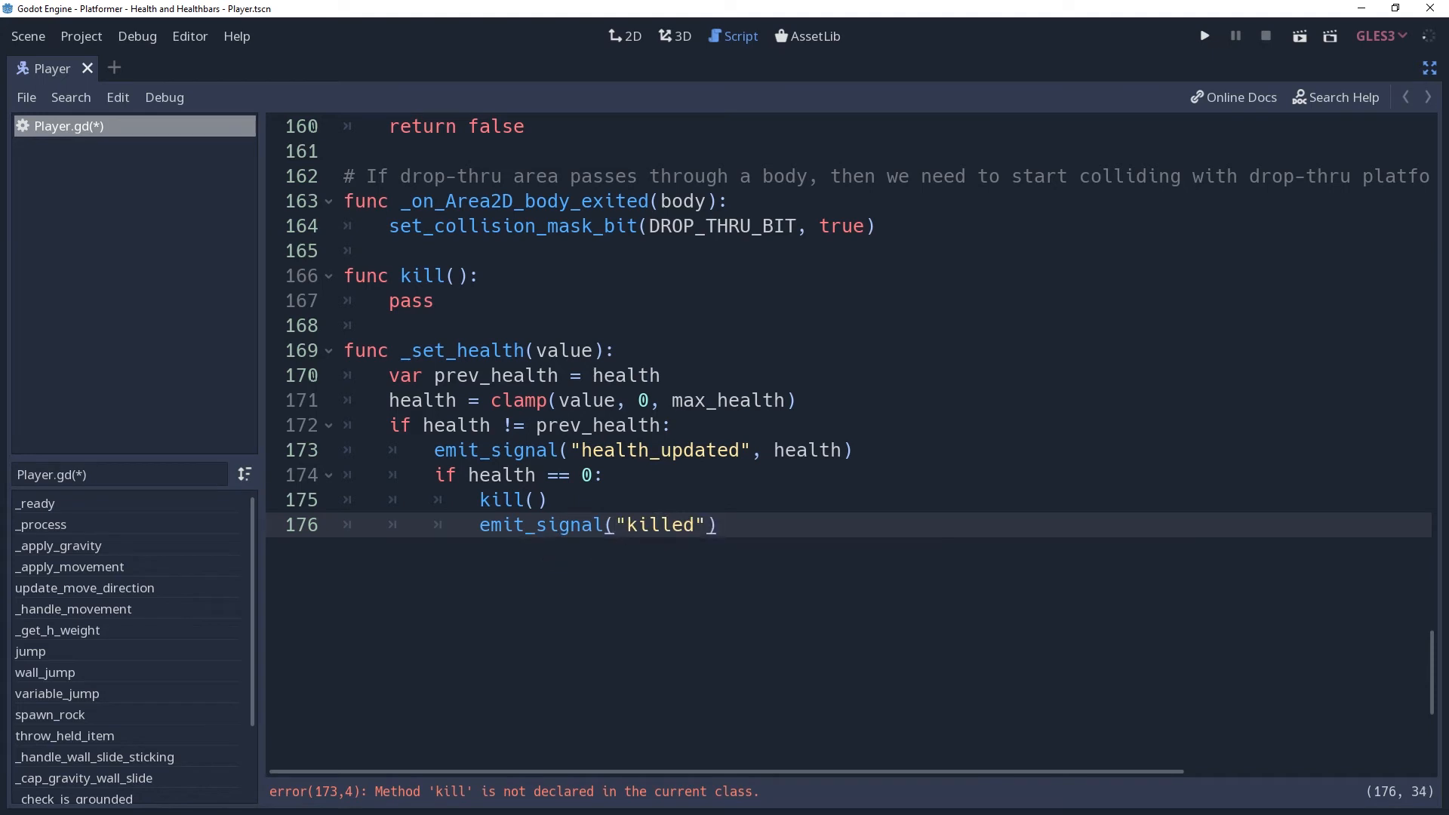
click(416, 250)
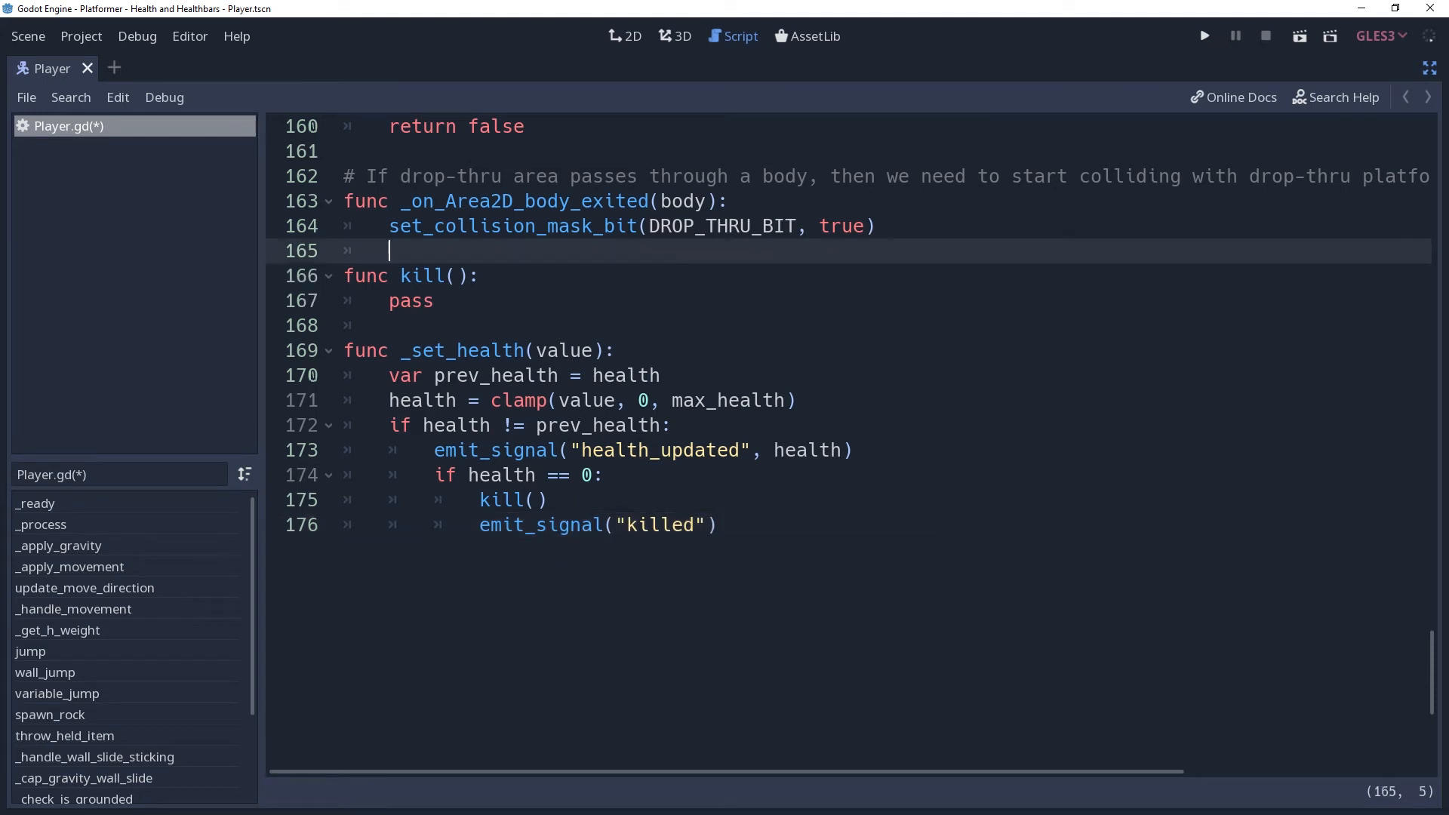
Write func damage(amount) above kill(), with body _set_health(health - amount).
key(Return)
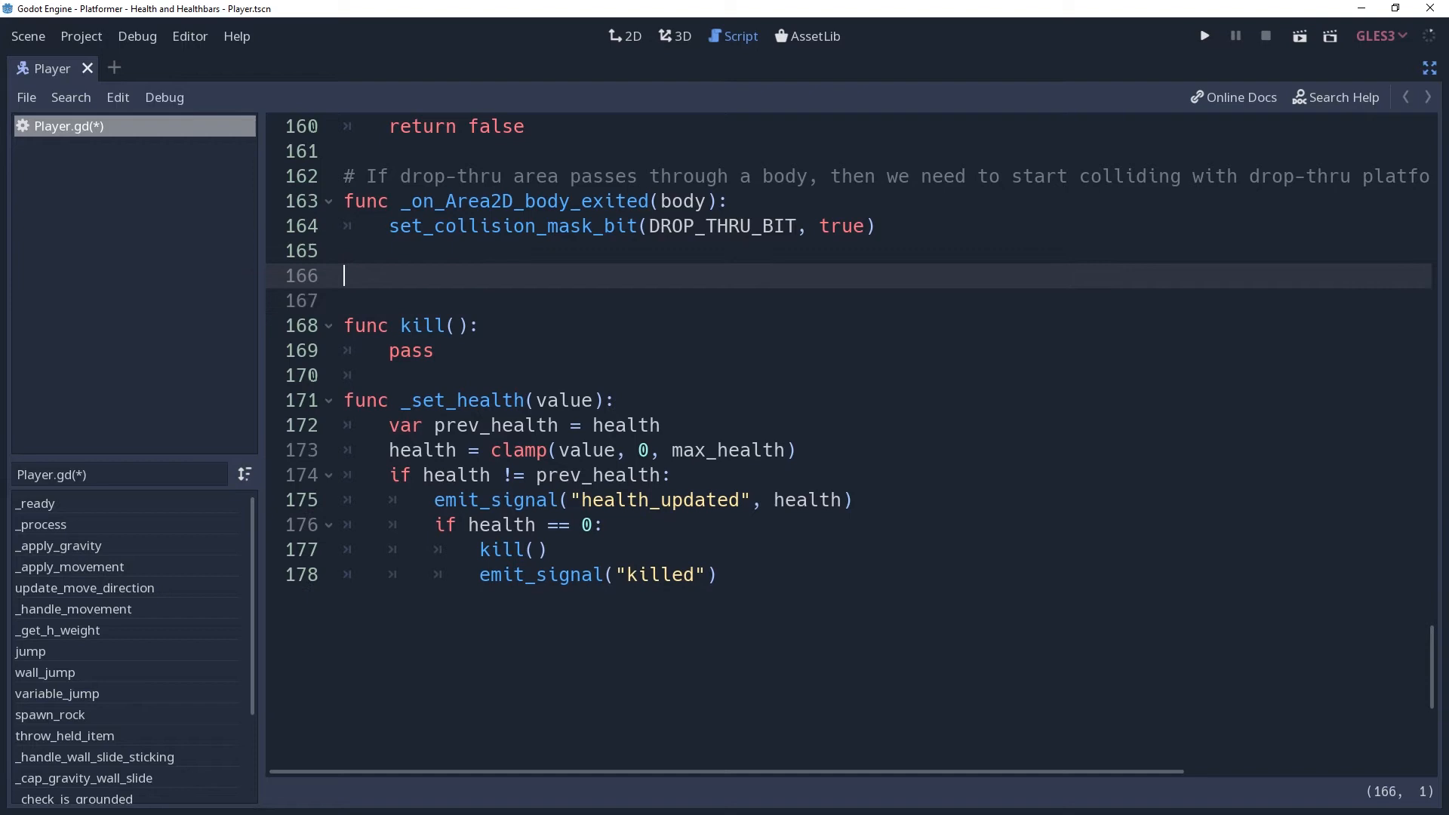
text(func da)
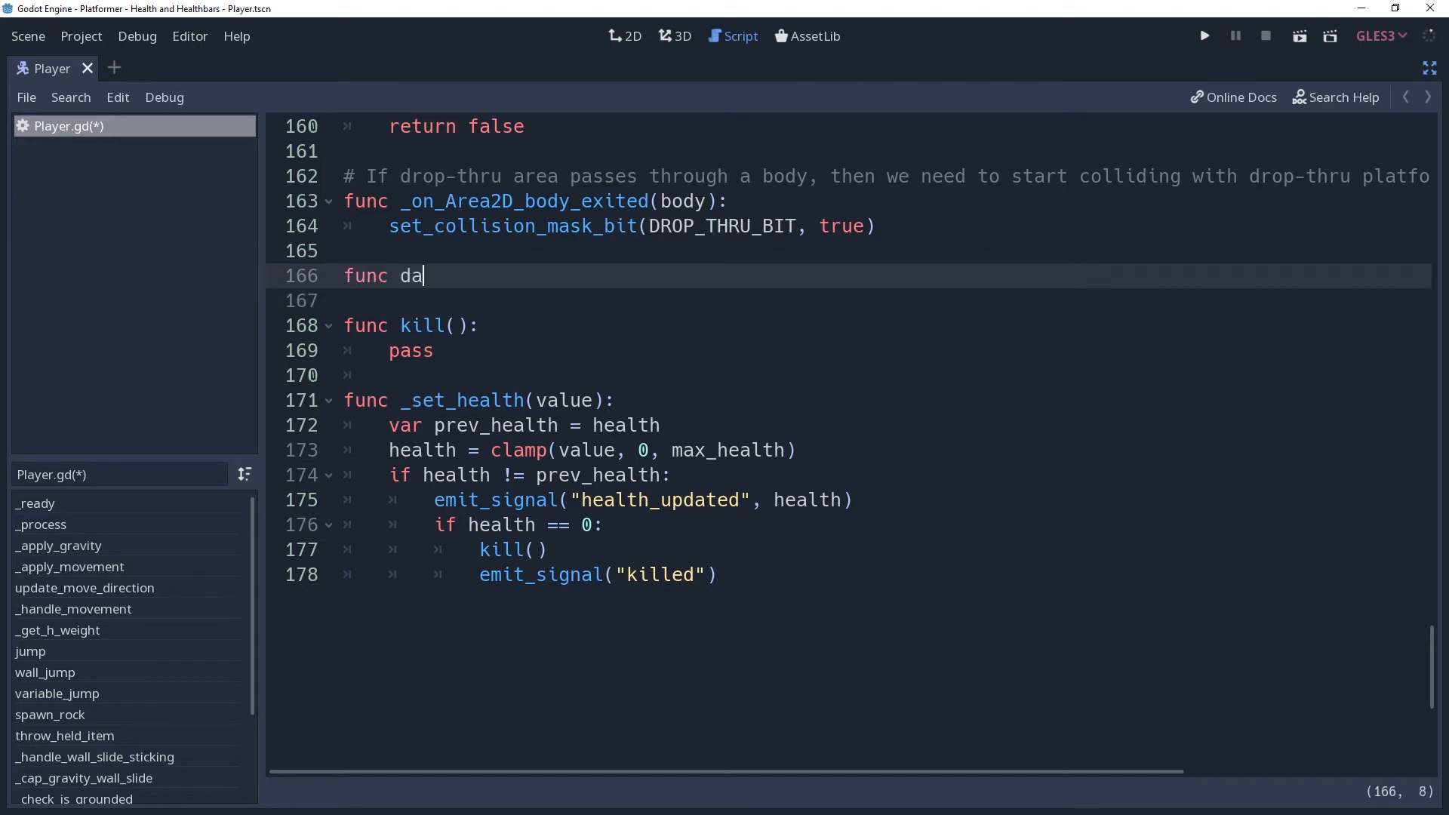
text(mage(amount):)
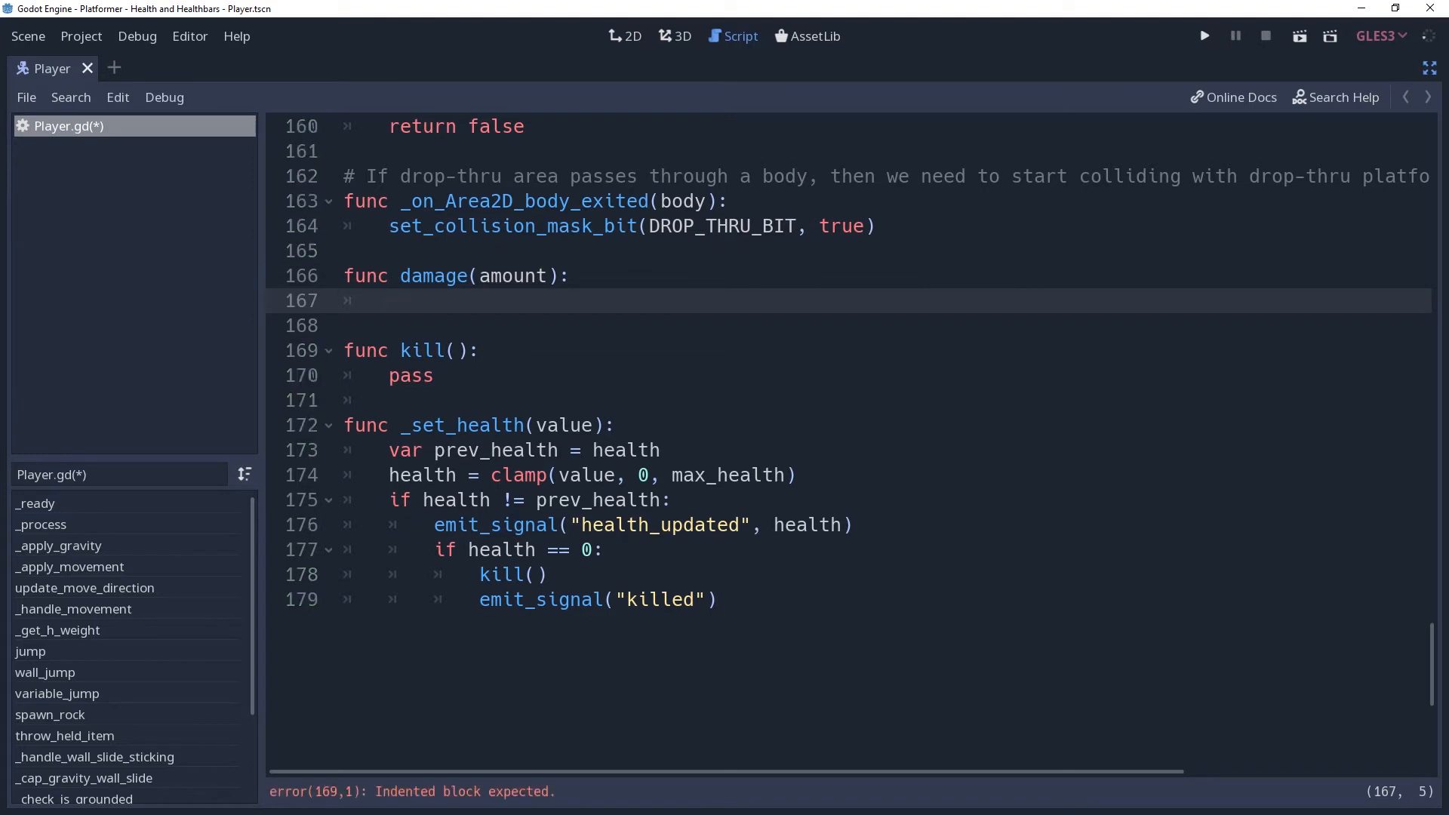
click(390, 301)
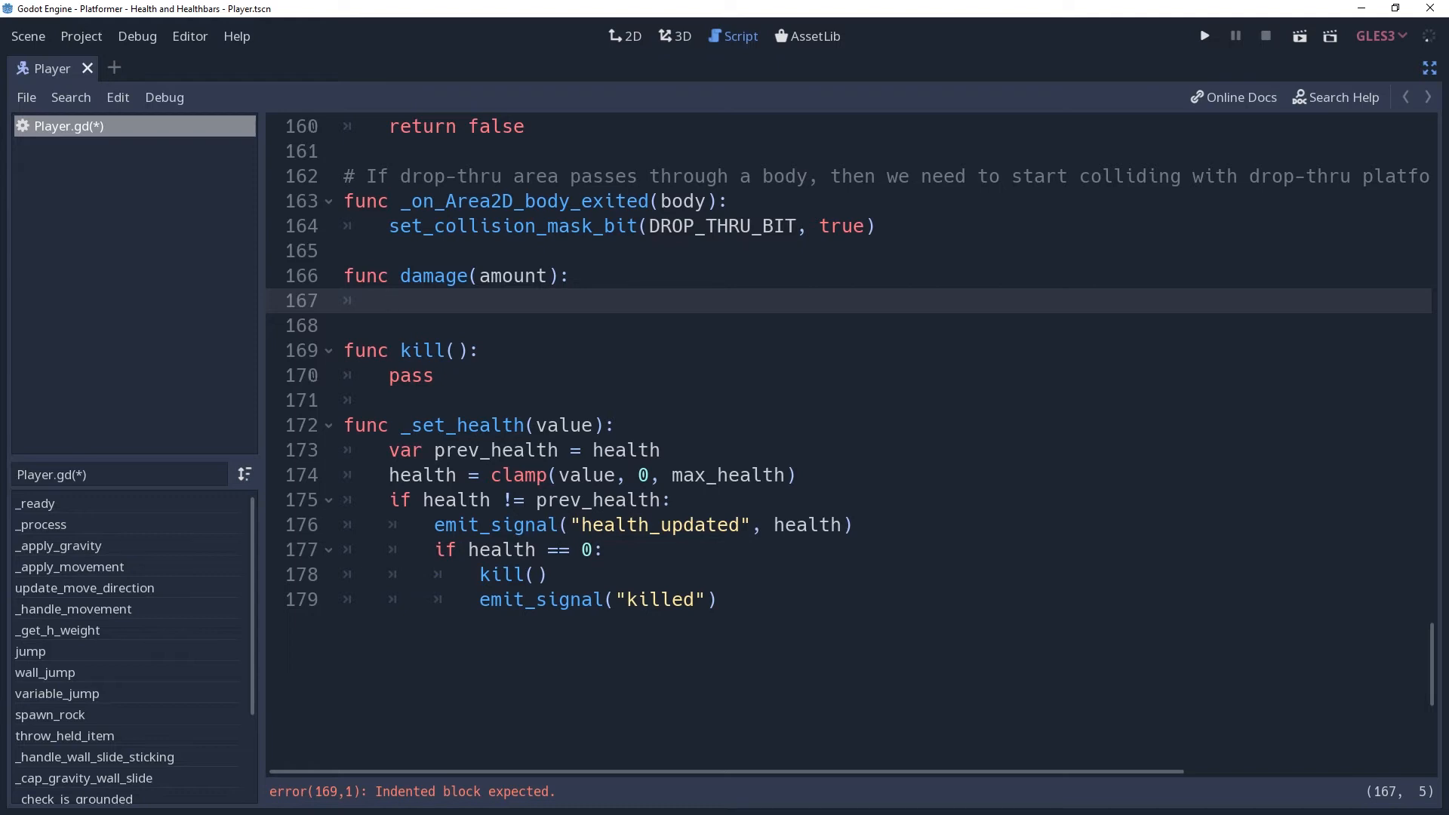
click(390, 301)
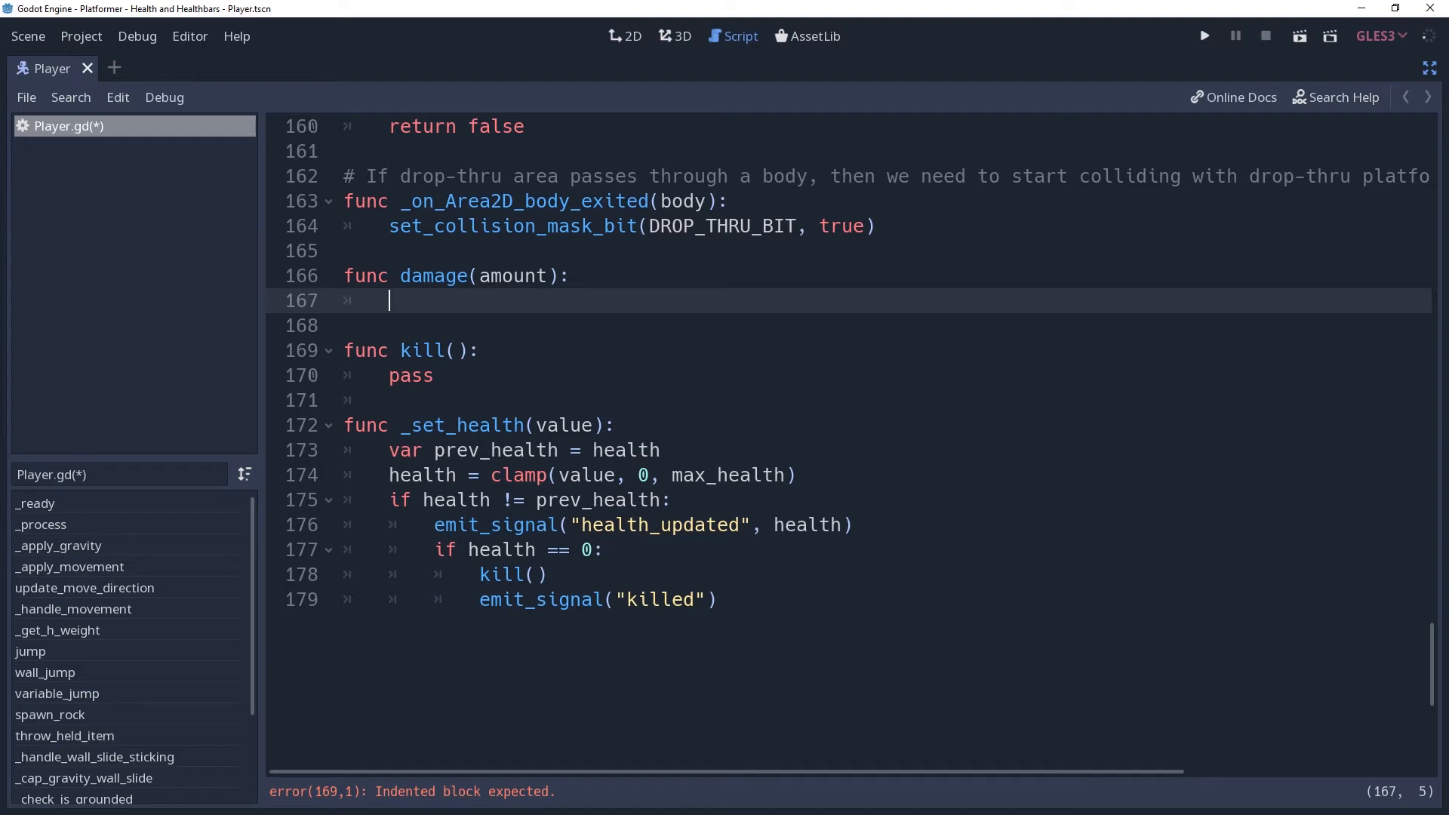
text(_set_health(health - amount)
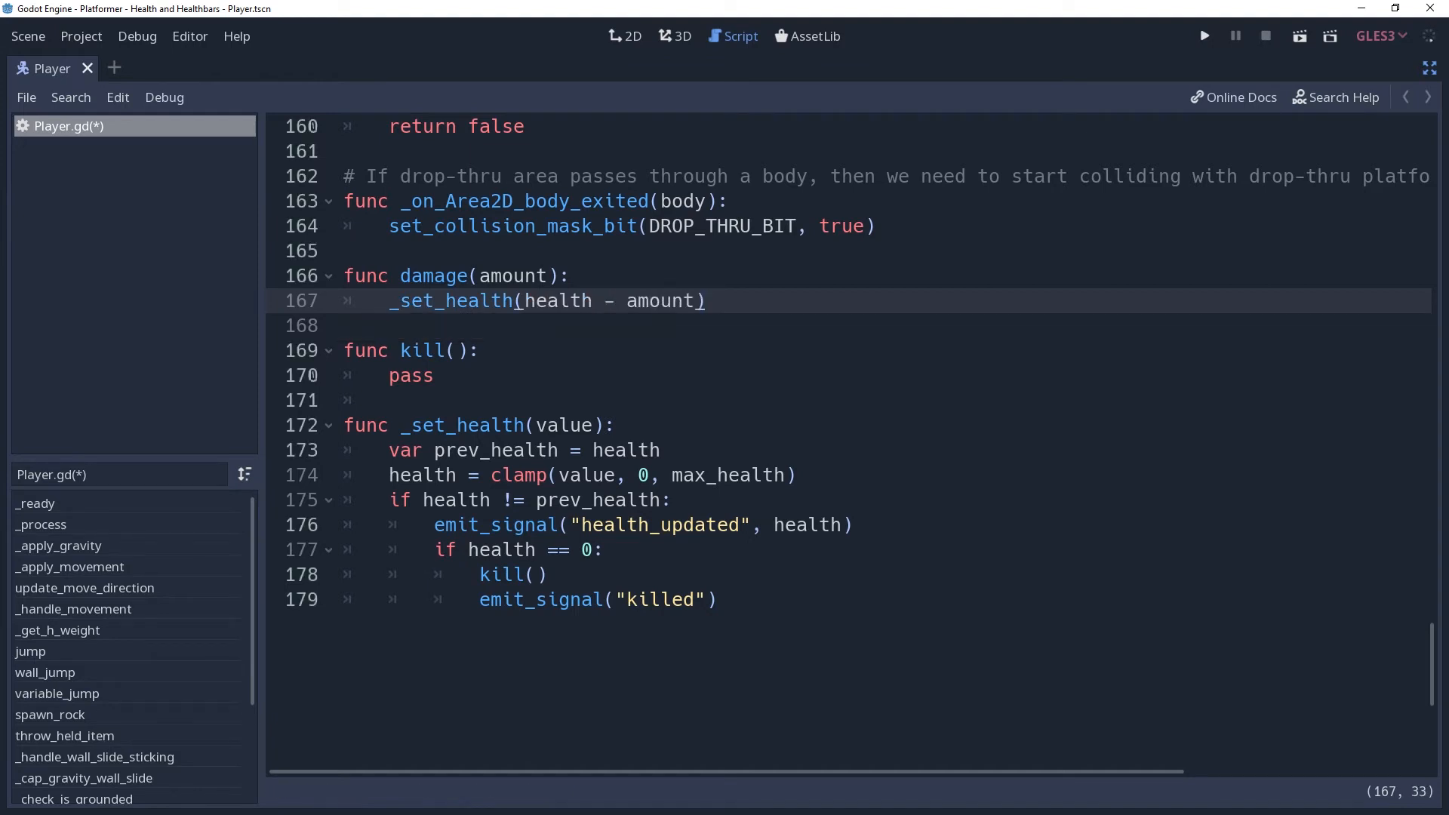
click(707, 300)
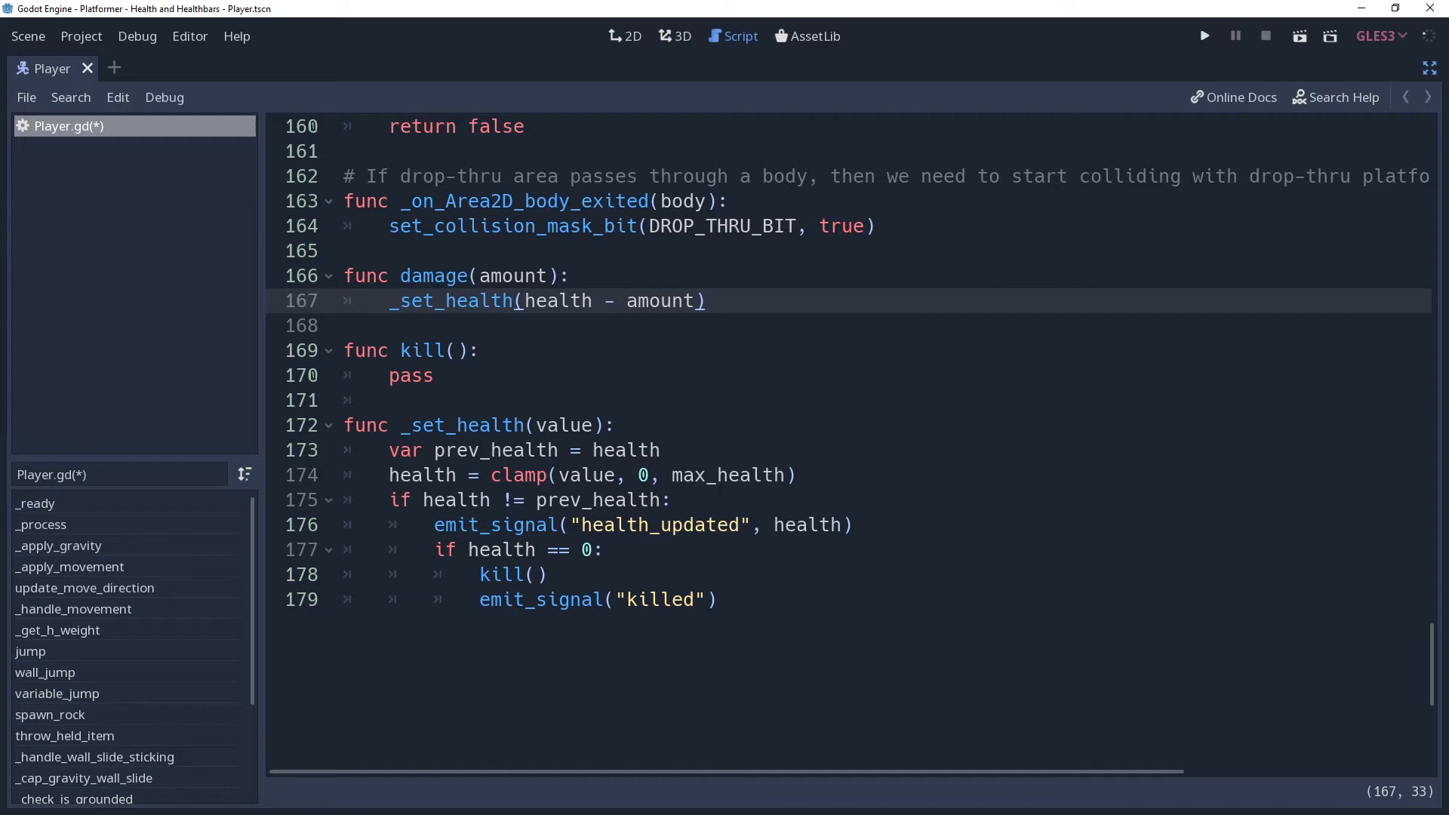
click(704, 300)
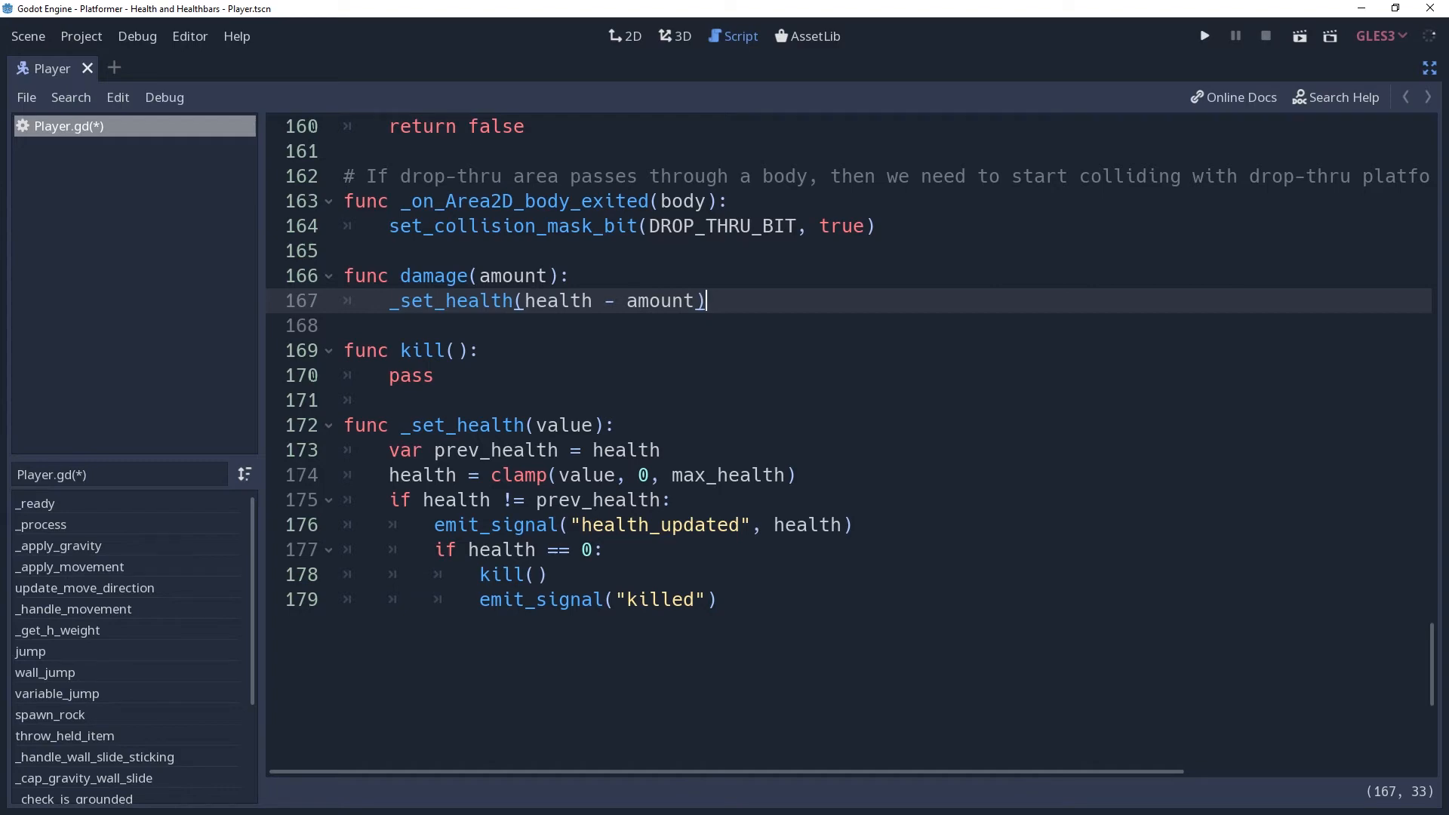
click(1205, 37)
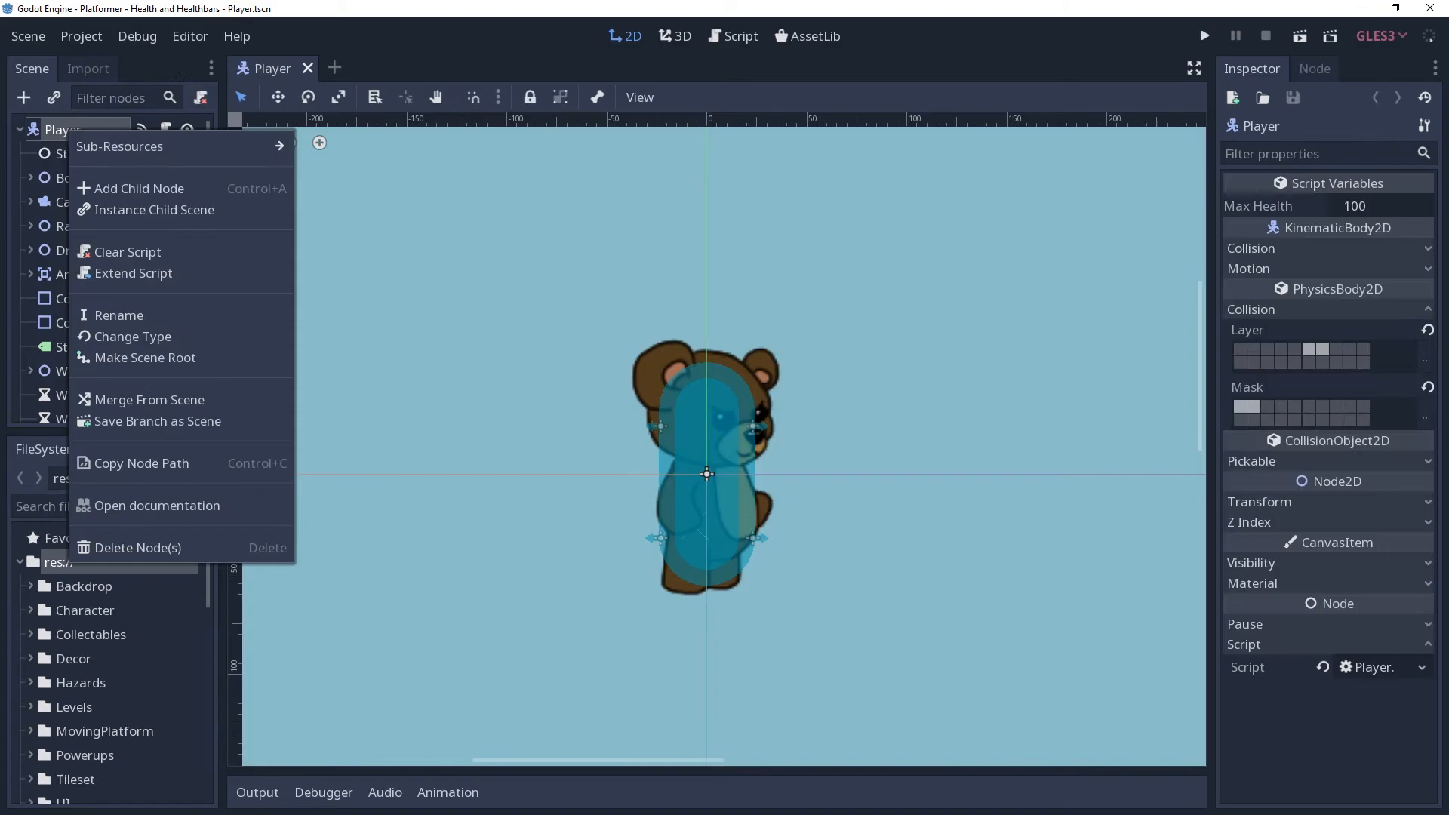
Add a child Timer named InvulnerabilityTimer to Player, one-shot with 0.8 s wait, and save.
click(139, 188)
text(0.8)
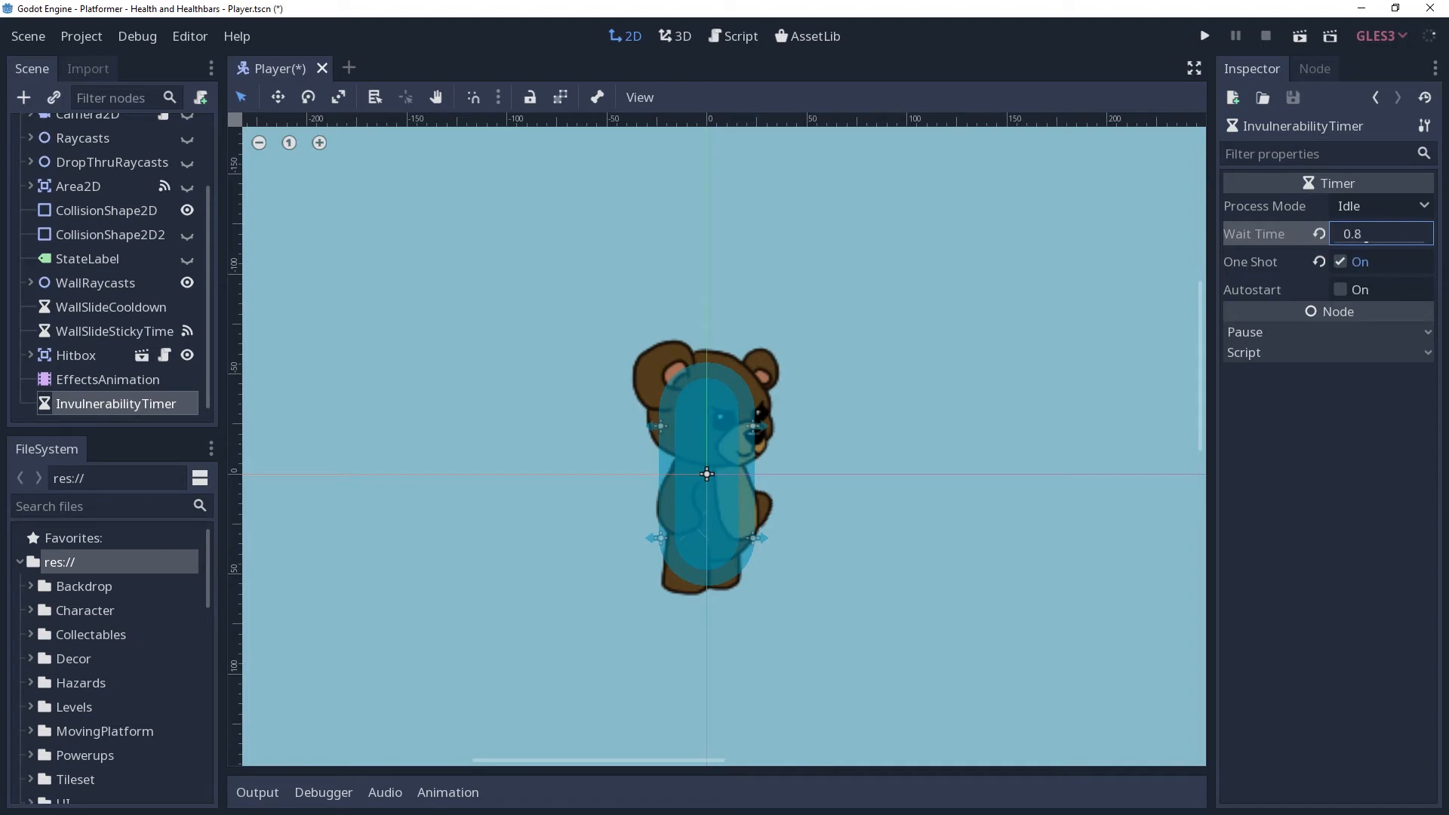
key(ctrl+s)
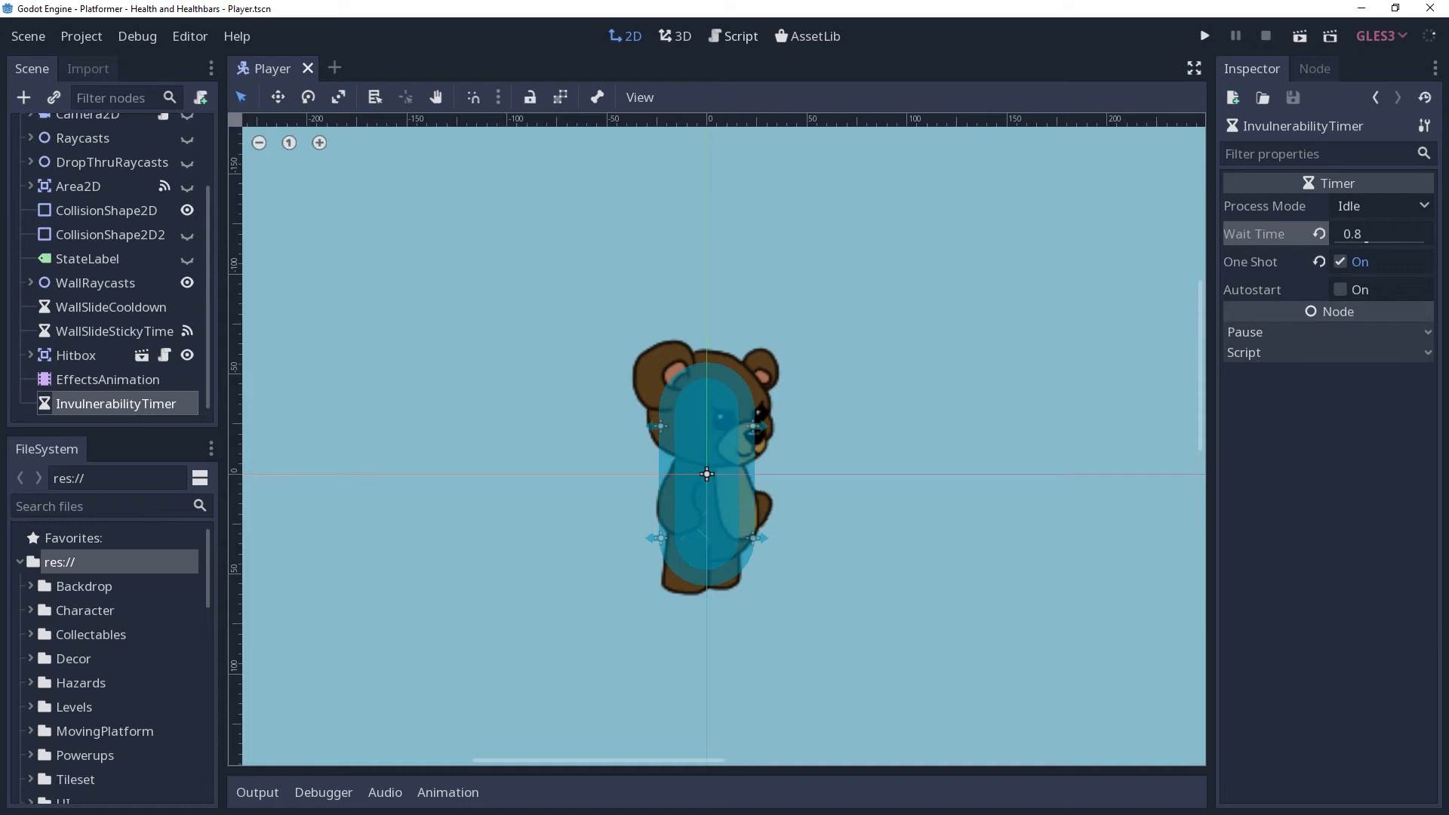
Add onready invulnerability_timer = $InvulnerabilityTimer; damage() applies only when stopped, then starts it.
click(732, 36)
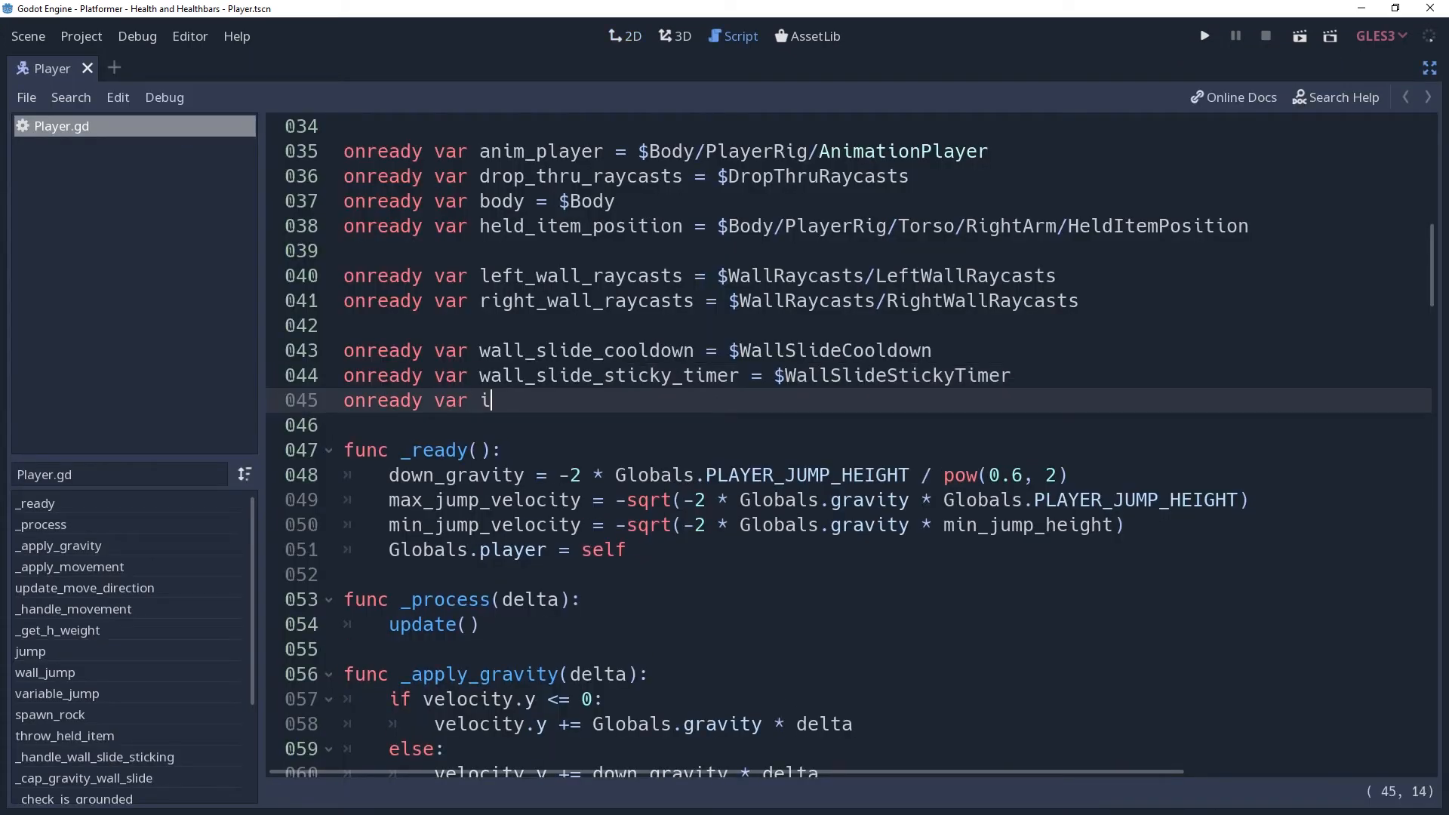
text(nvulnerability_timer =)
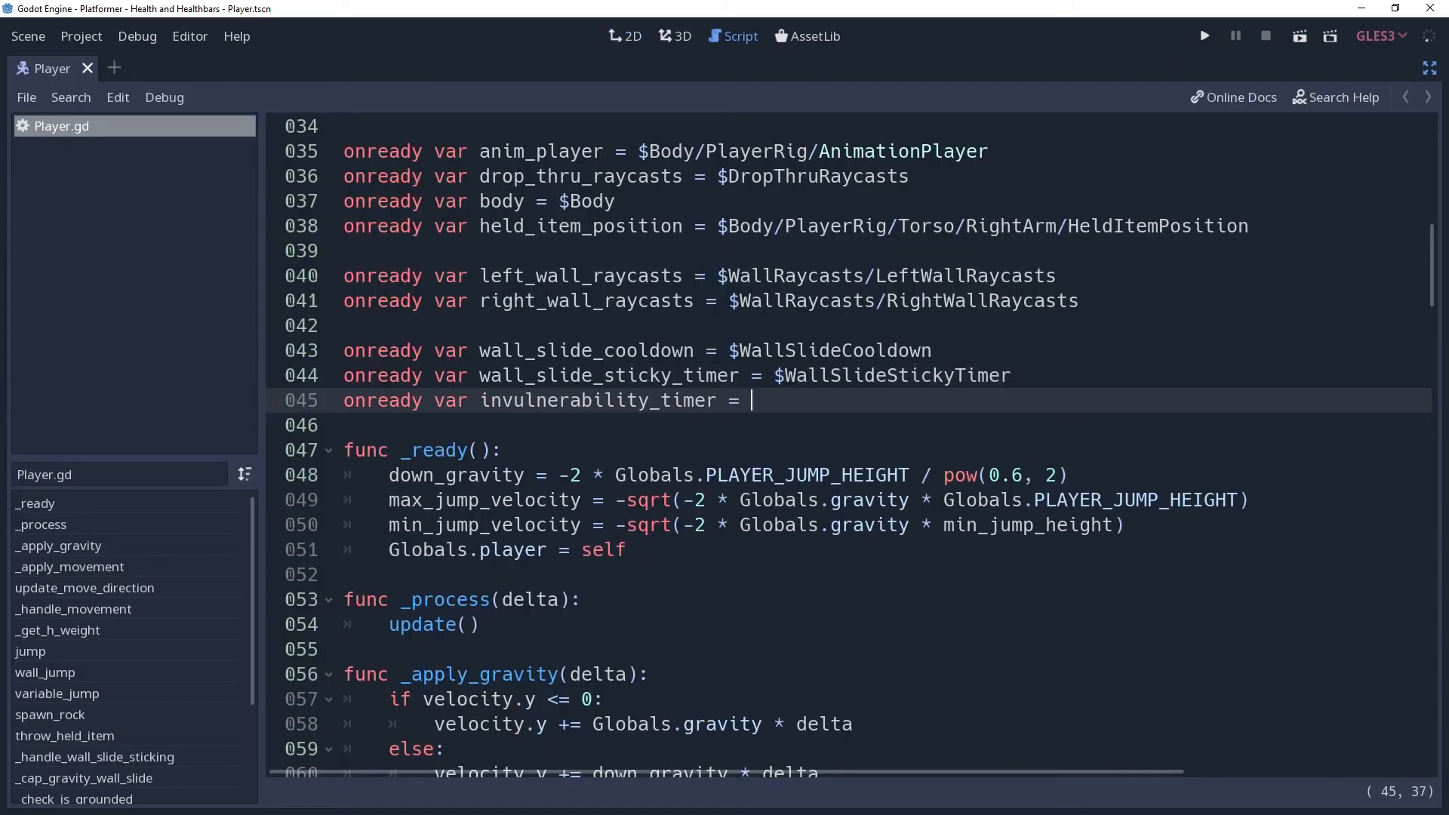
text($InvulnerabilityTimer)
text(if invulnerability_timer.)
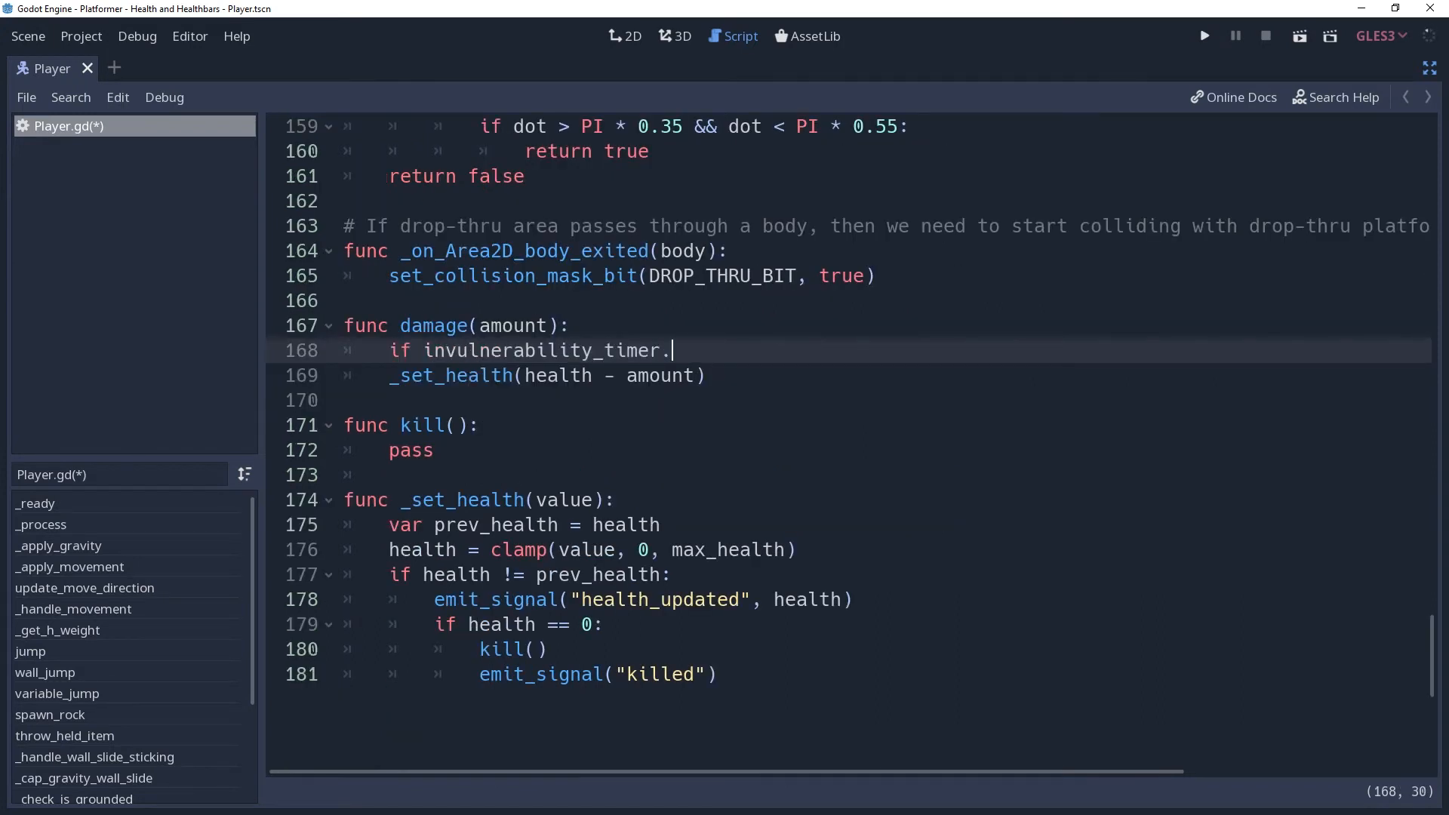
text(is_stopped():)
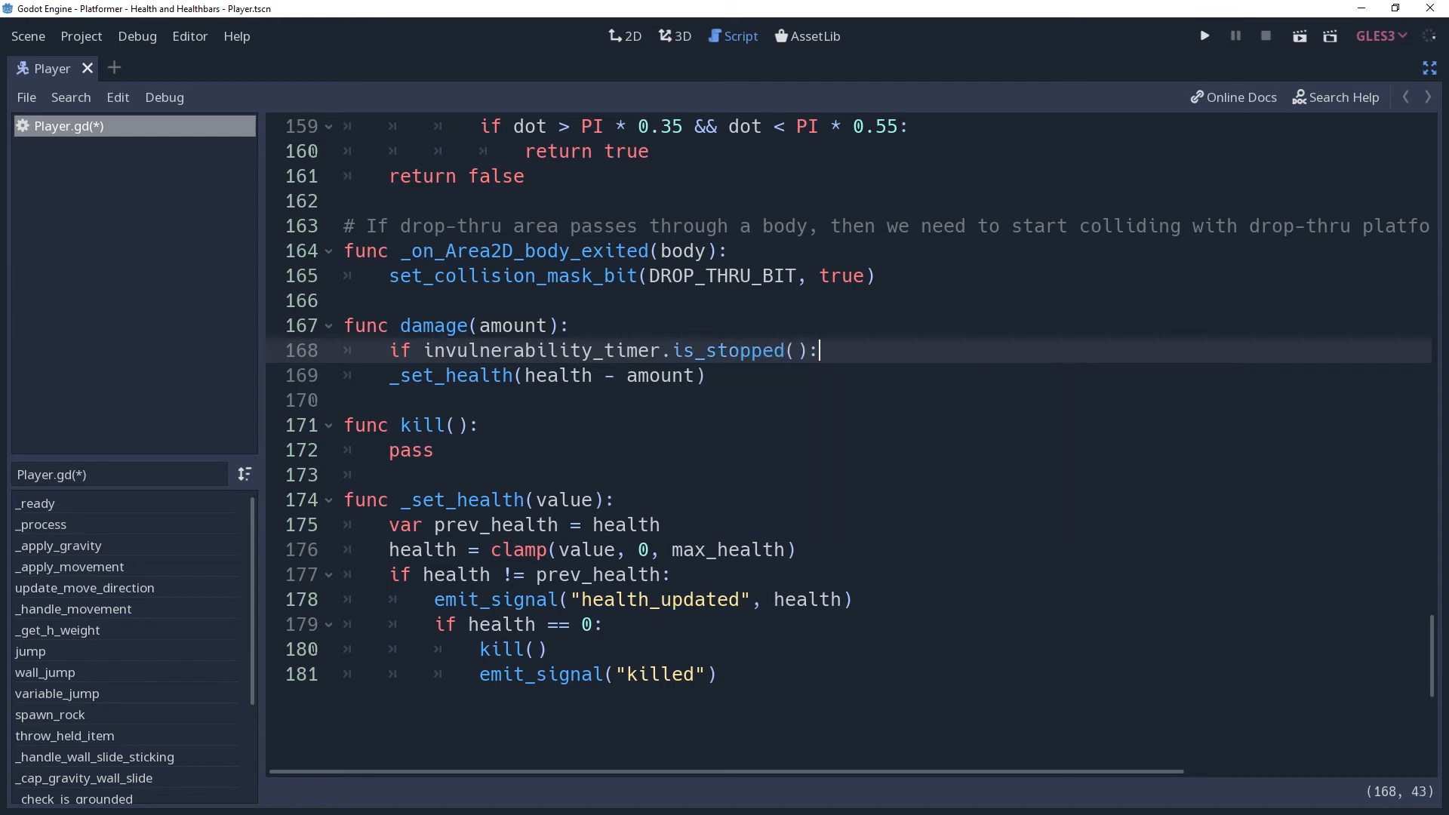
key(Return)
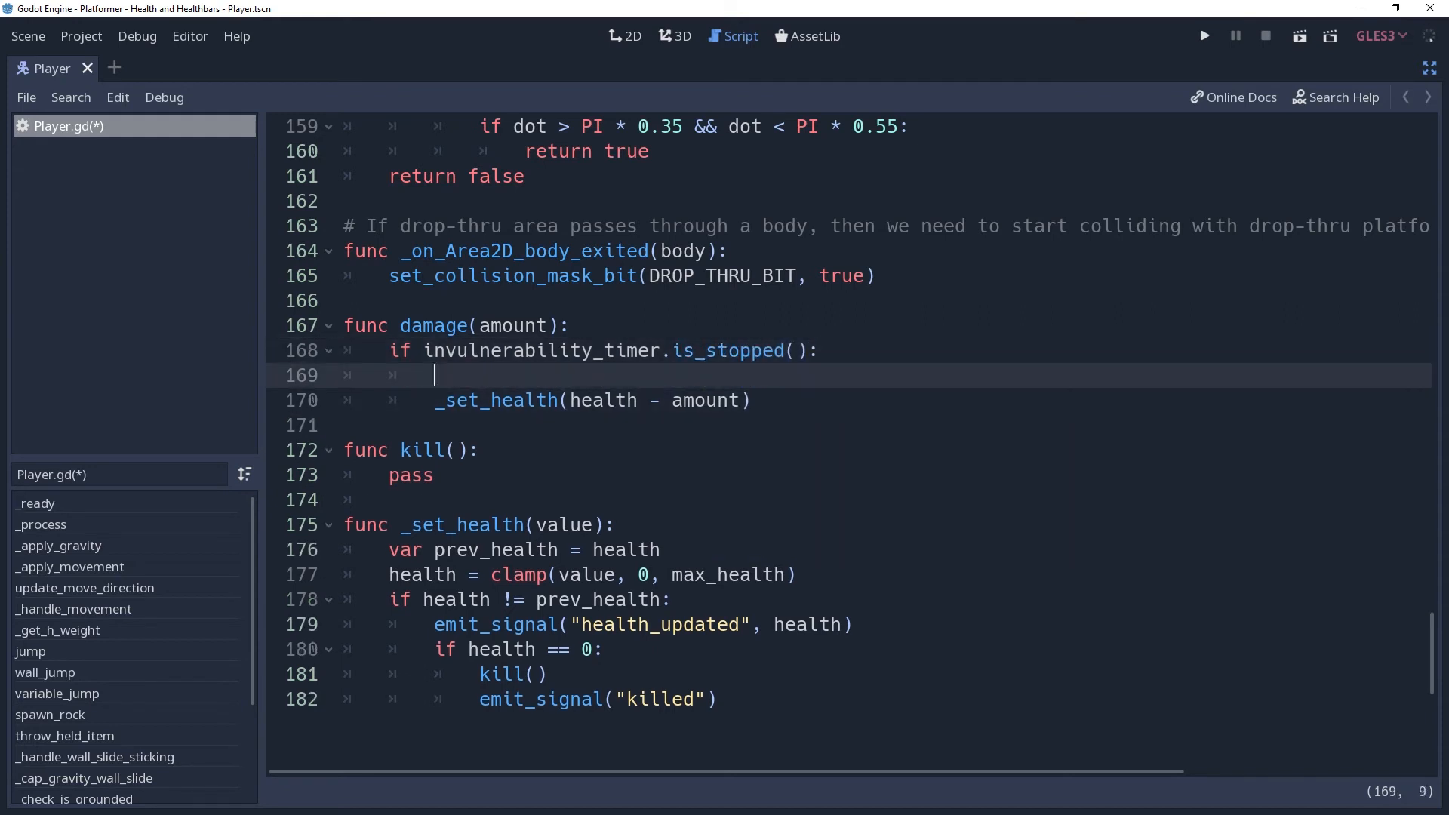
text(invulnerability_timer)
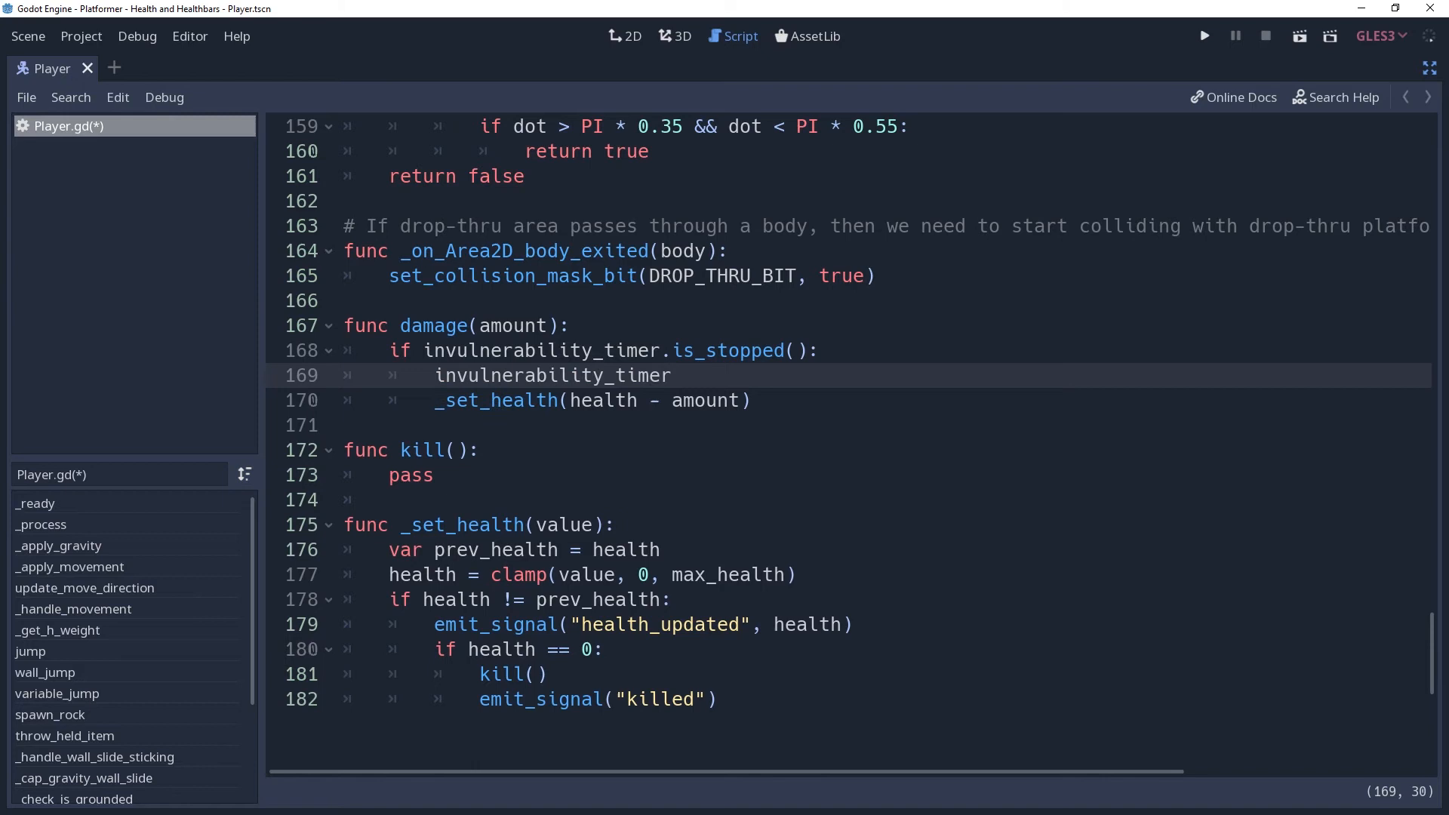
text(.start())
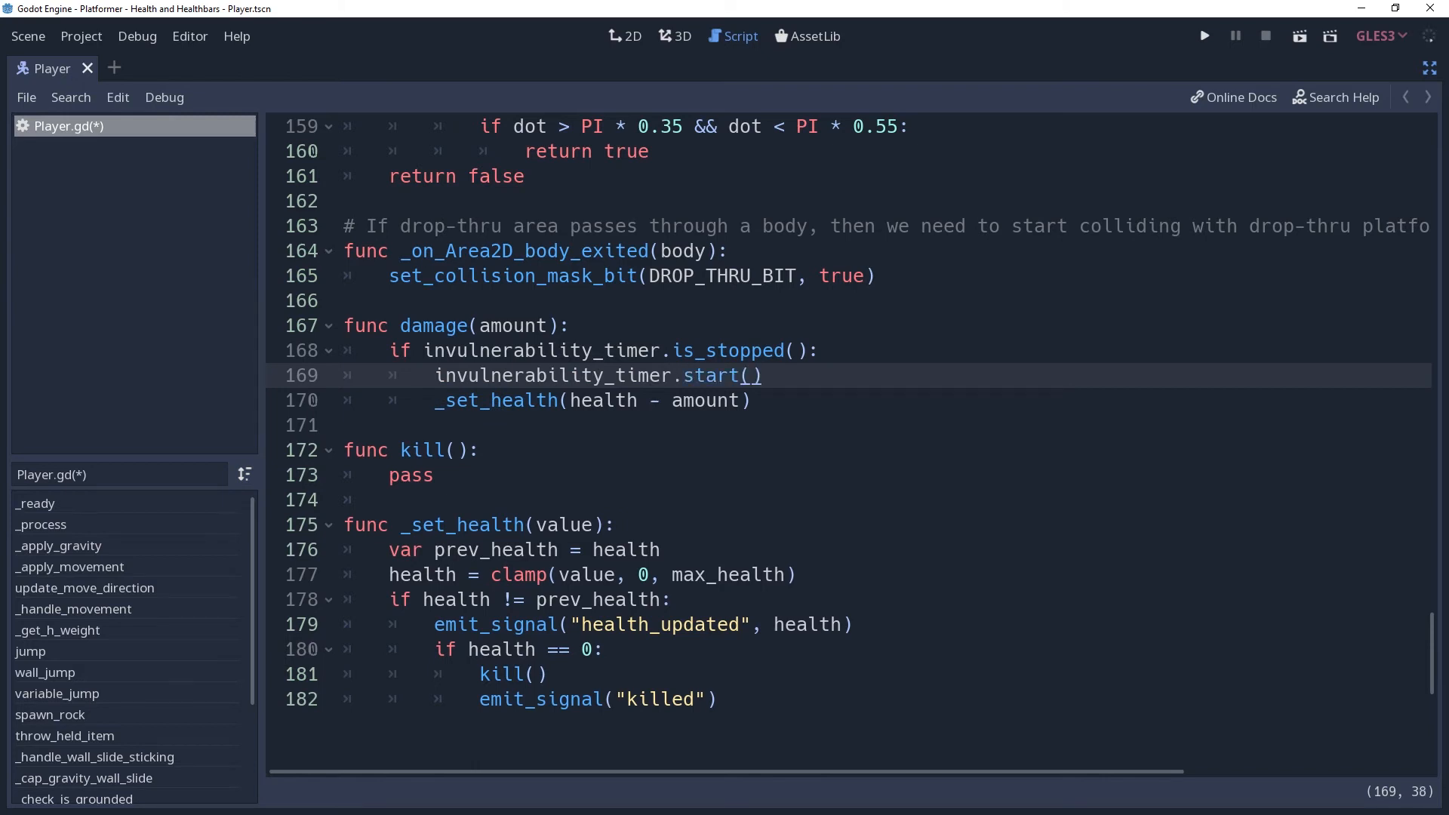
click(762, 375)
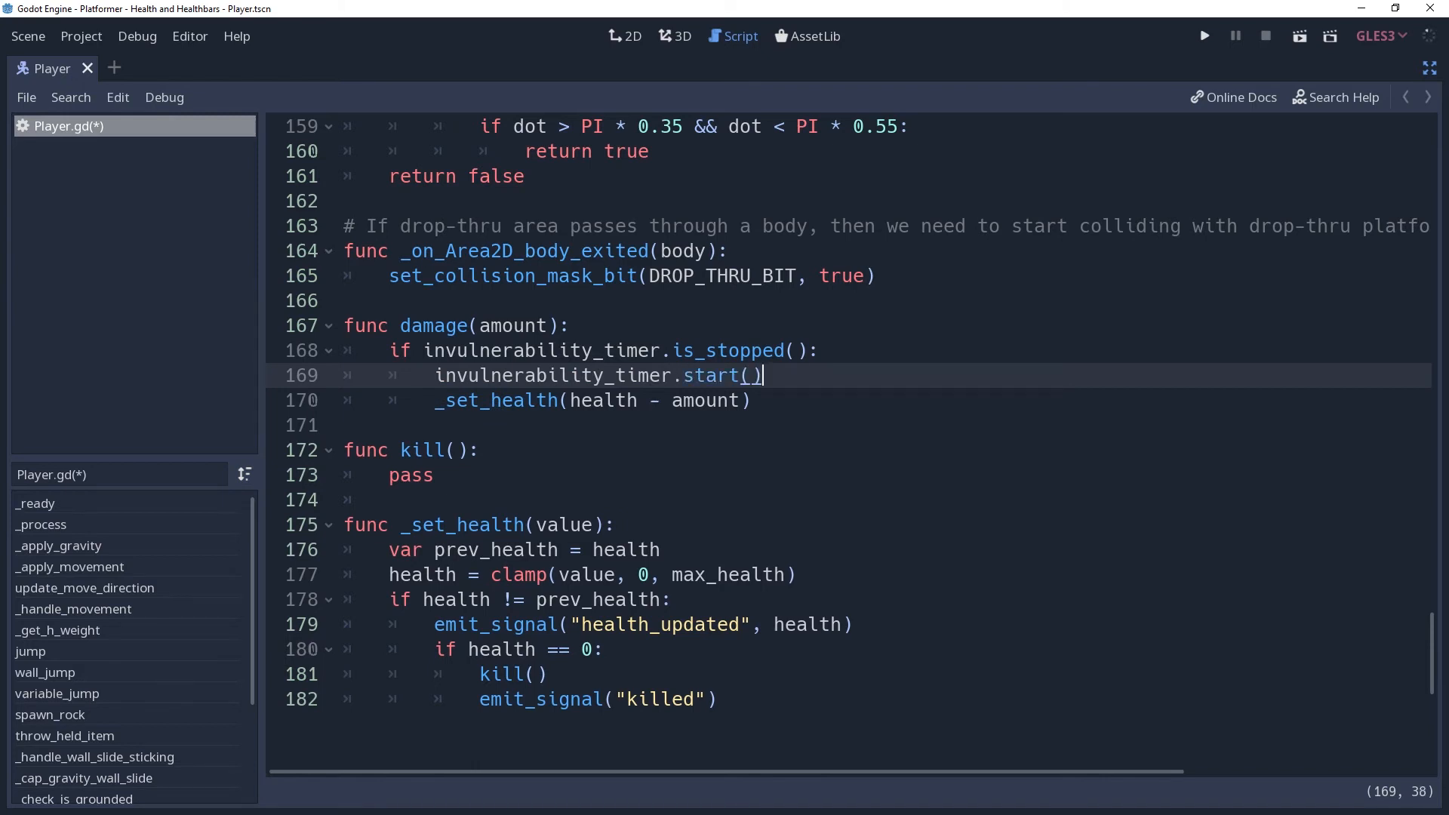
click(1204, 35)
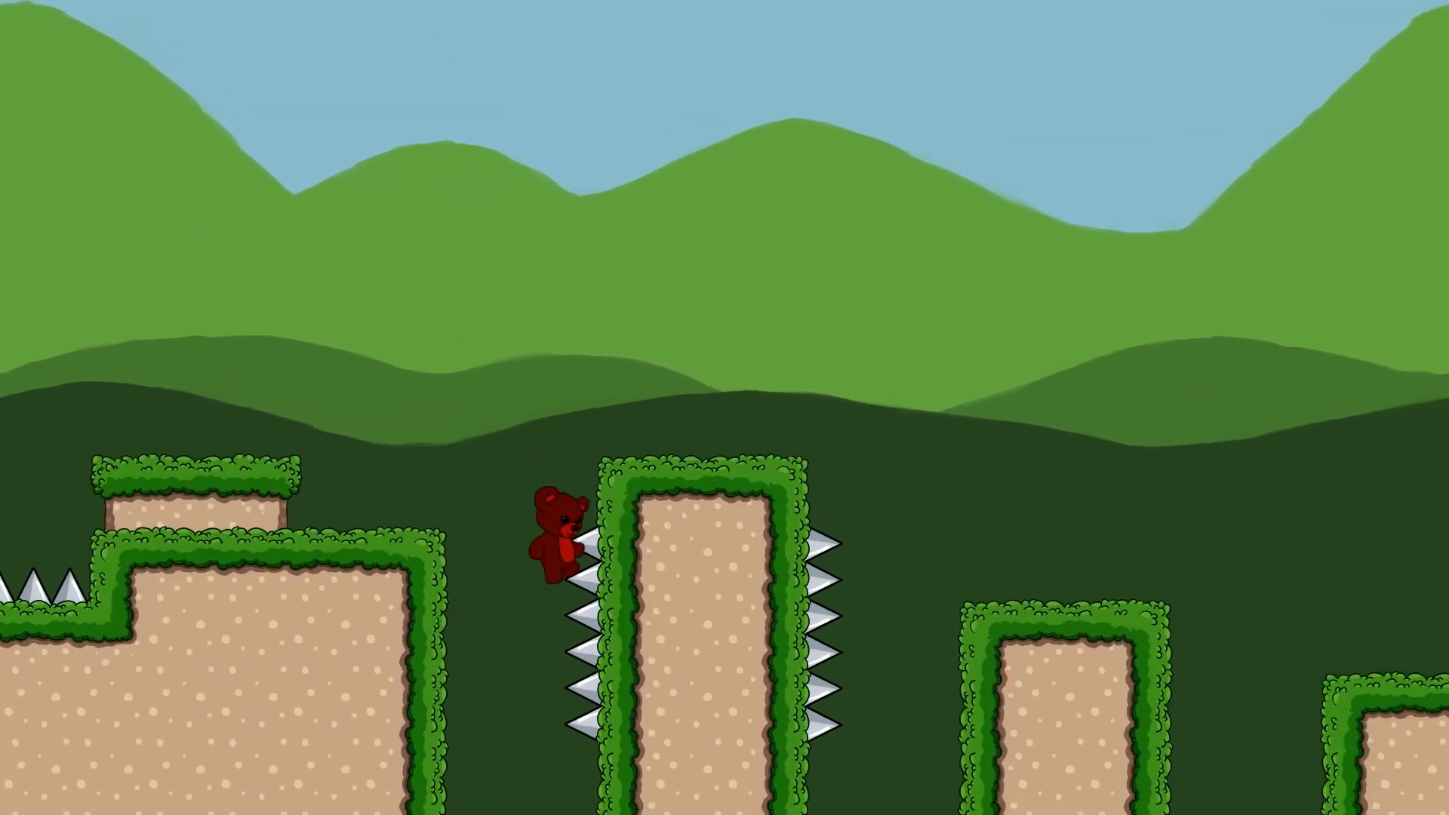
Playtest spike damage, then view Player's 0.2 s flash animation toggling Body visibility.
key(space)
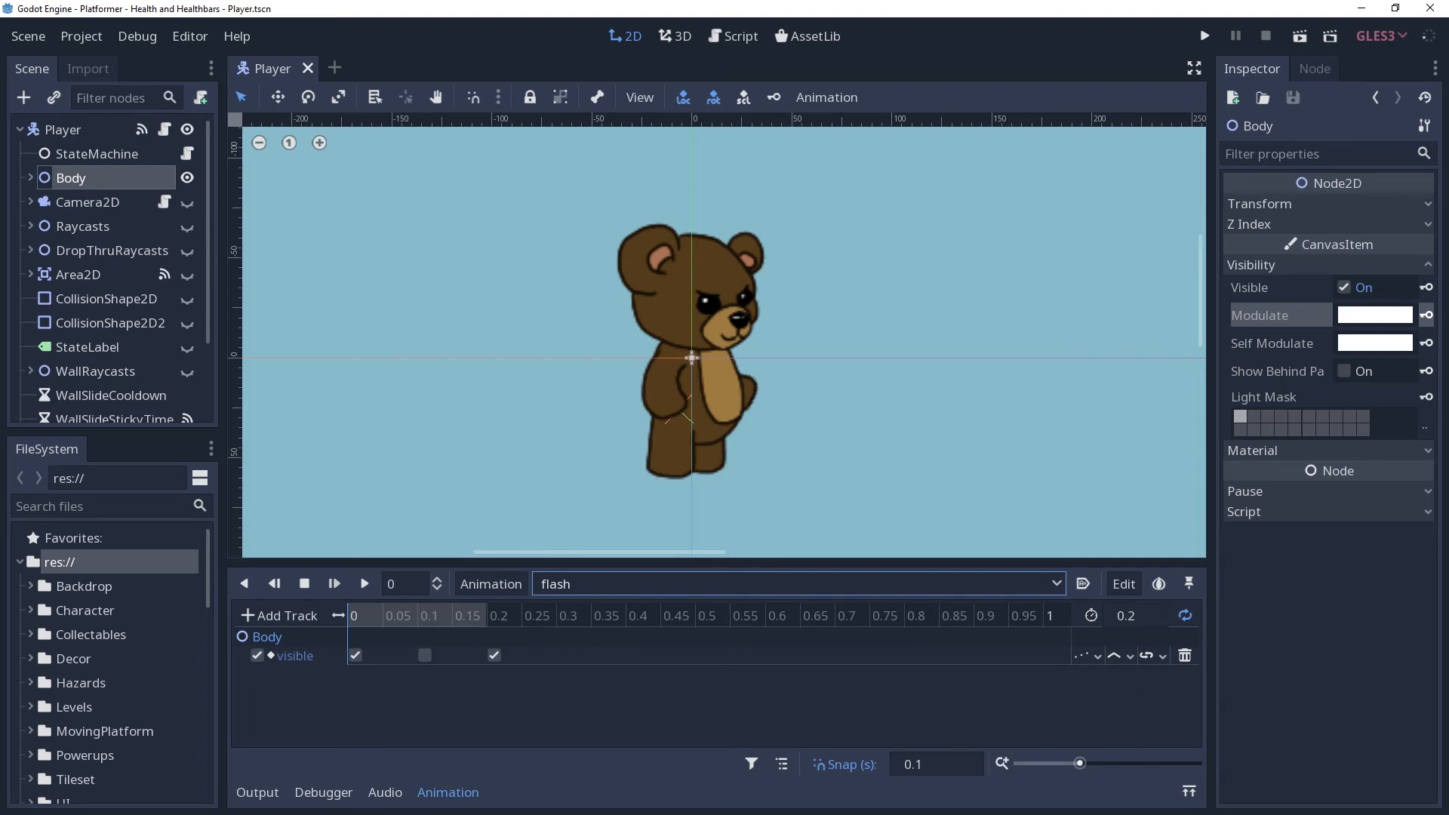
Preview the flash animation, playtest the level, scrub to 0.1 s, and return to Player.gd.
click(333, 583)
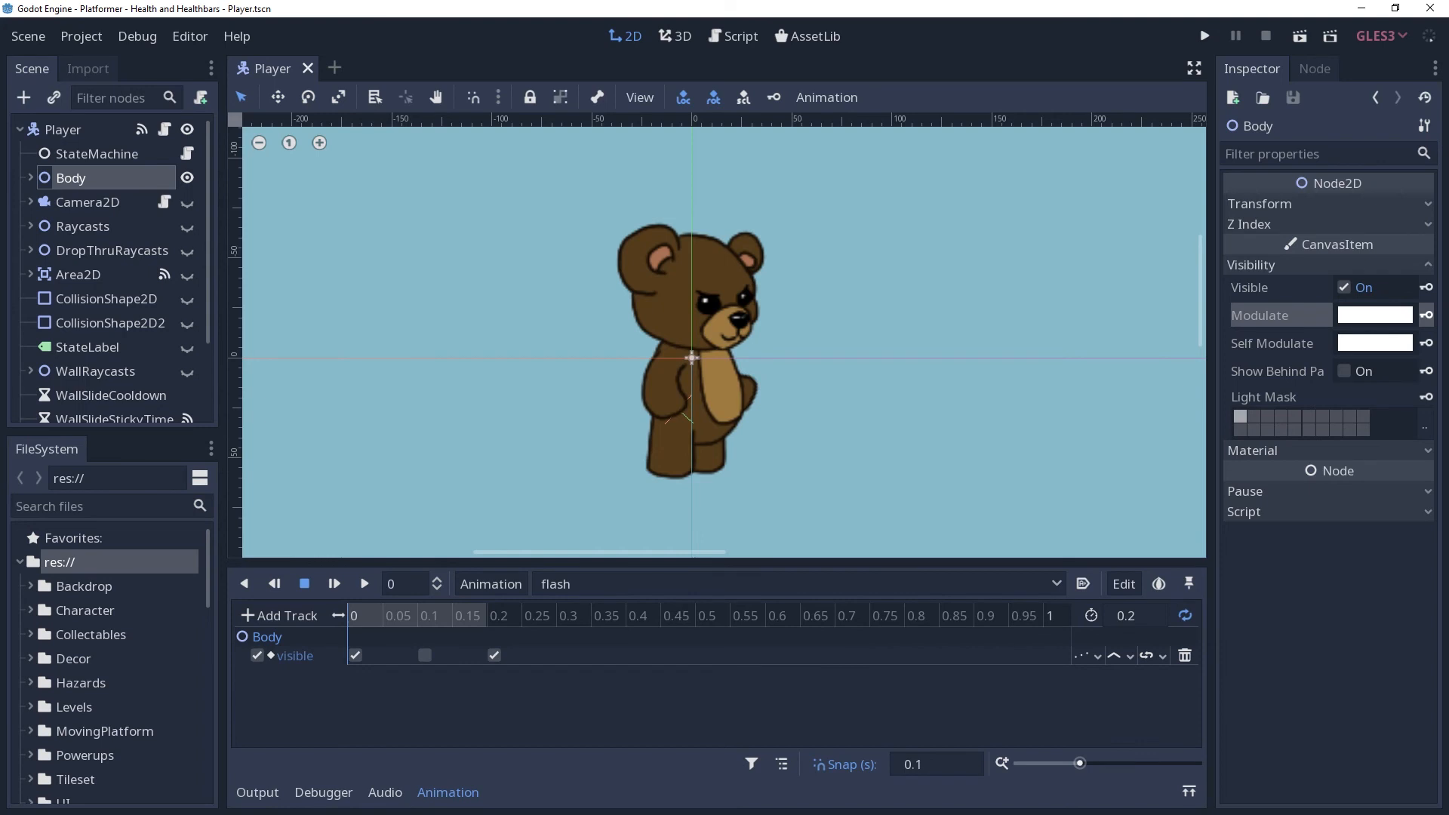
click(1205, 35)
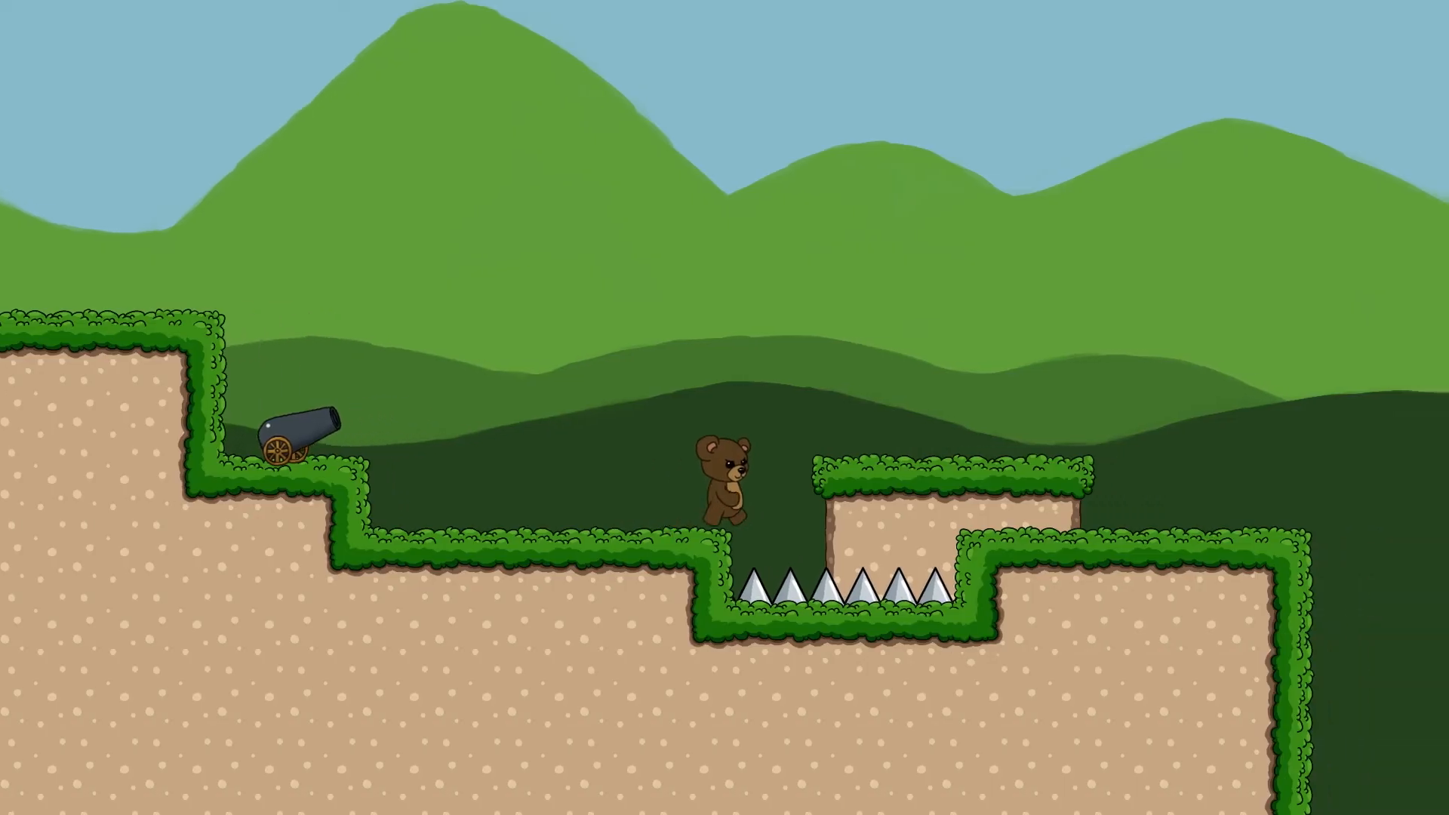
scroll(right, 3)
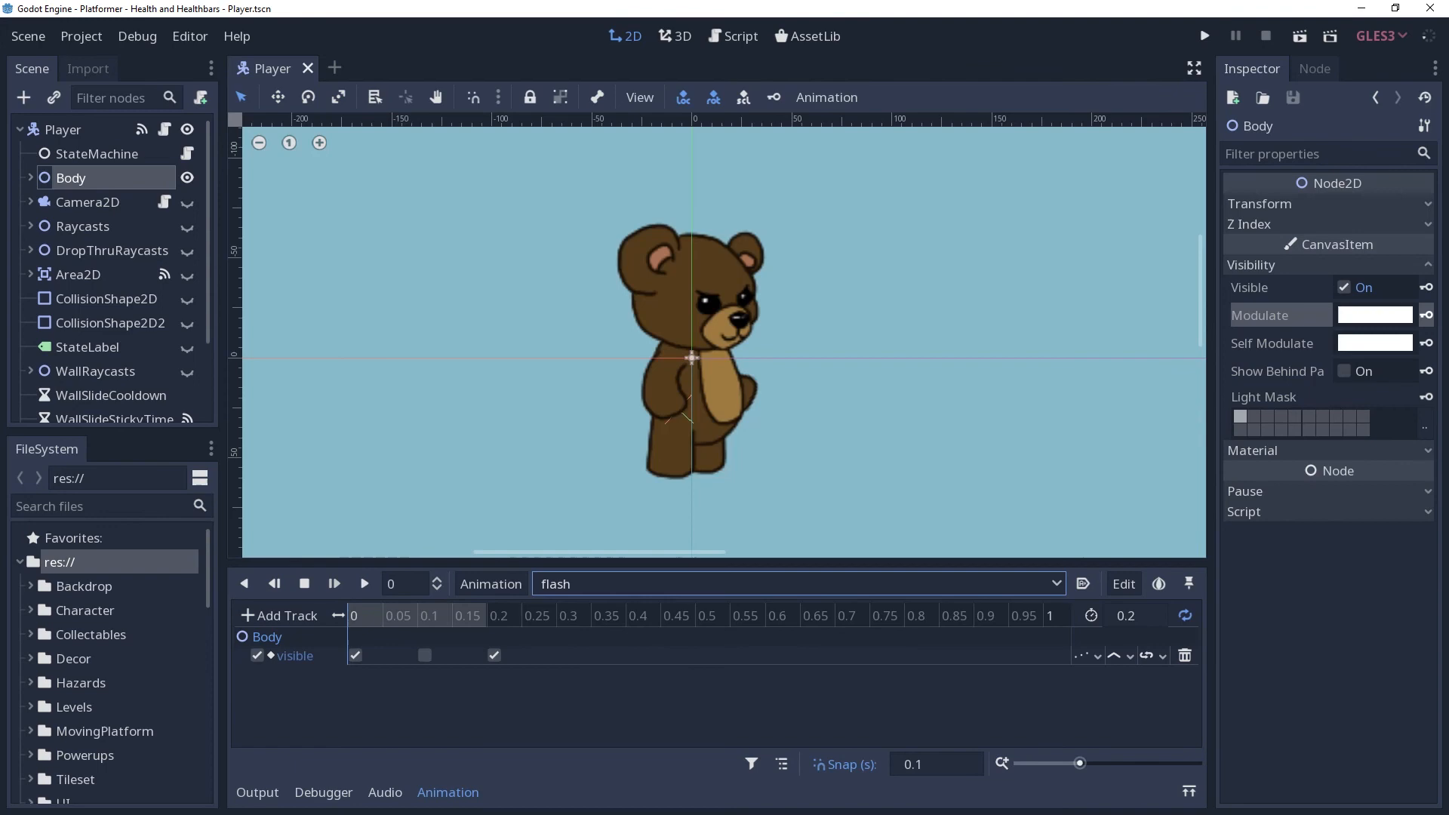
click(332, 583)
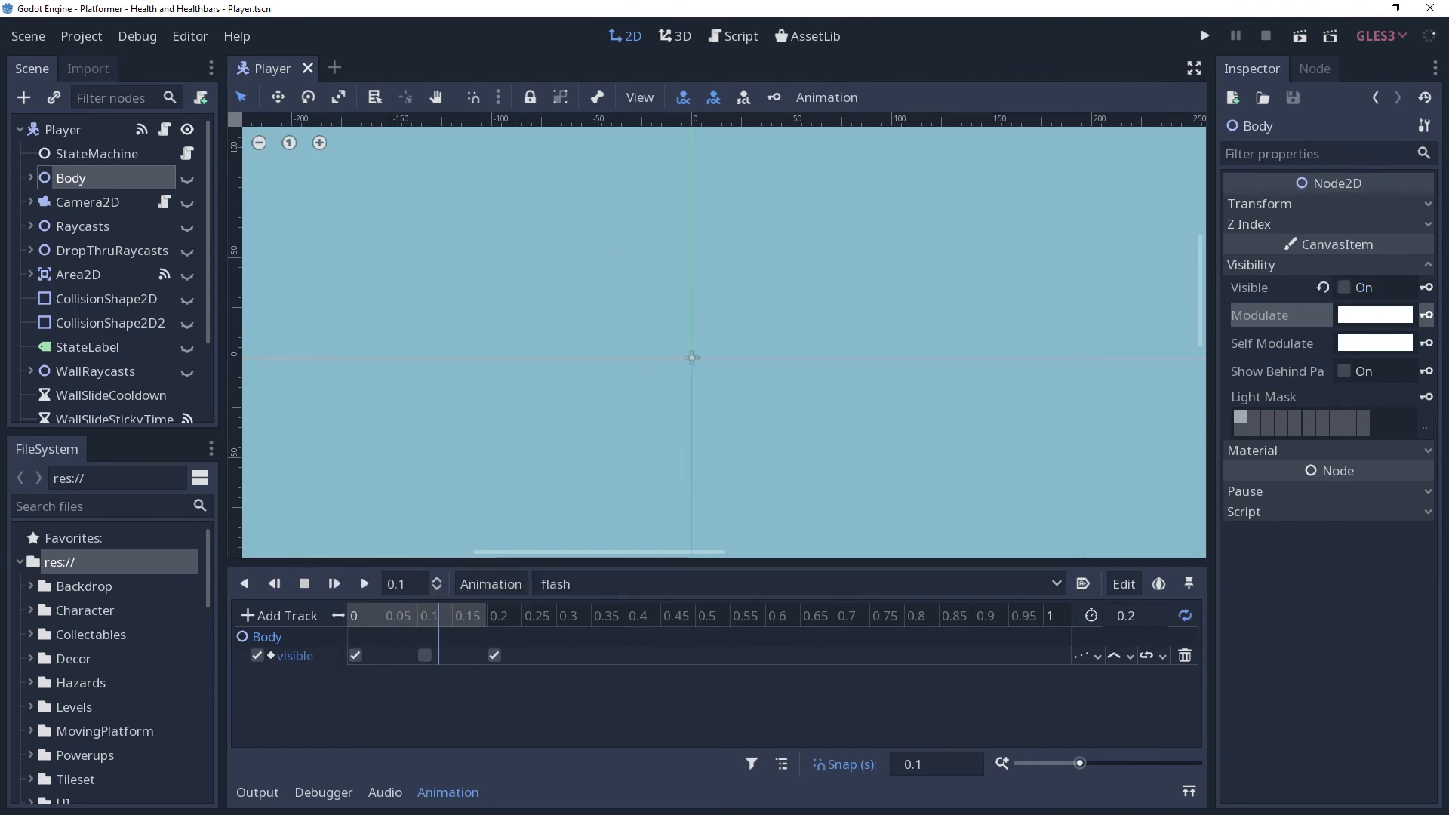
click(740, 37)
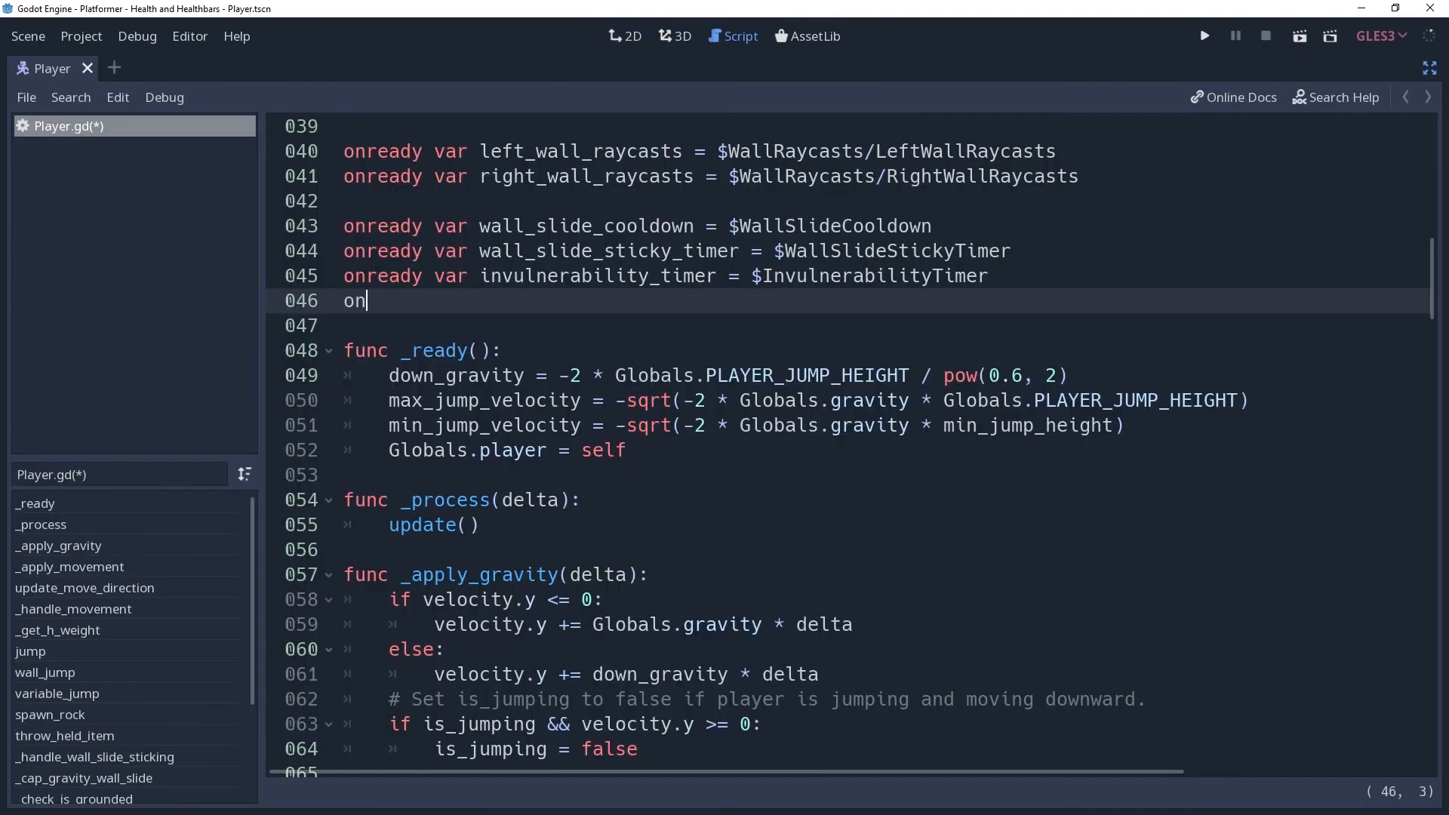
Add onready var effects_animation = $EffectsAnimation; damage() plays 'damage', then queues 'flash'.
text(ready var effects_anim)
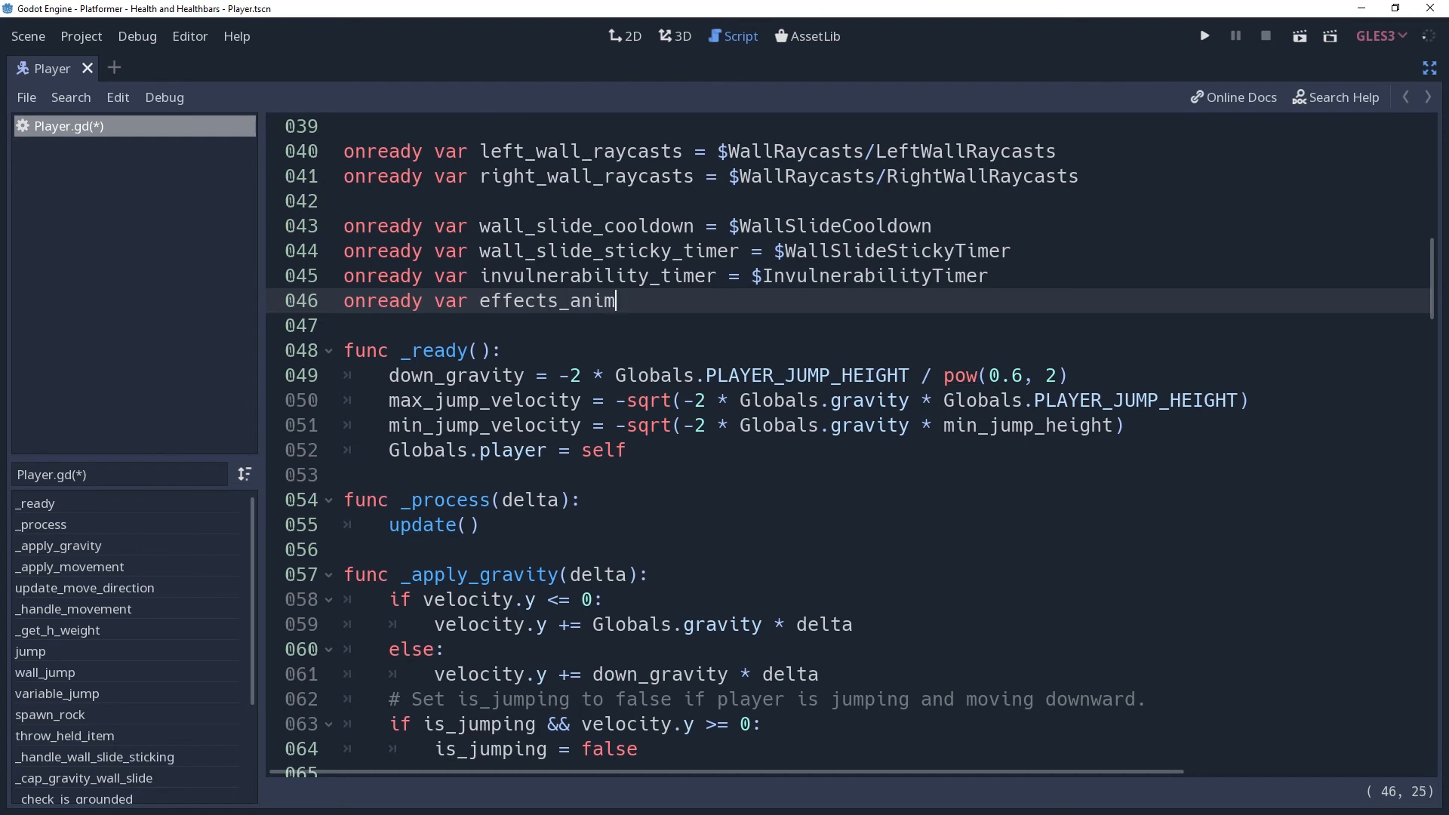
text(ation = $EffectsAnimation)
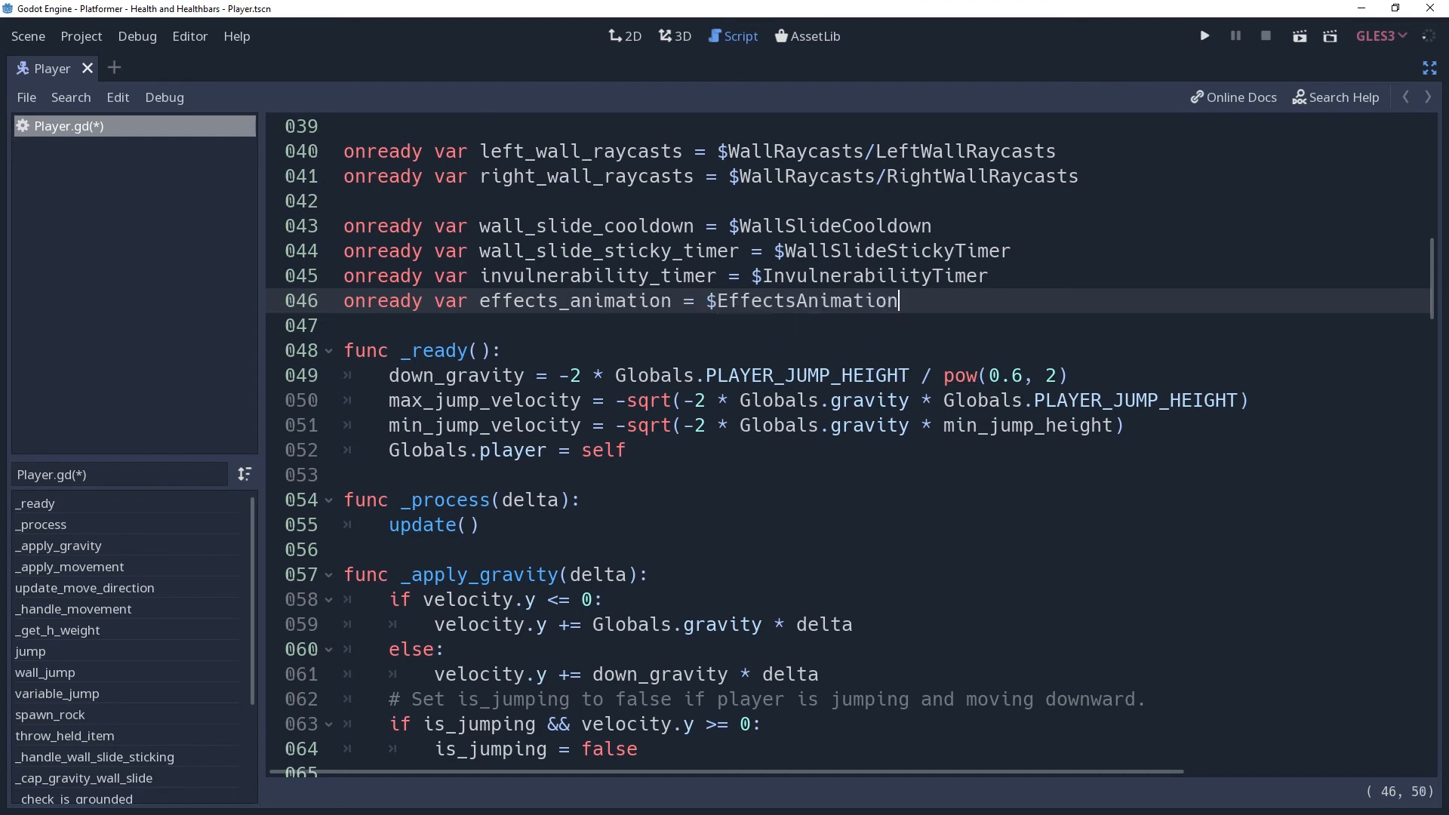
scroll(down, 3)
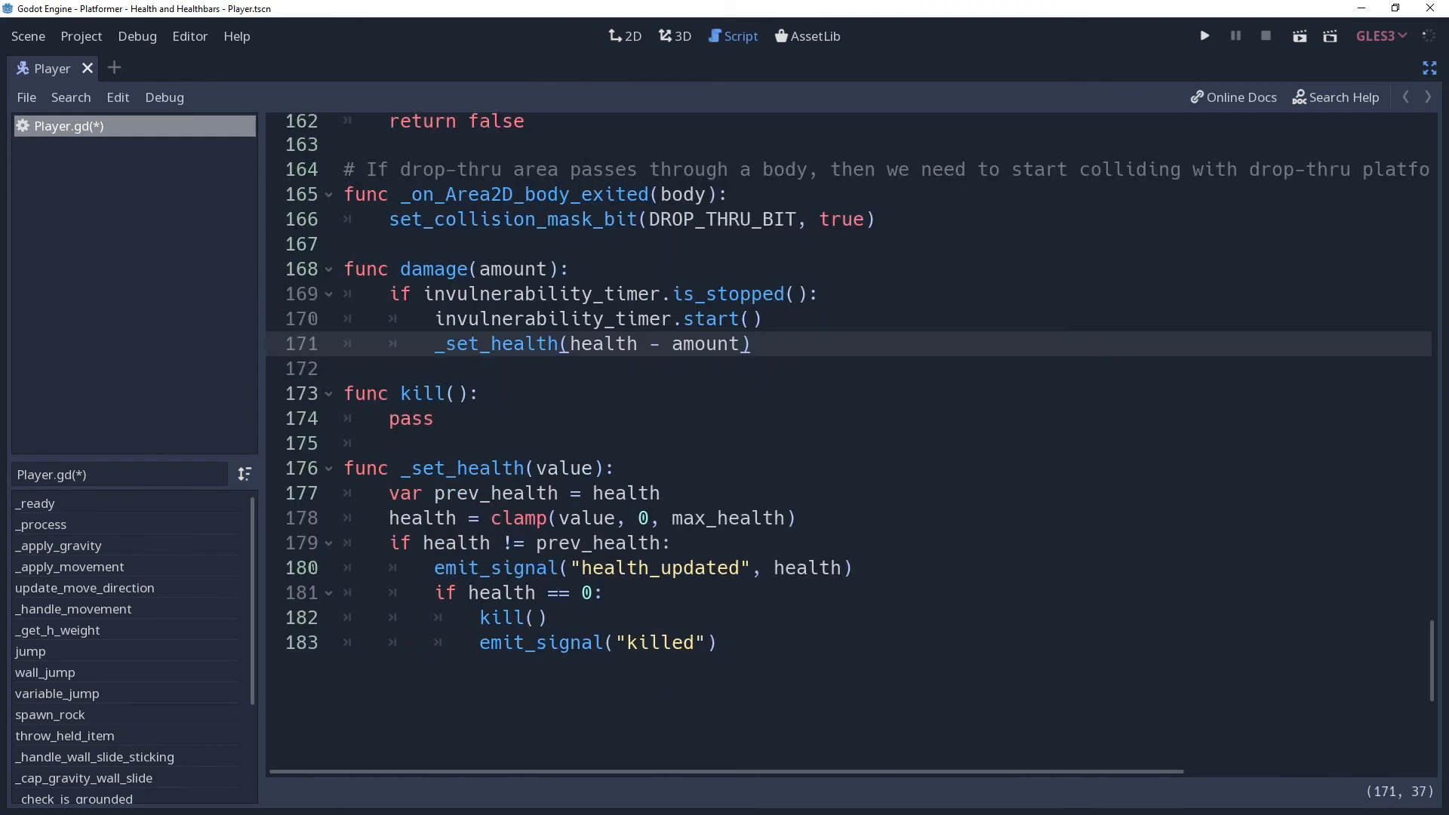
text(effects_animation.play("damage)
text(effects_animation.queue("flash"))
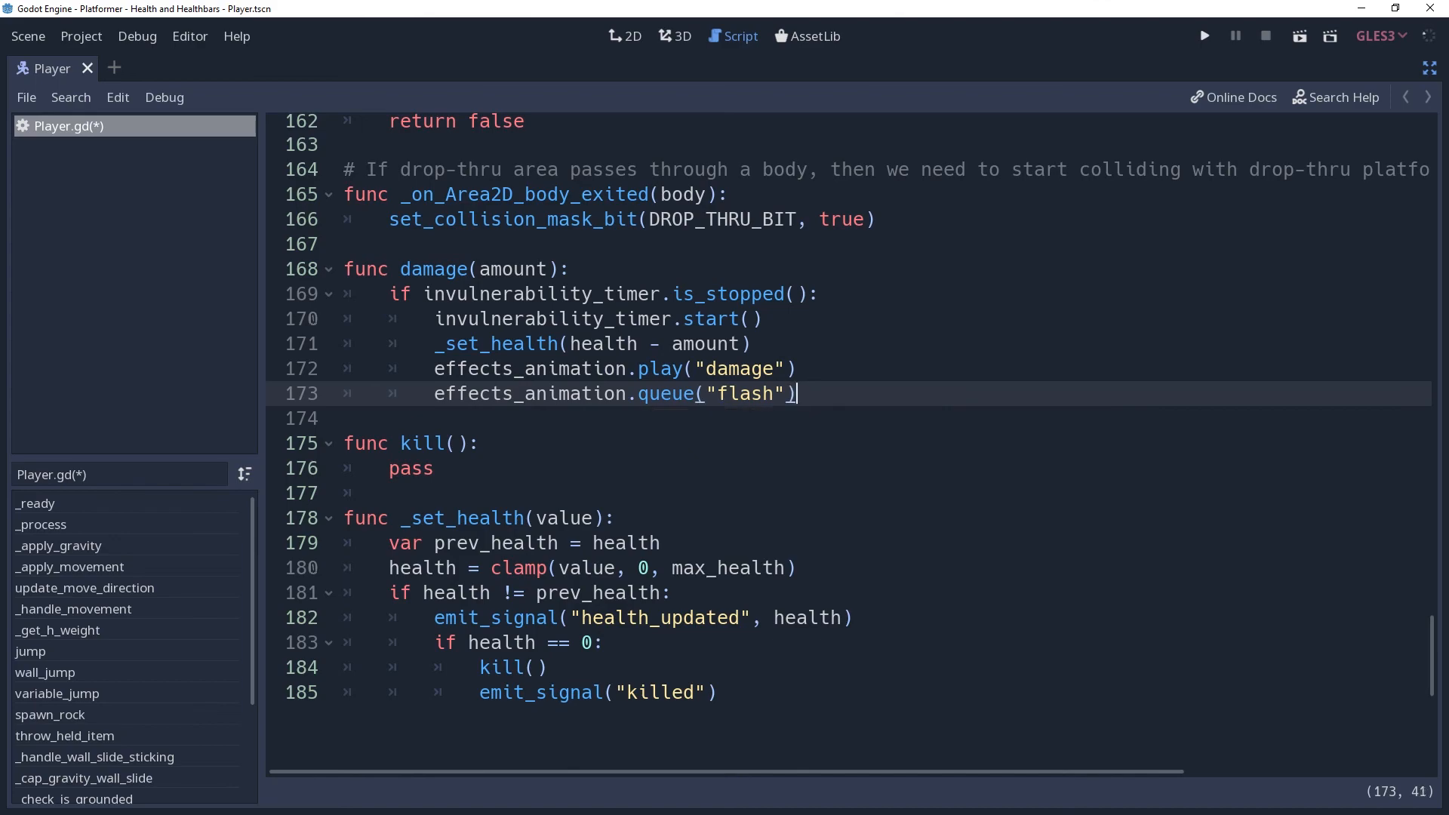
Connect InvulnerabilityTimer's timeout to a Player handler playing 'rest', then run the game.
click(1202, 35)
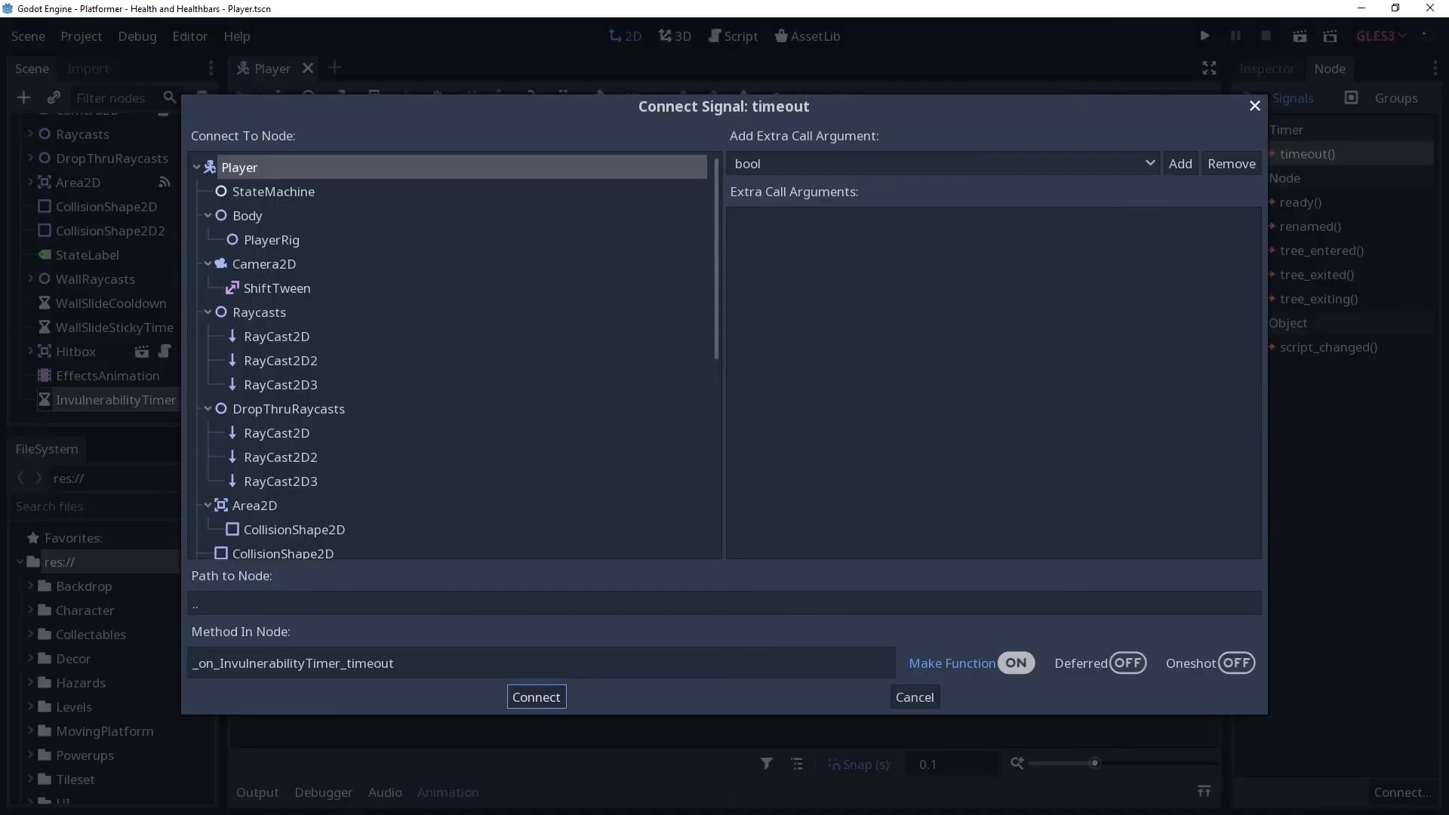
click(535, 697)
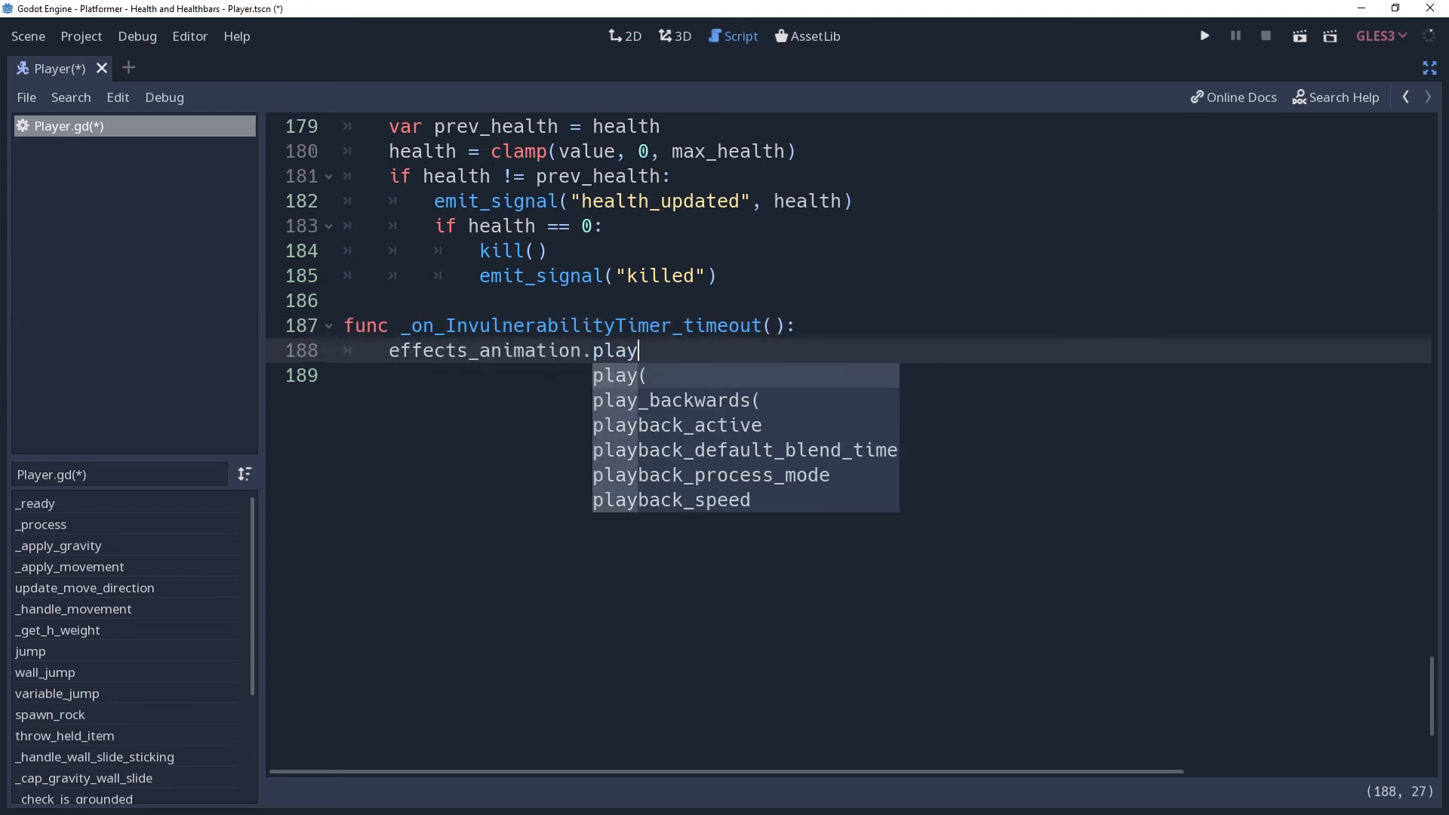
text(("rest"))
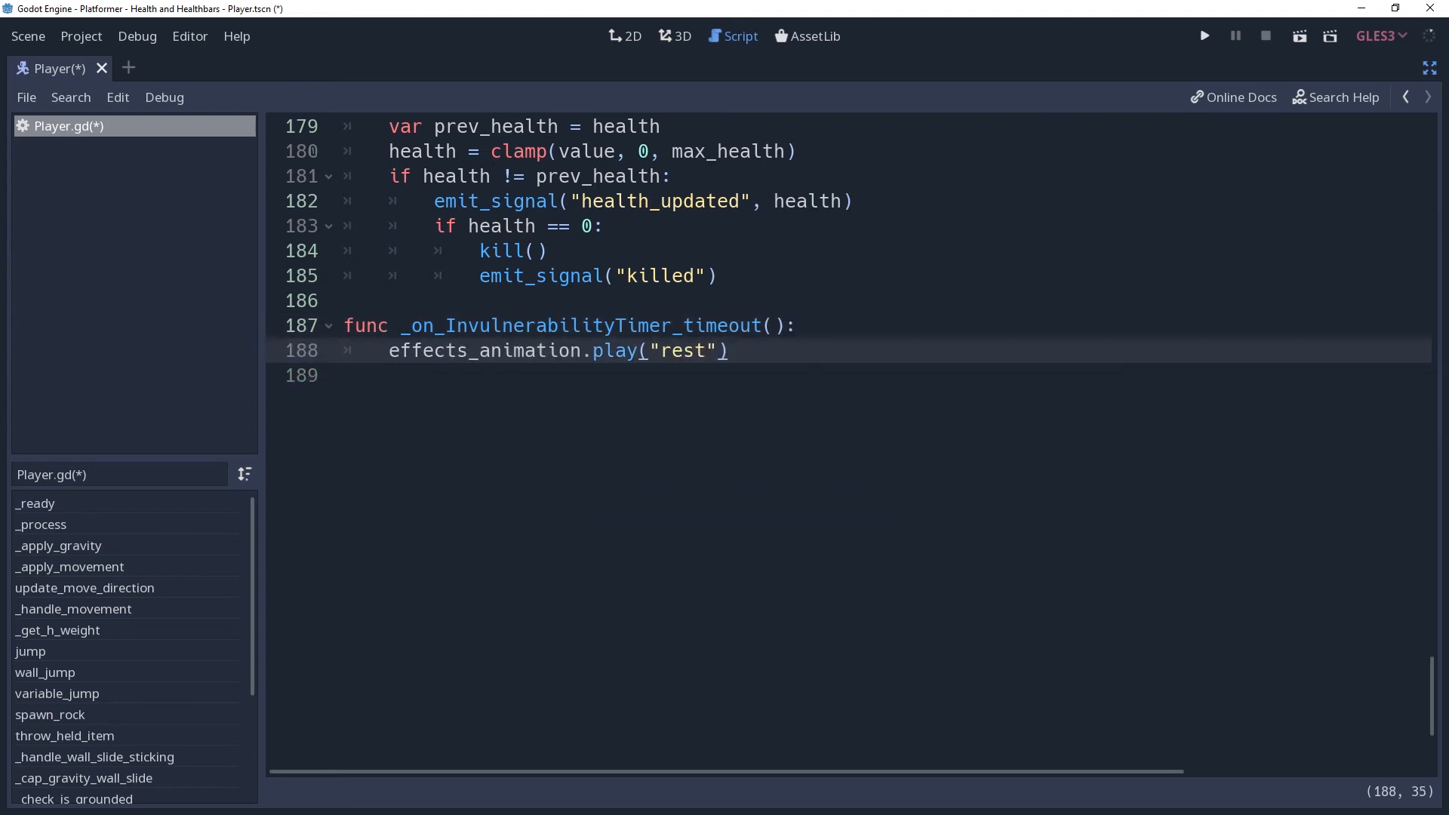
click(1203, 36)
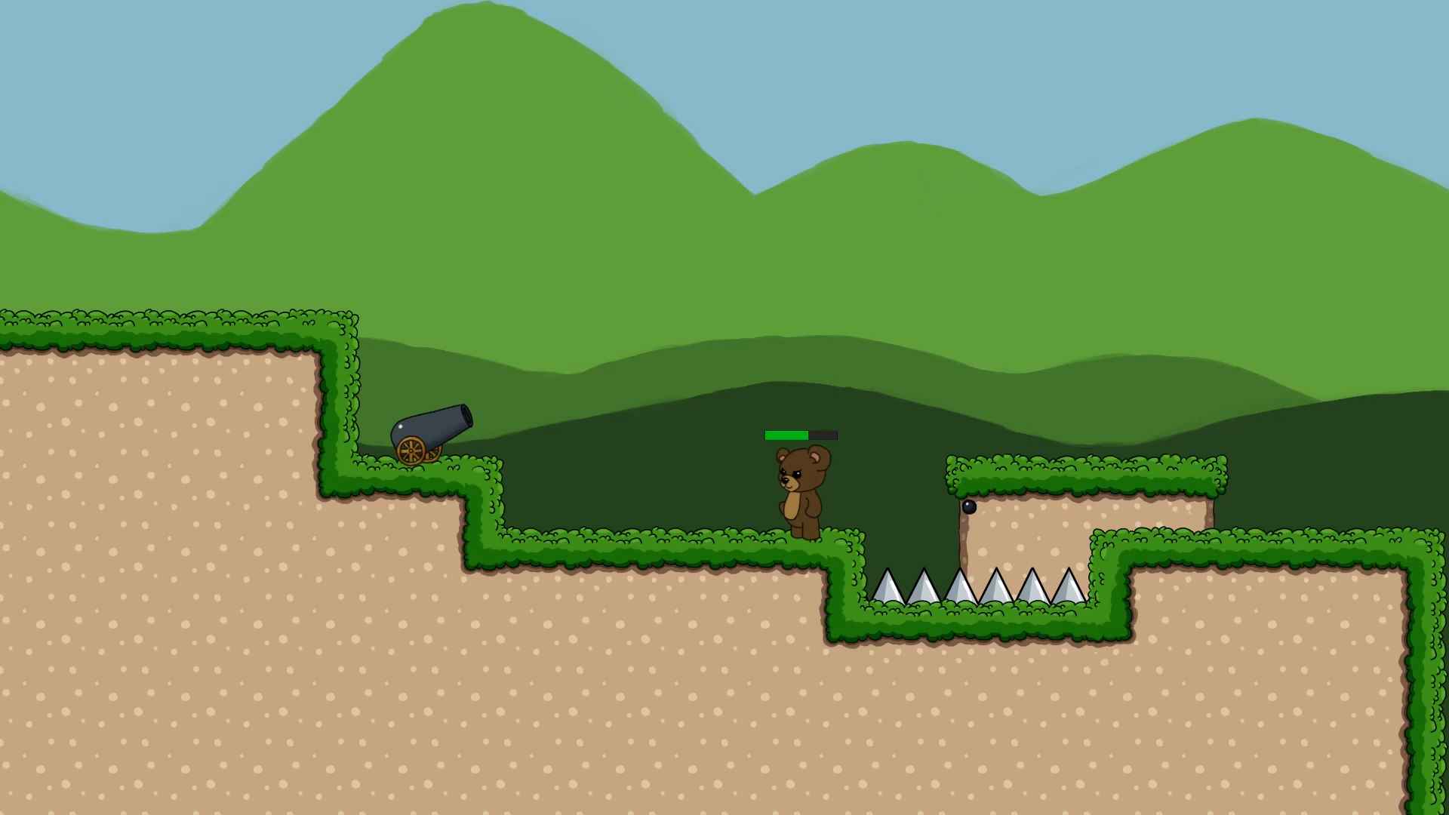